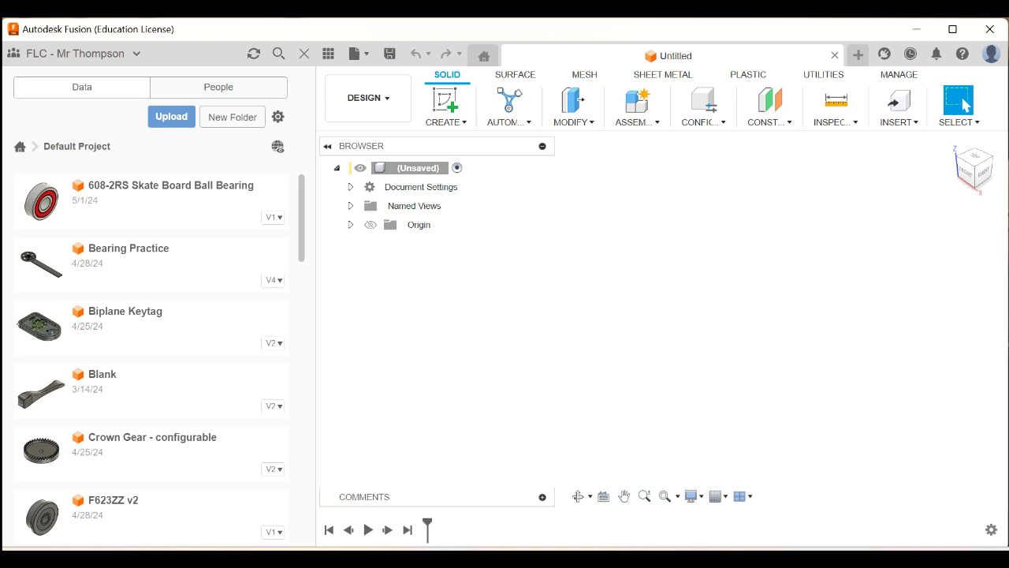
pyautogui.moveTo(684, 414)
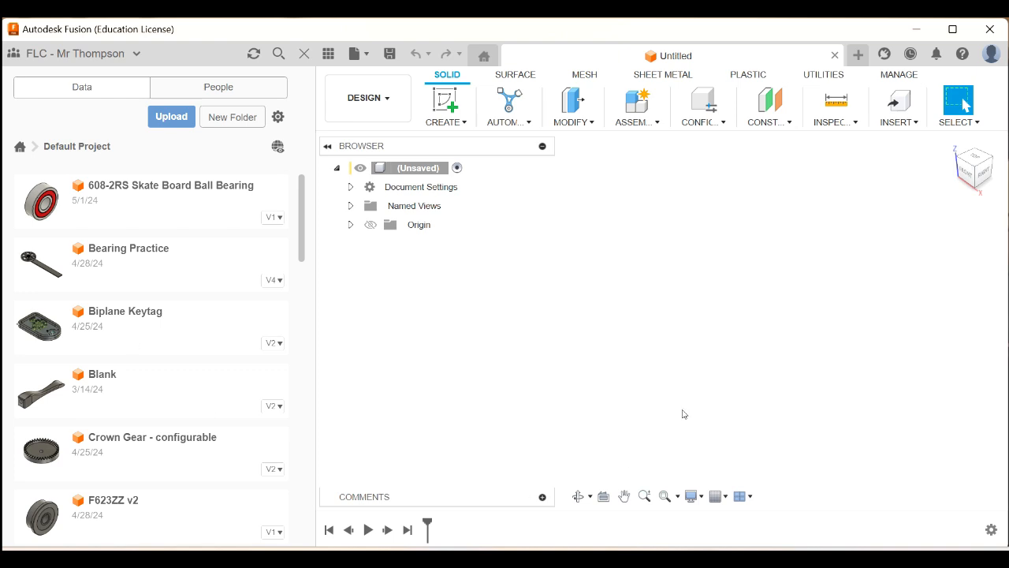
pyautogui.moveTo(382, 154)
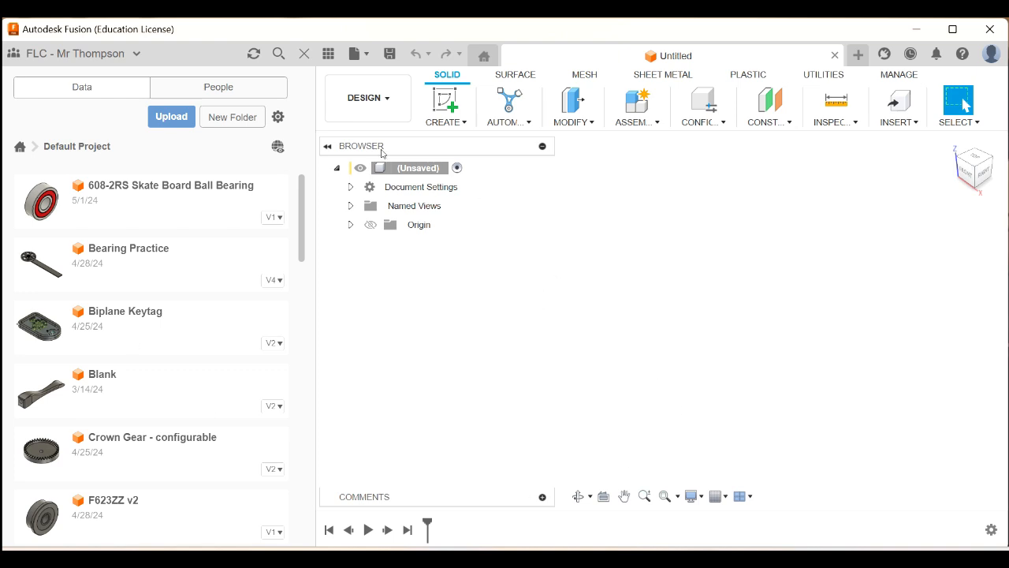
pyautogui.moveTo(328, 54)
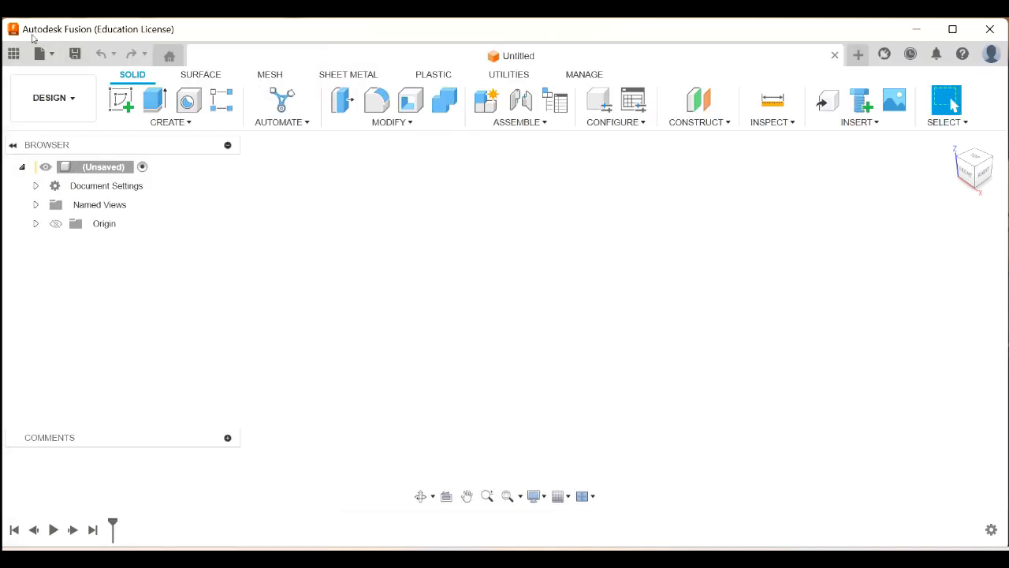
# From the all-projects list, create a new project named 'CO2 Dragster'
pyautogui.click(13, 54)
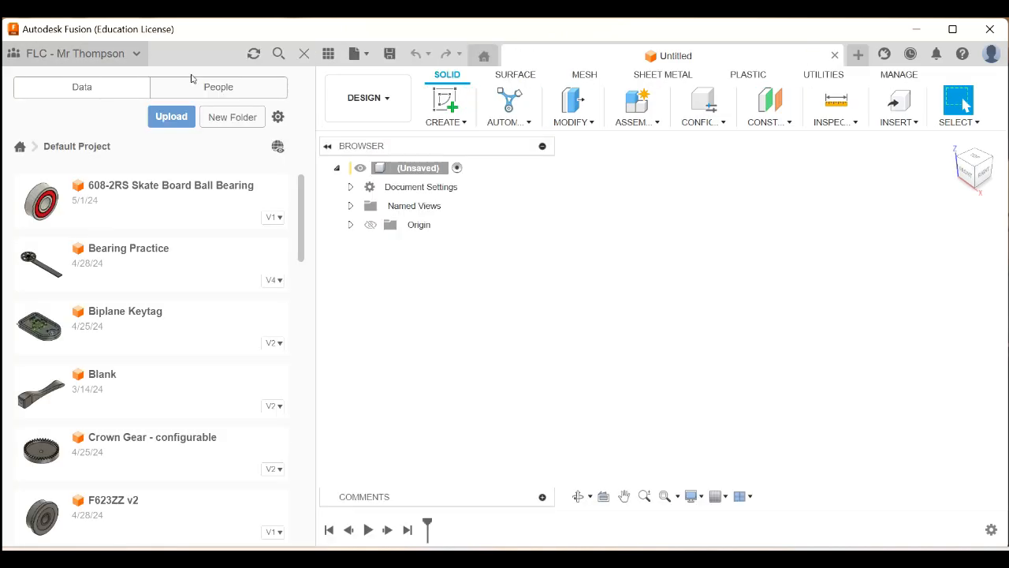
pyautogui.moveTo(20, 146)
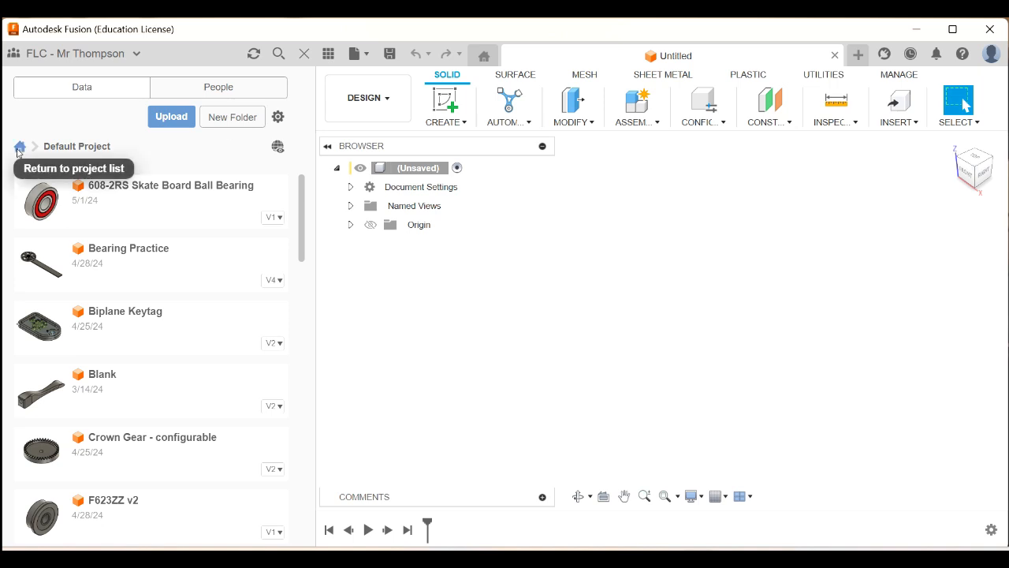
pyautogui.click(19, 146)
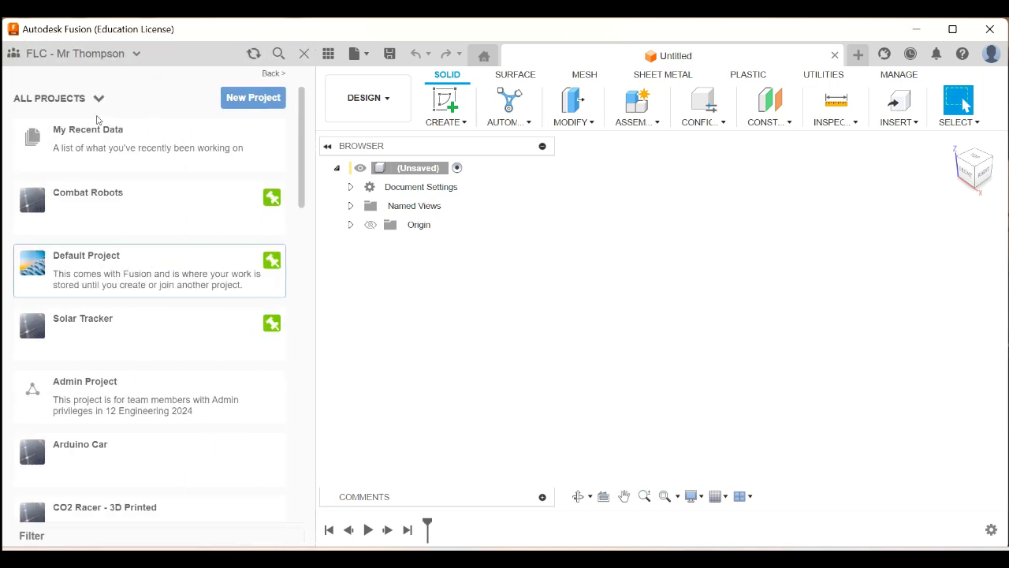
pyautogui.moveTo(253, 98)
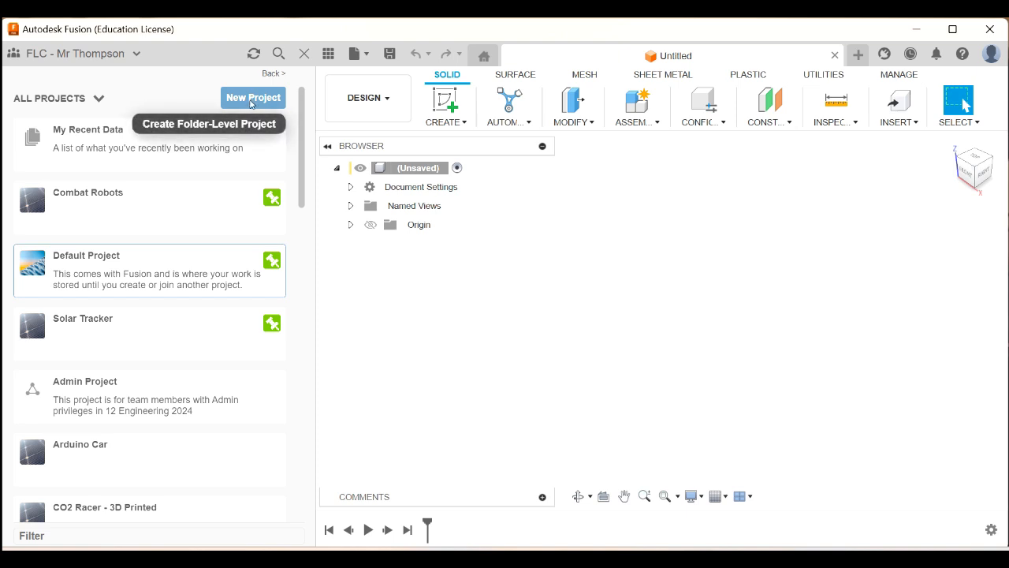
pyautogui.click(253, 97)
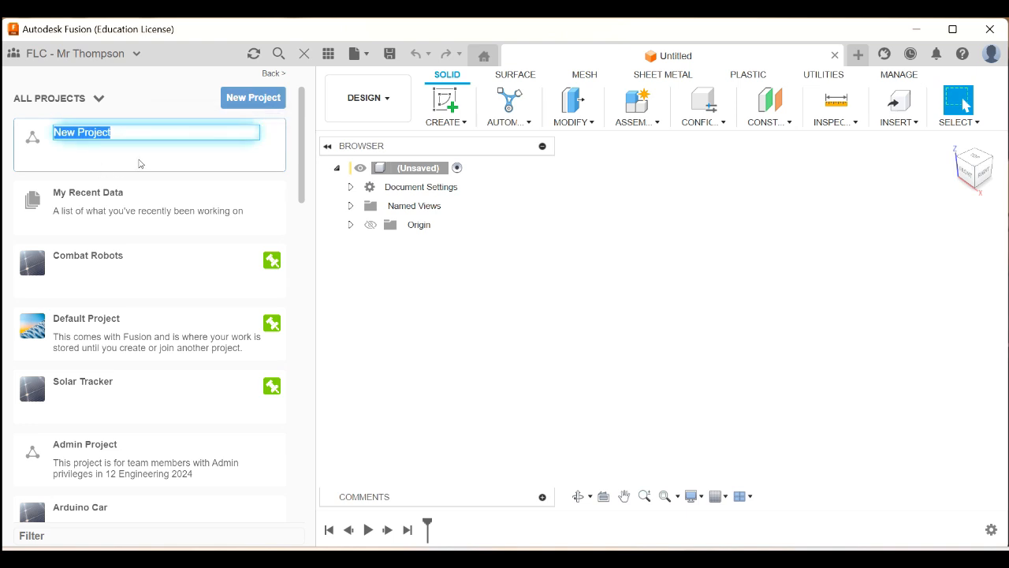
pyautogui.write('CO2 D')
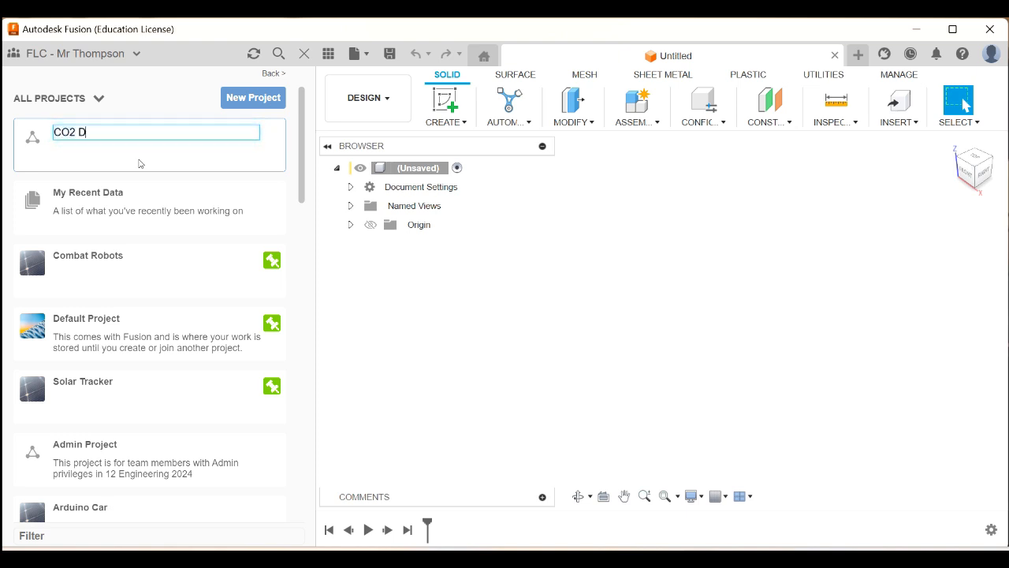
pyautogui.write('ragster')
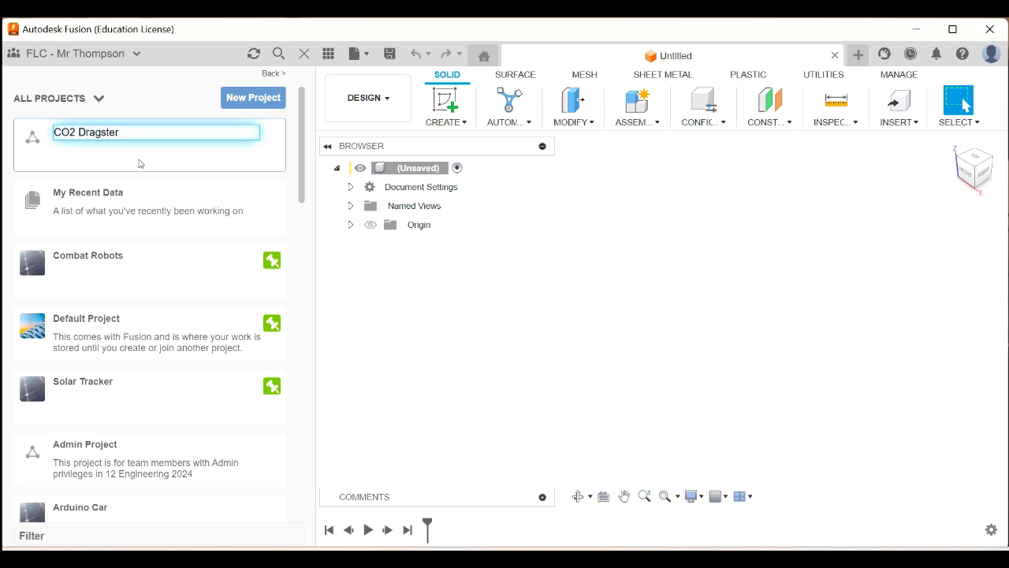
pyautogui.press('Return')
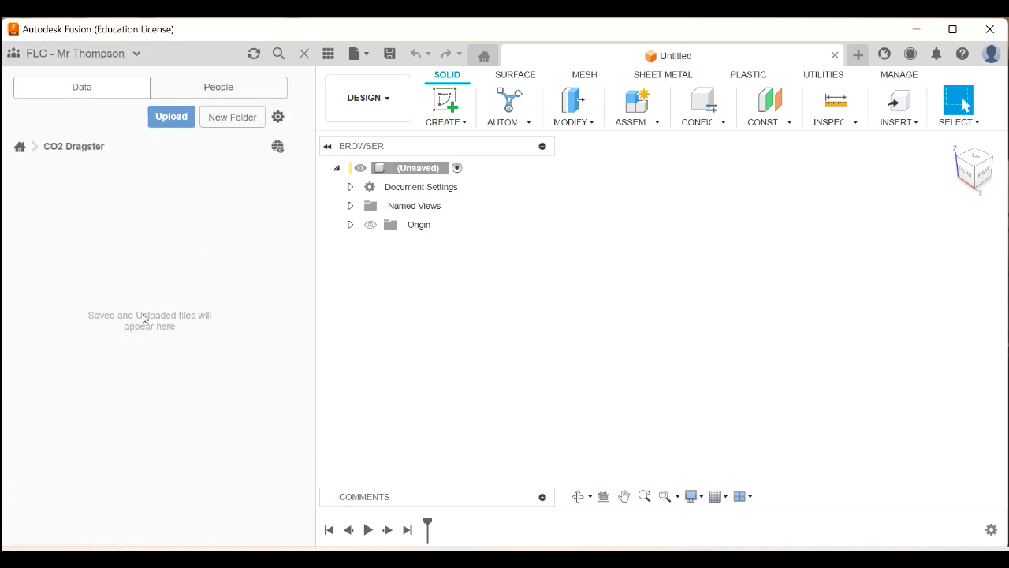
pyautogui.moveTo(179, 292)
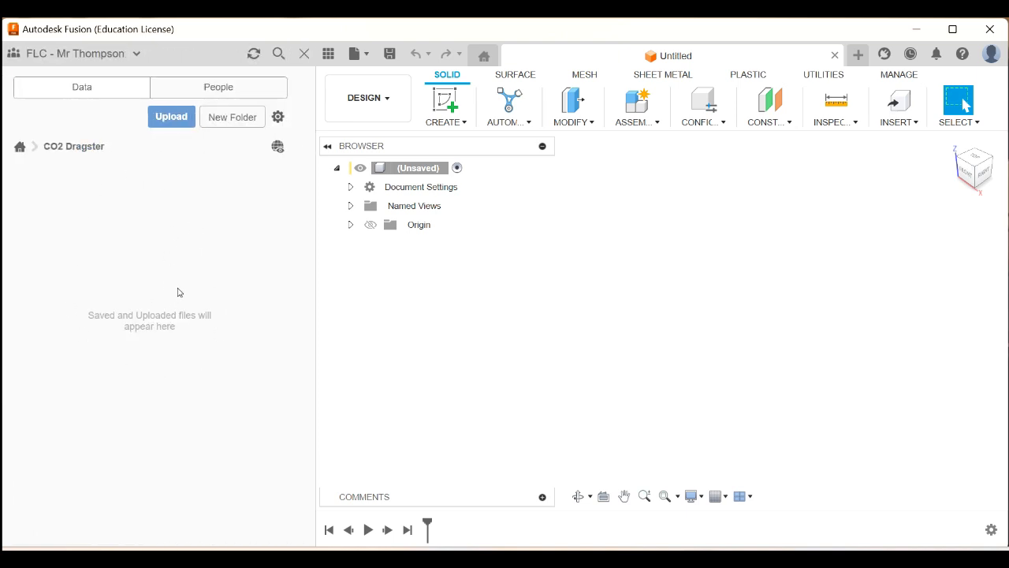
pyautogui.moveTo(174, 263)
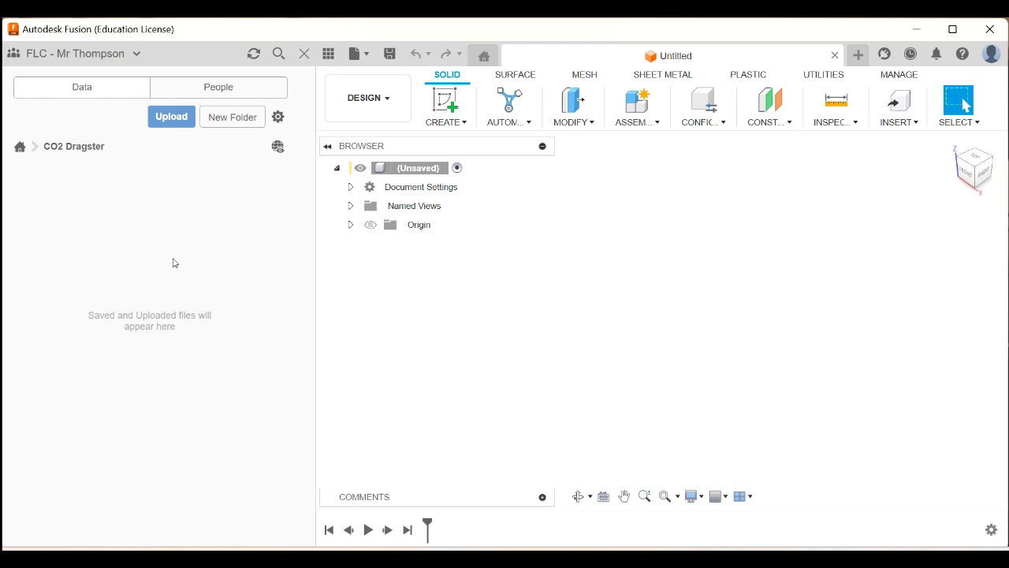
pyautogui.moveTo(184, 61)
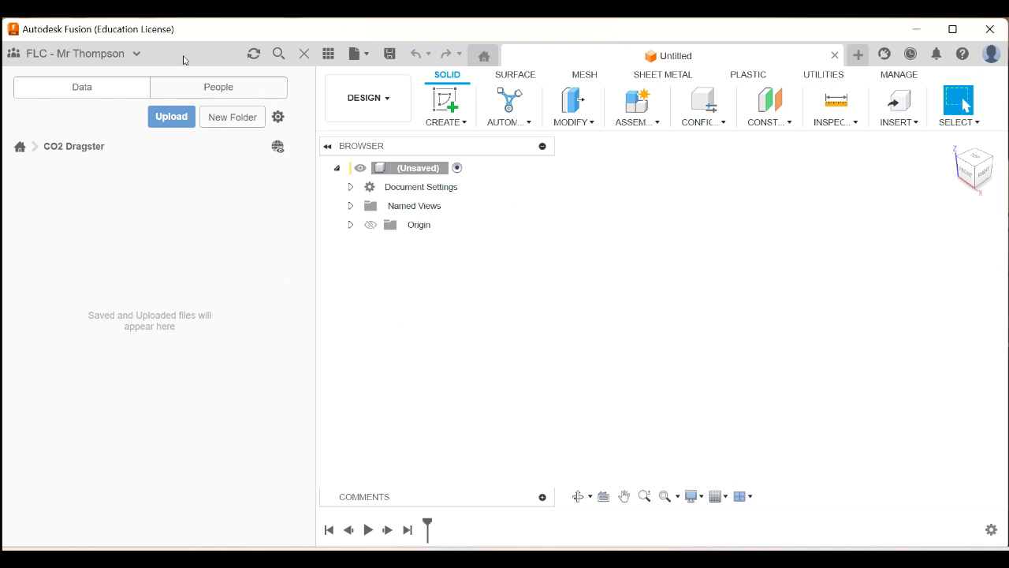
pyautogui.moveTo(329, 54)
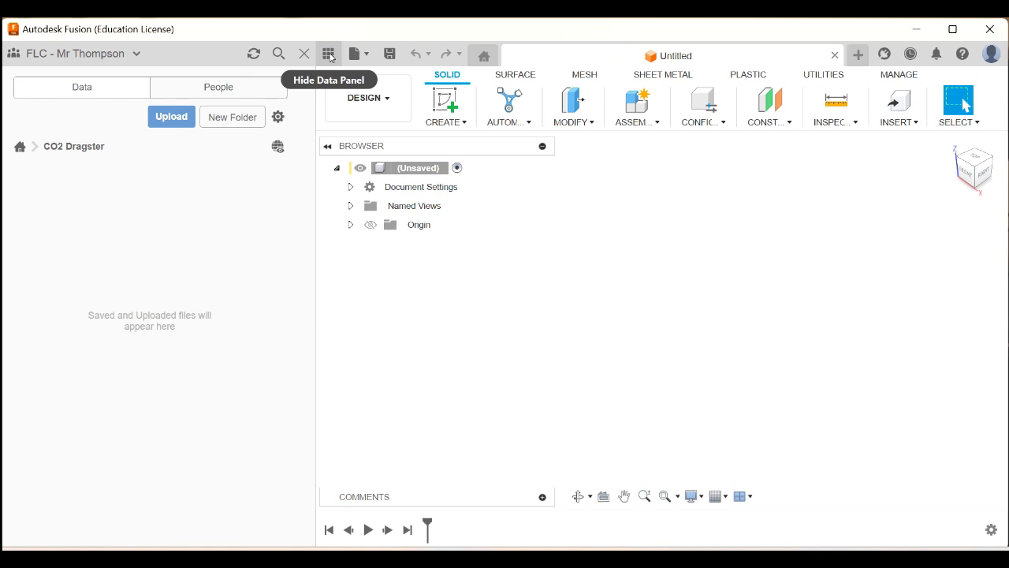
# Hide the Data Panel so the empty design fills the window
pyautogui.click(329, 53)
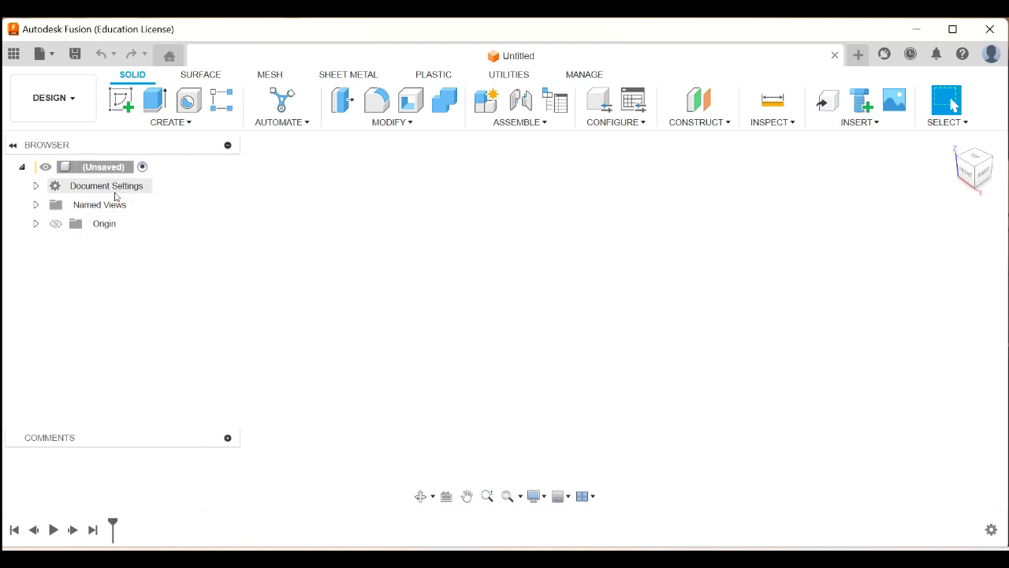
pyautogui.moveTo(433, 150)
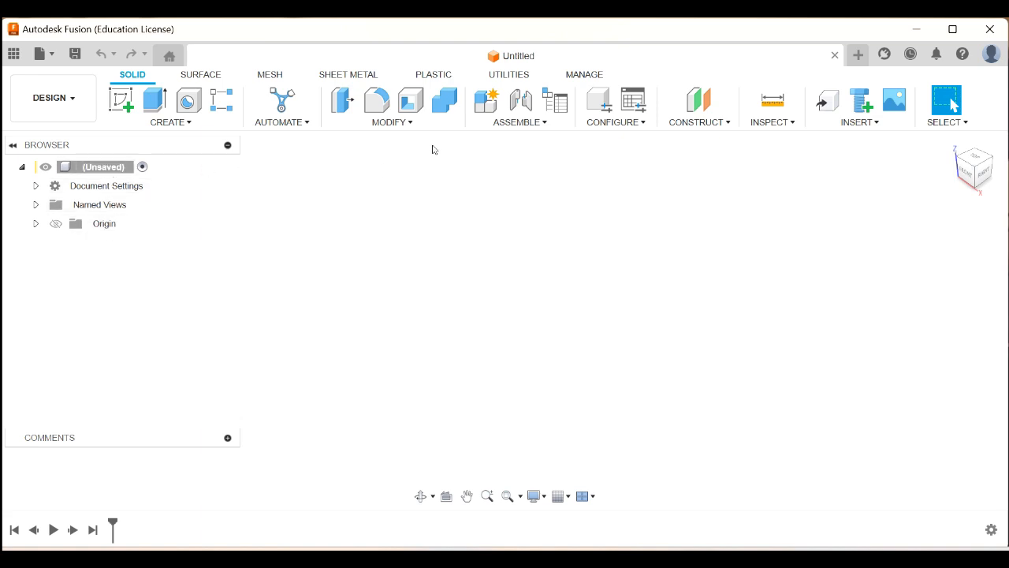
pyautogui.moveTo(486, 100)
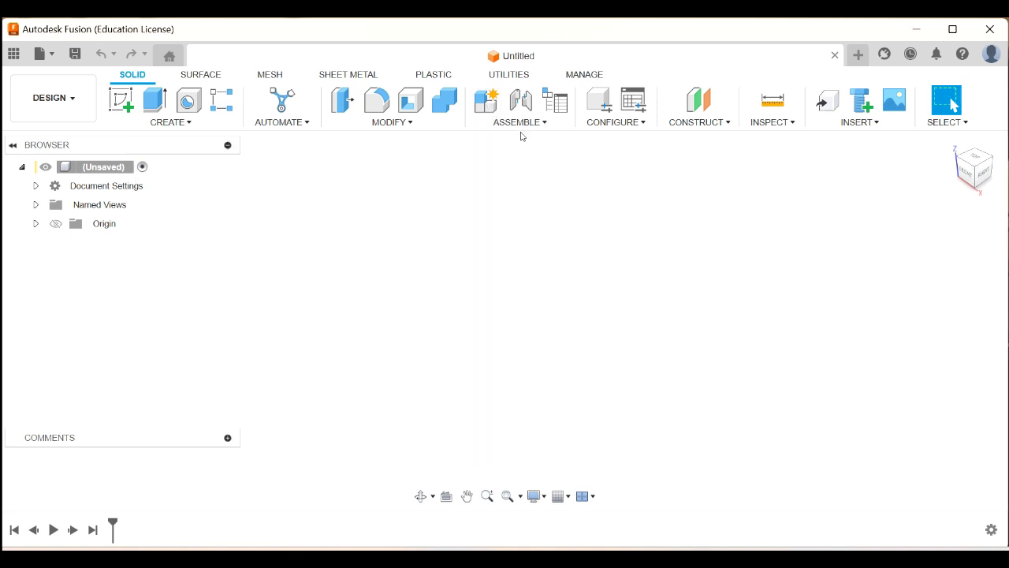
pyautogui.moveTo(486, 100)
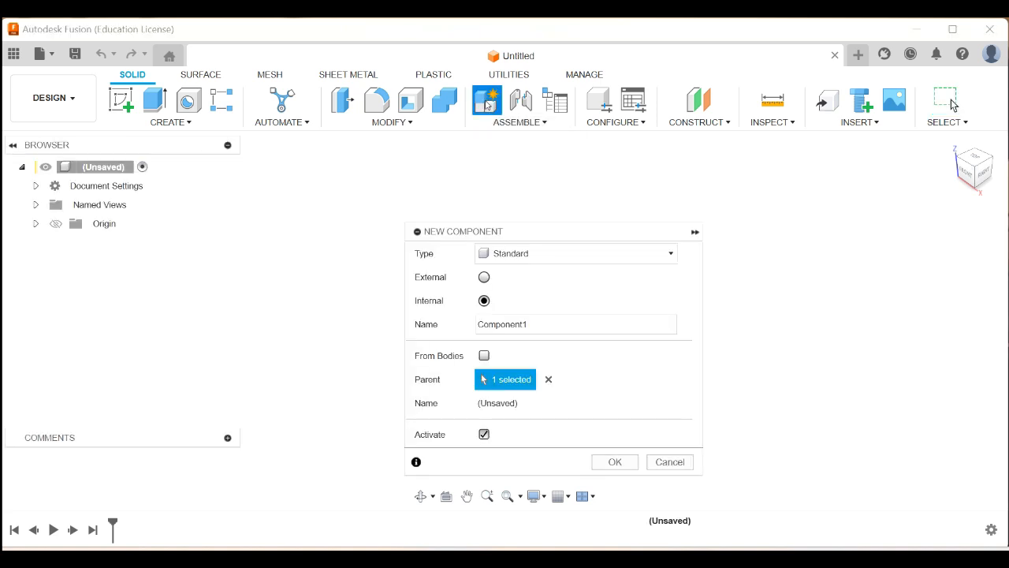
# Replace the default component name with 'Dragster Body' and confirm the new component
pyautogui.tripleClick(575, 324)
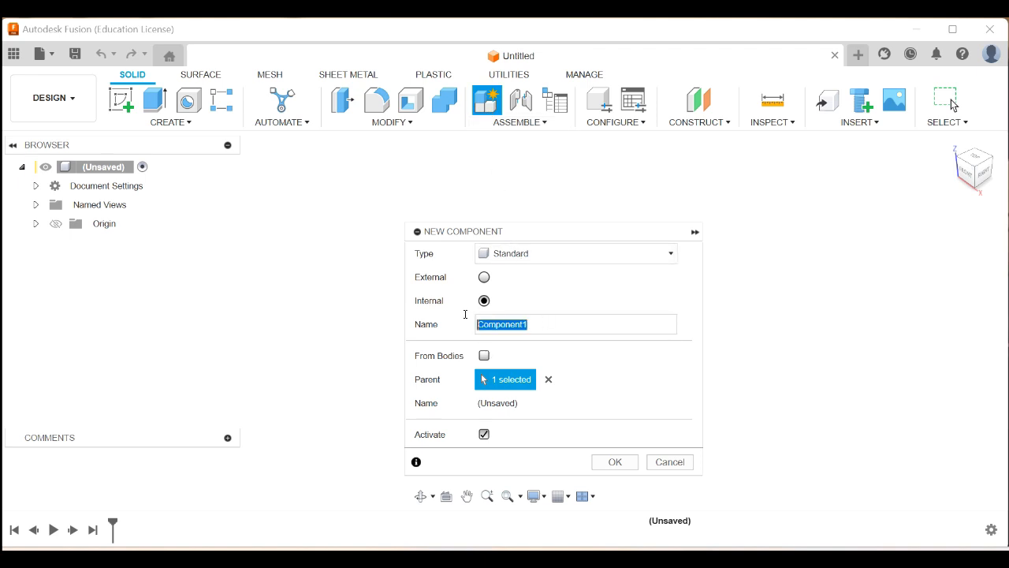
pyautogui.write('Drags')
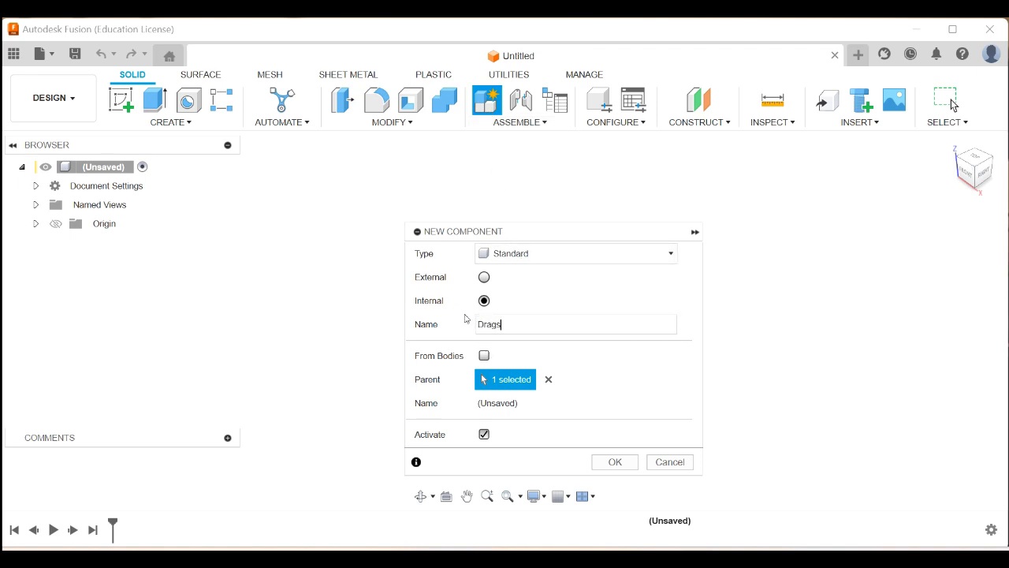
pyautogui.write('ter Bod')
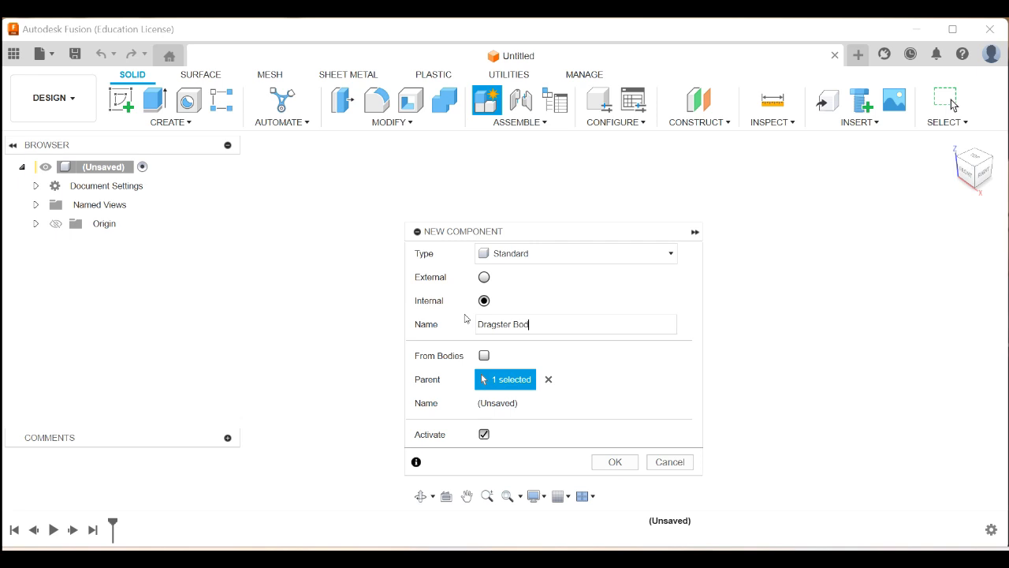
pyautogui.write('y')
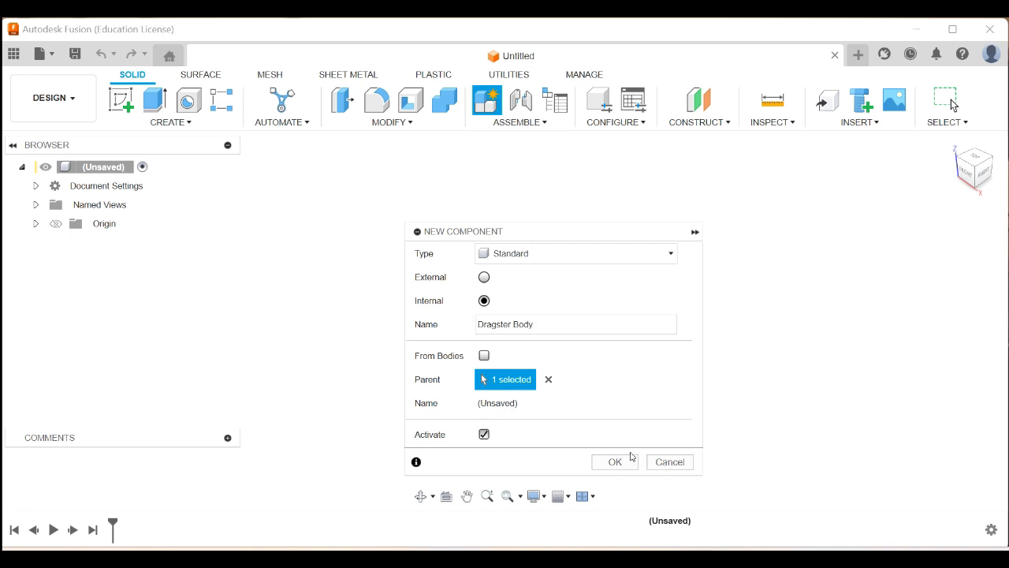
pyautogui.click(615, 461)
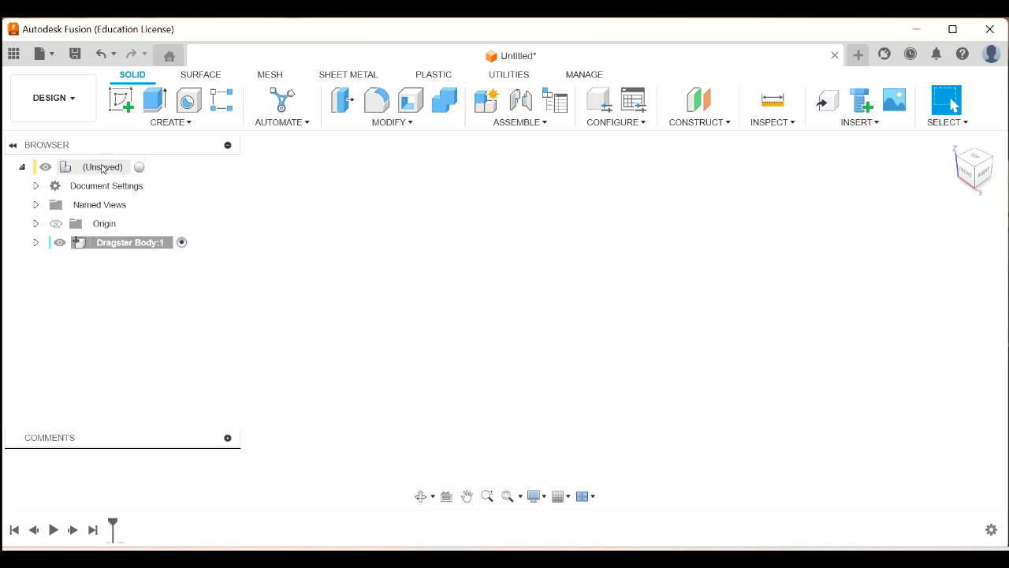
pyautogui.moveTo(129, 243)
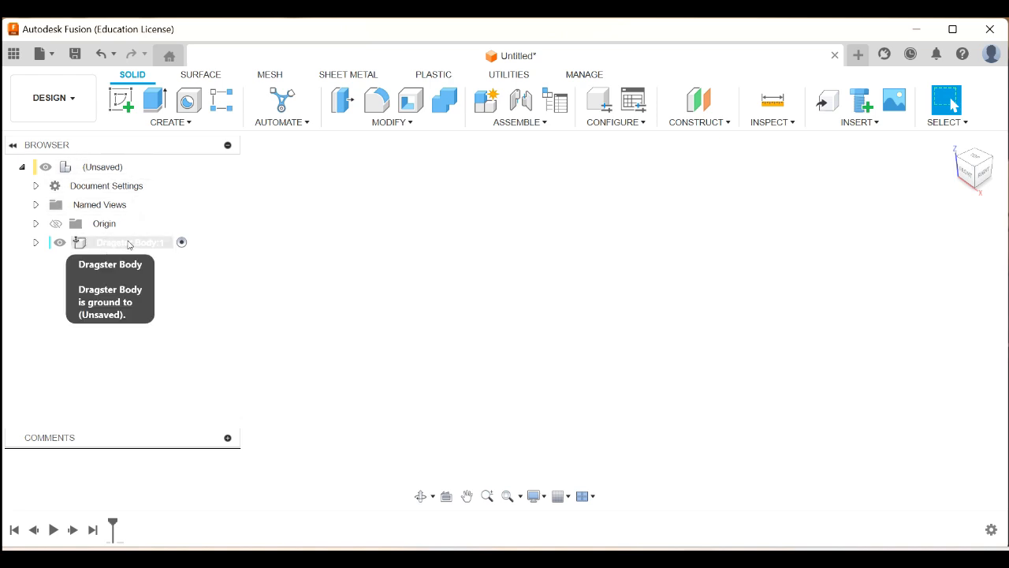
pyautogui.moveTo(63, 307)
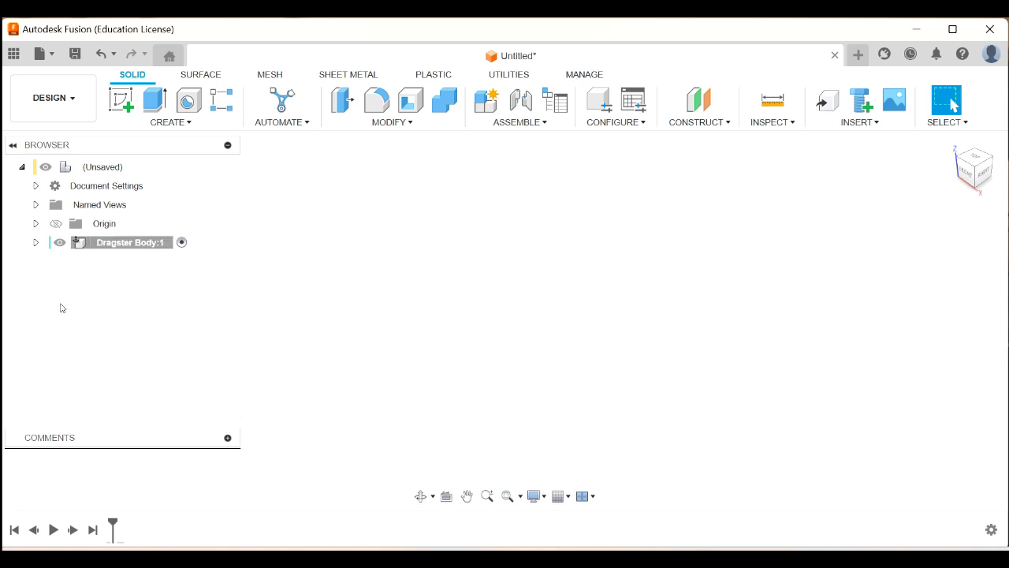
pyautogui.moveTo(129, 397)
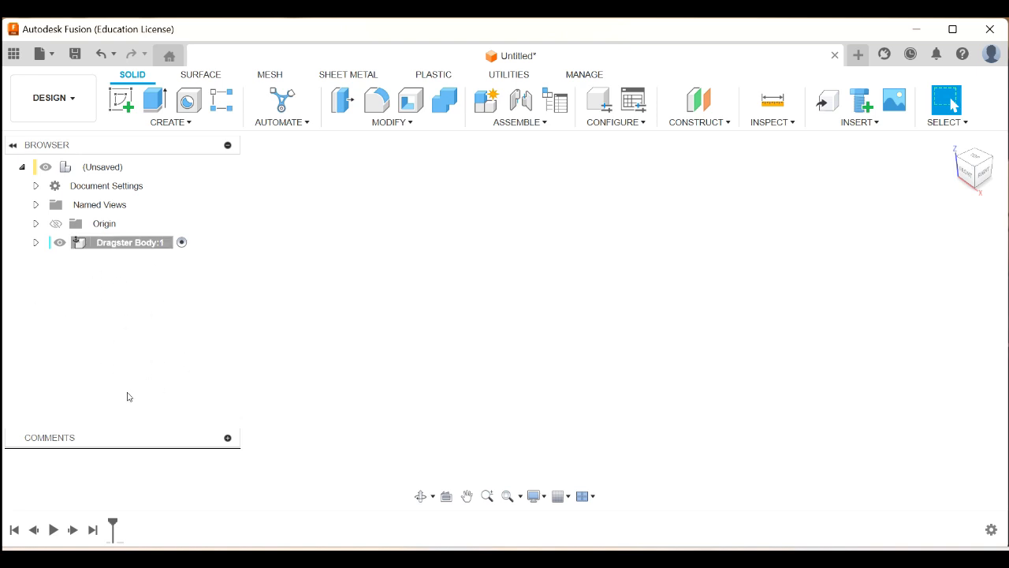
pyautogui.moveTo(303, 338)
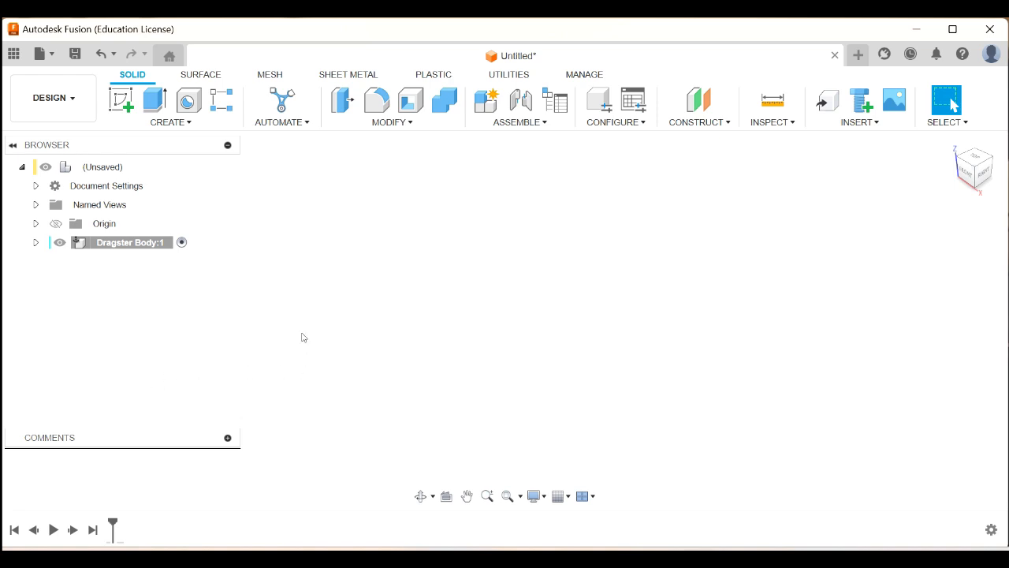
pyautogui.moveTo(75, 54)
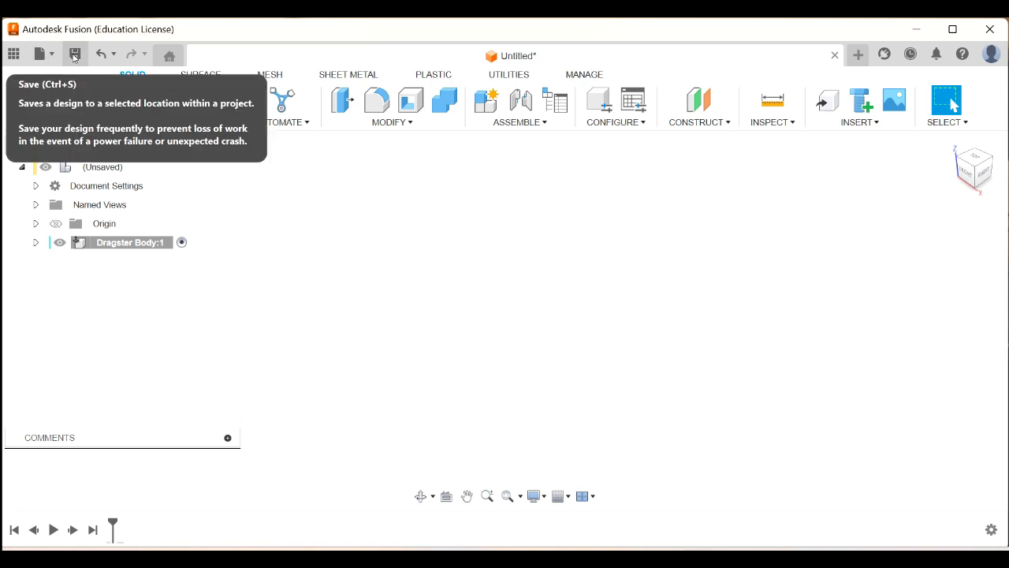
# Save the design as 'CO2 Dragster 1' in the CO2 Dragster project
pyautogui.click(74, 54)
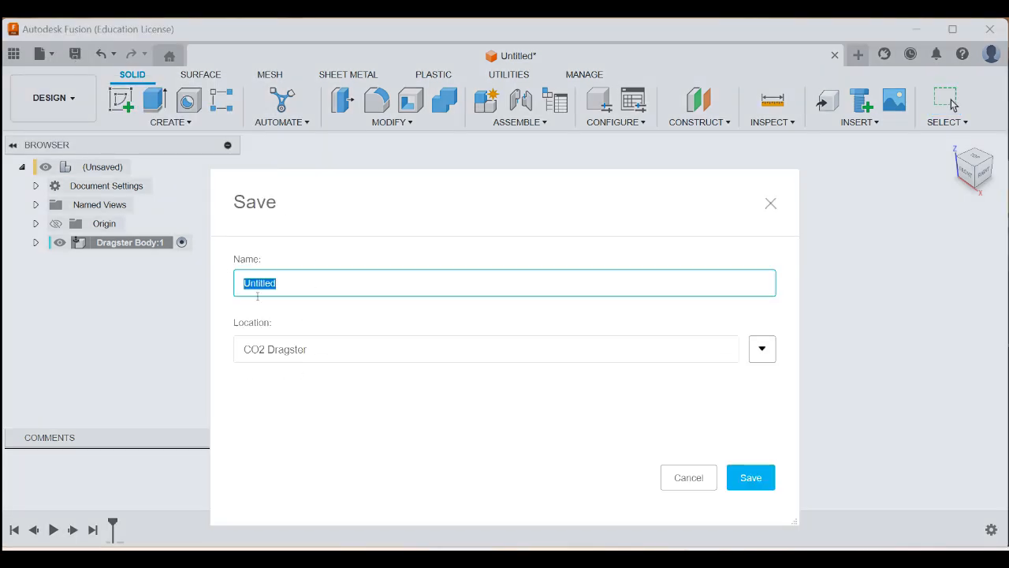
pyautogui.write('C')
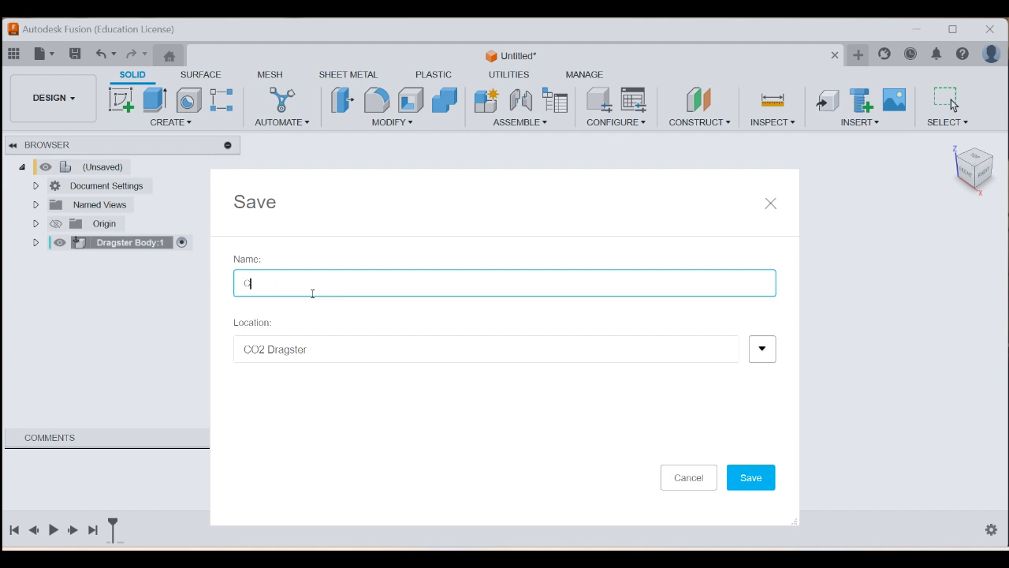
pyautogui.write('O2 Dra')
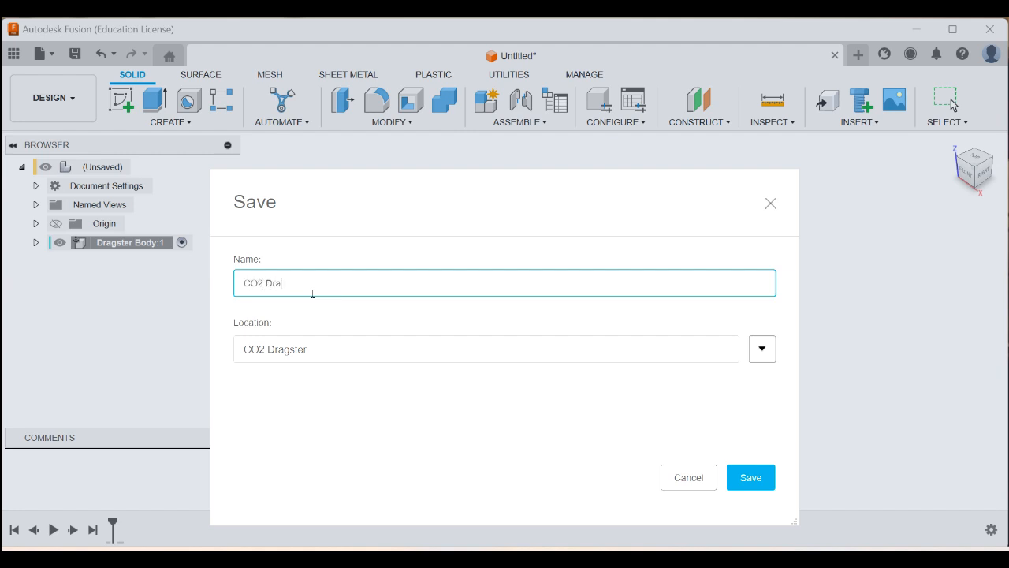
pyautogui.write('gster')
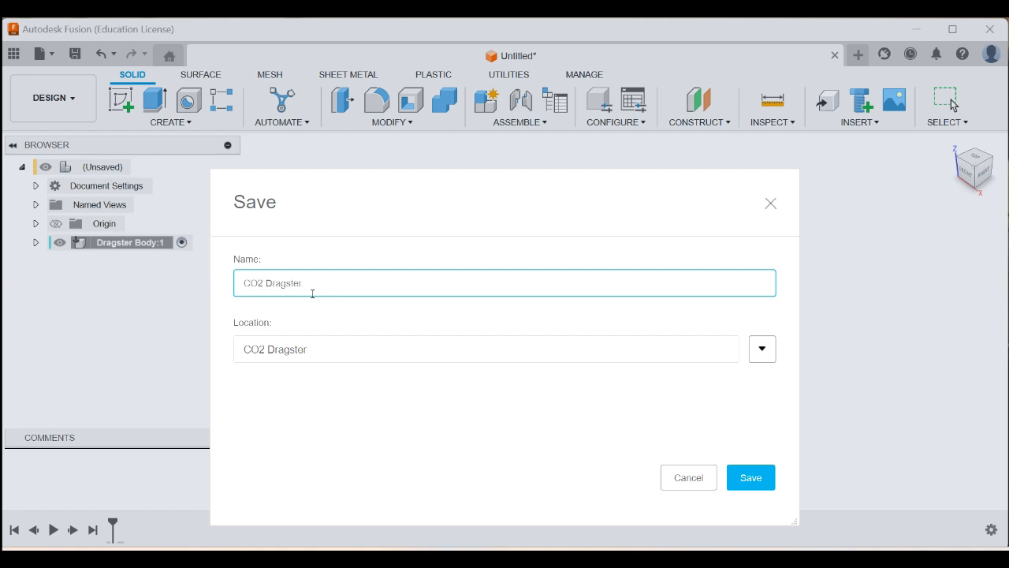
pyautogui.write('1')
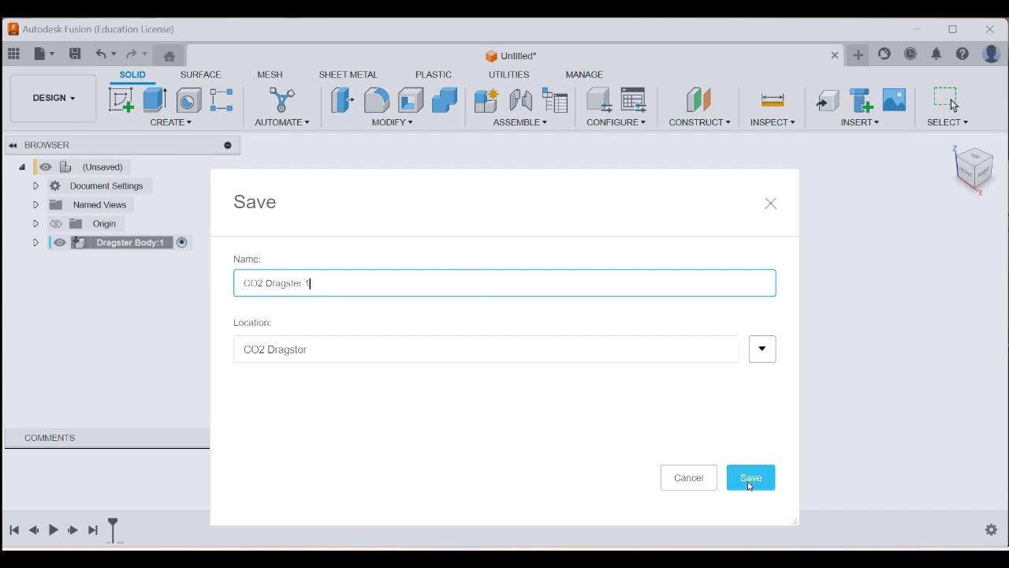
pyautogui.click(749, 477)
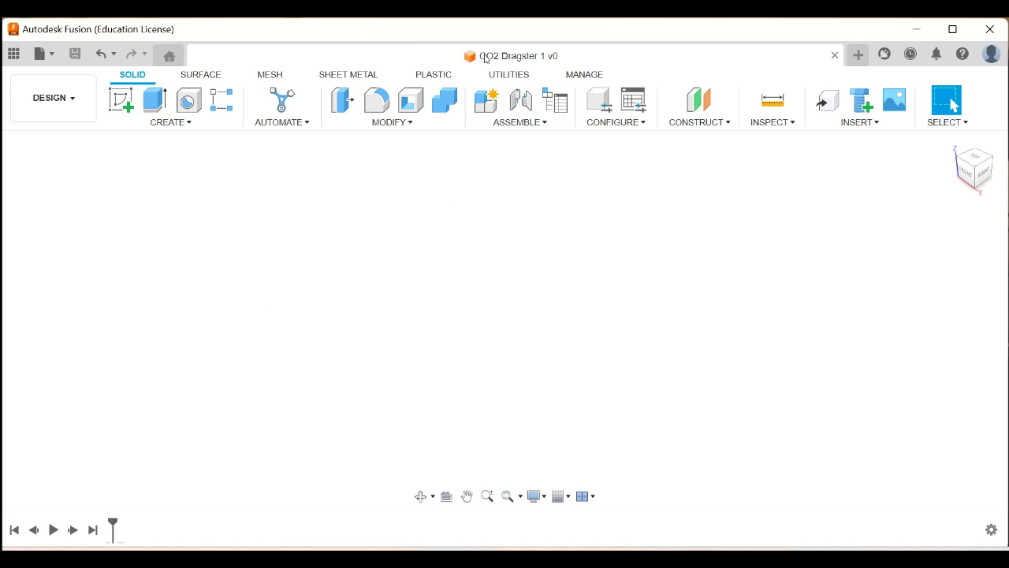
pyautogui.moveTo(516, 56)
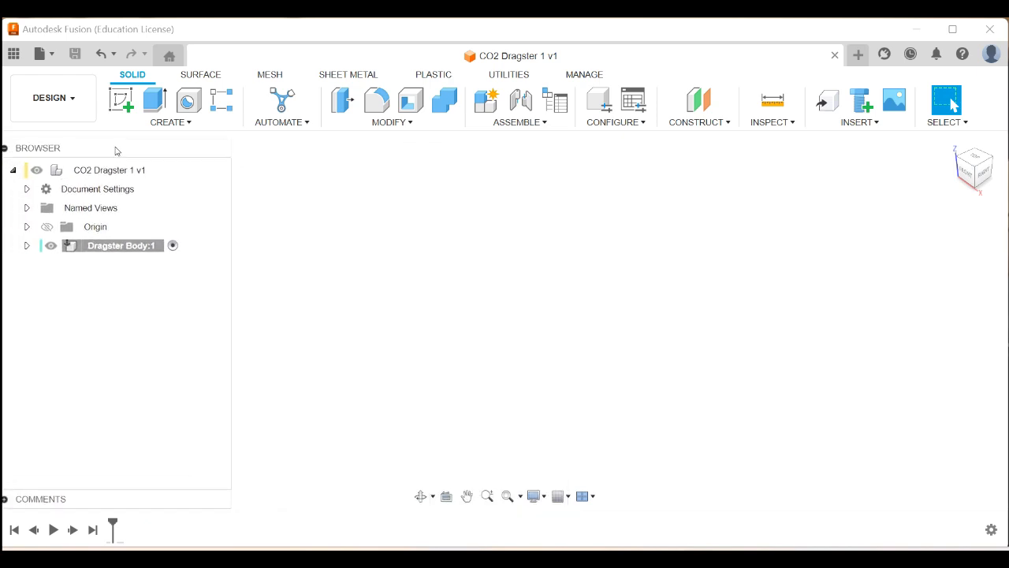
# Show the Browser and start Create Sketch to display the origin planes
pyautogui.click(109, 169)
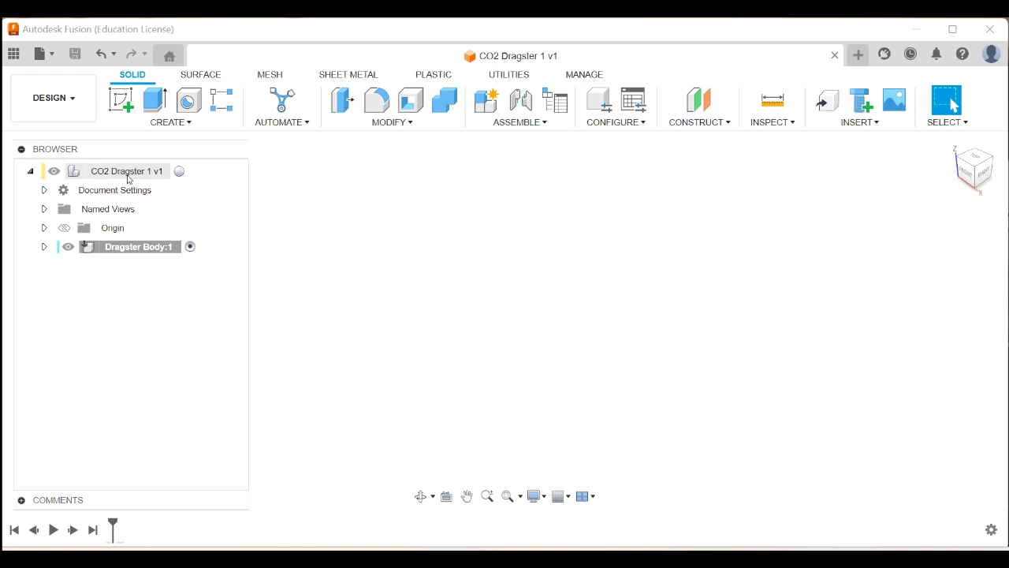
pyautogui.moveTo(142, 247)
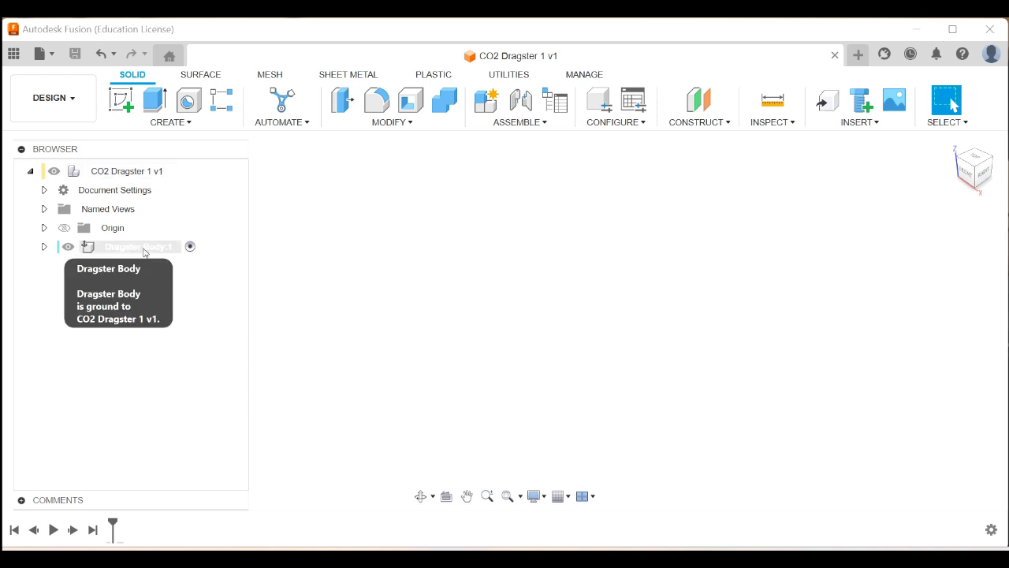
pyautogui.moveTo(233, 260)
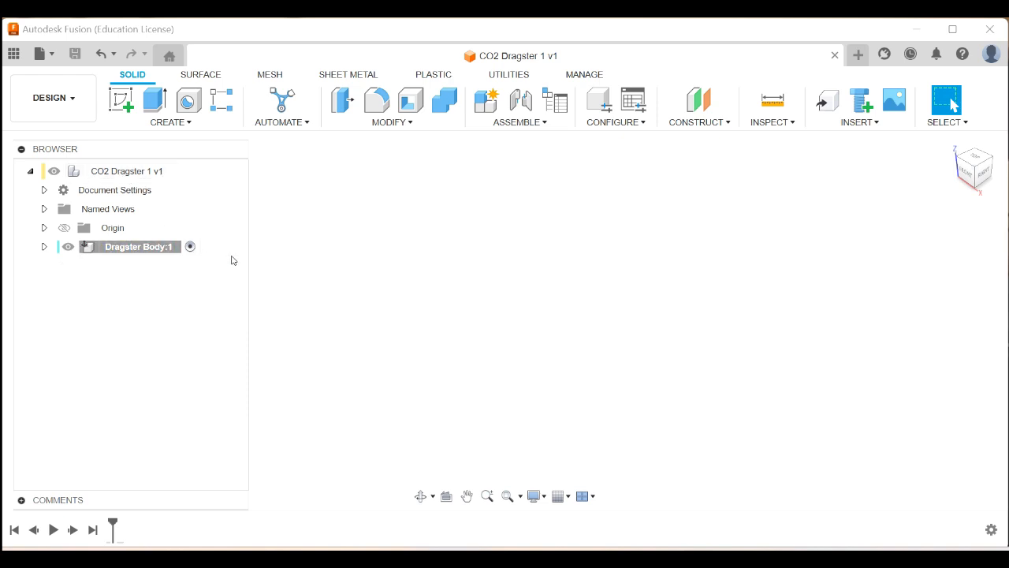
pyautogui.moveTo(190, 247)
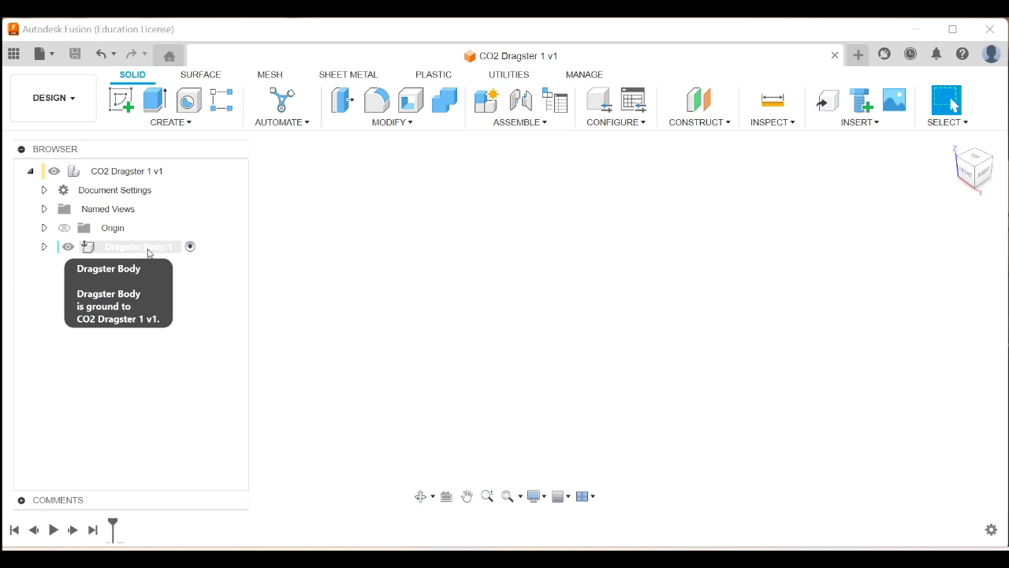
pyautogui.moveTo(426, 260)
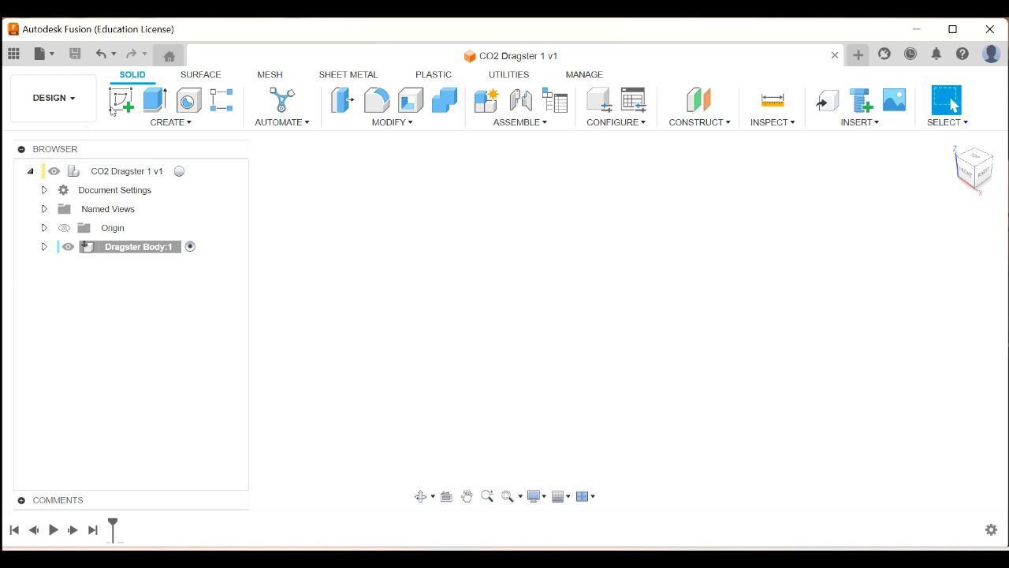
pyautogui.click(120, 101)
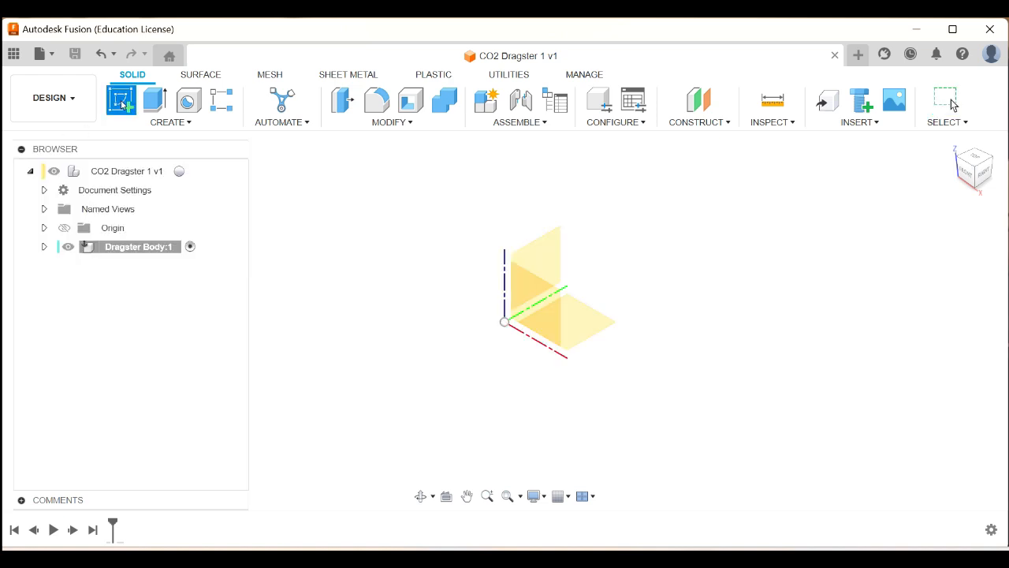
pyautogui.click(170, 121)
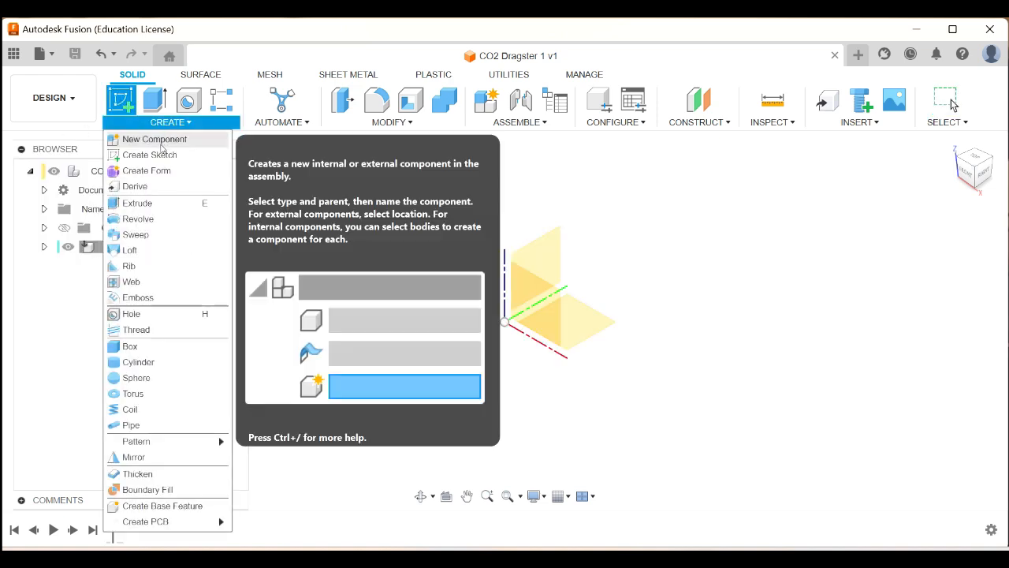
pyautogui.moveTo(121, 97)
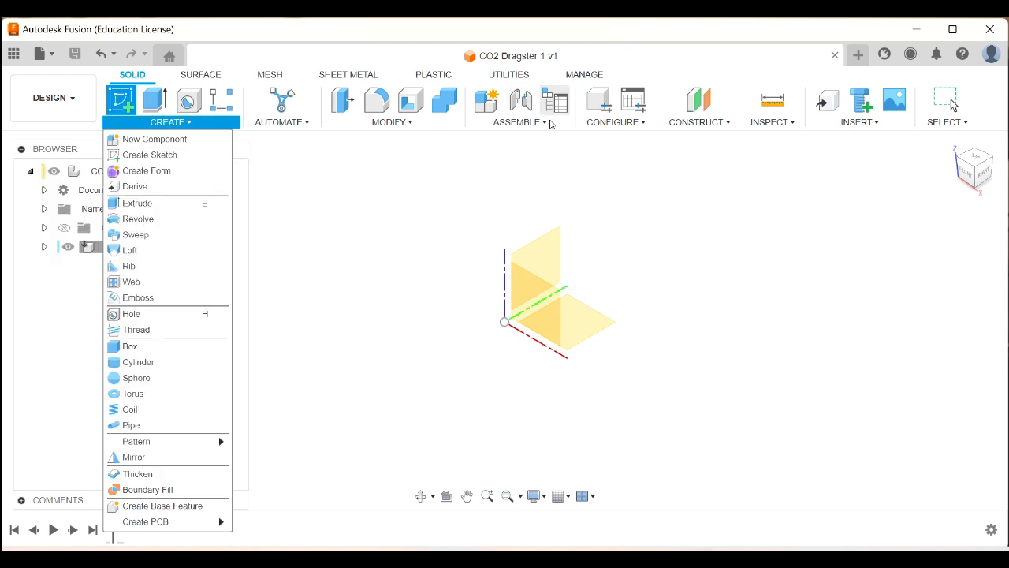
pyautogui.click(516, 122)
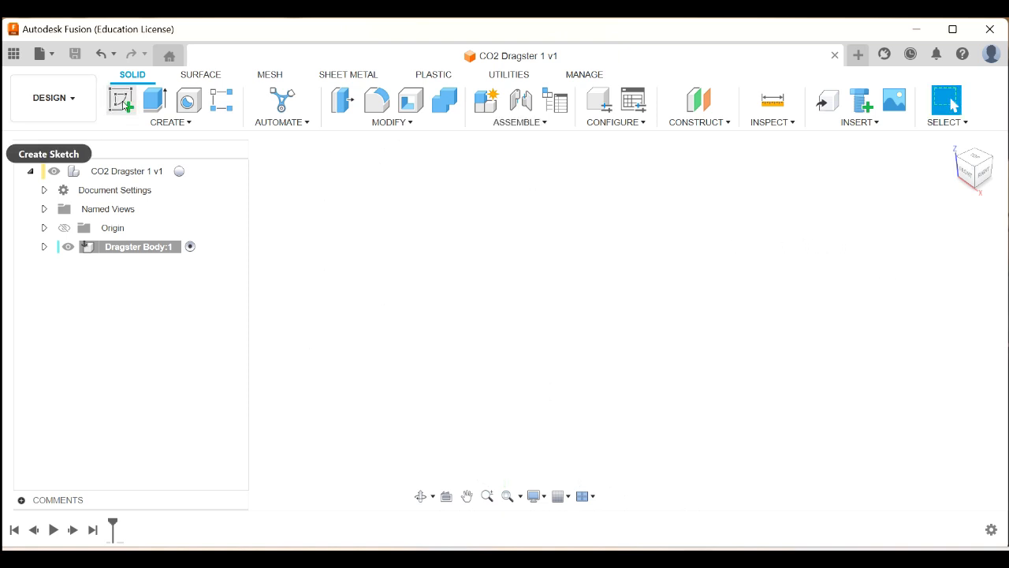
pyautogui.click(121, 101)
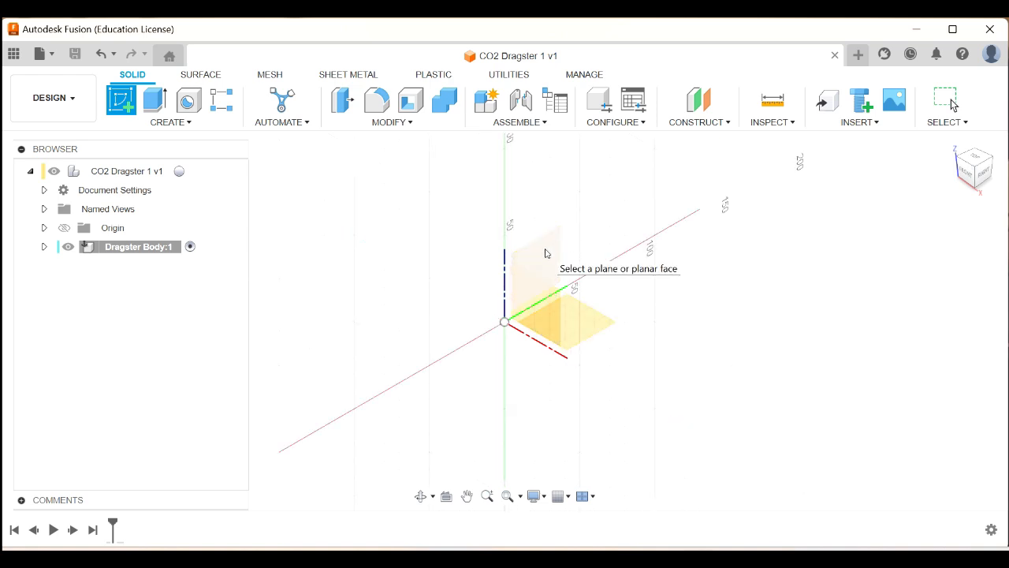
# On the side origin plane, draw a closed four-sided tapered line profile from the origin
pyautogui.click(564, 320)
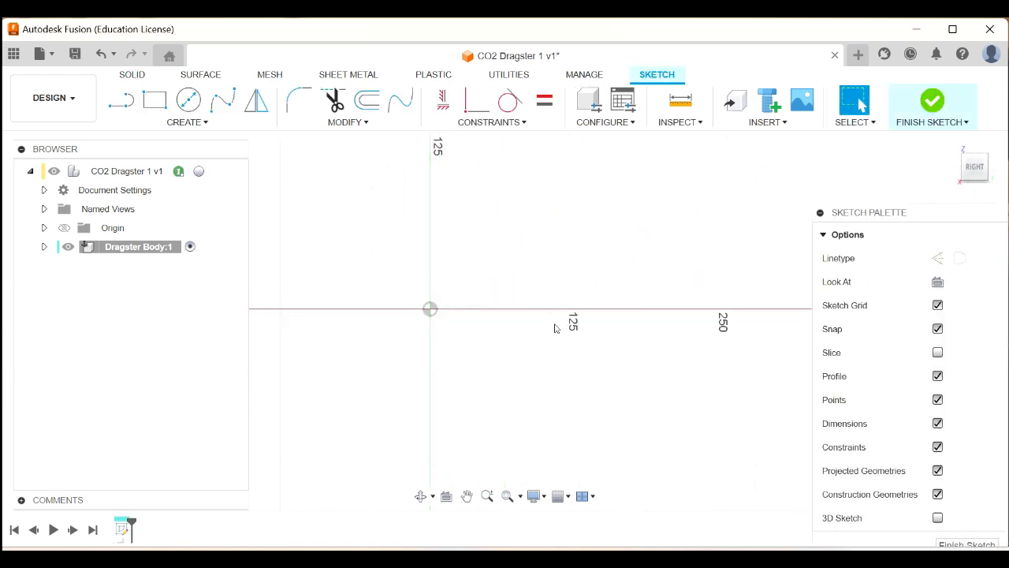
pyautogui.moveTo(776, 315)
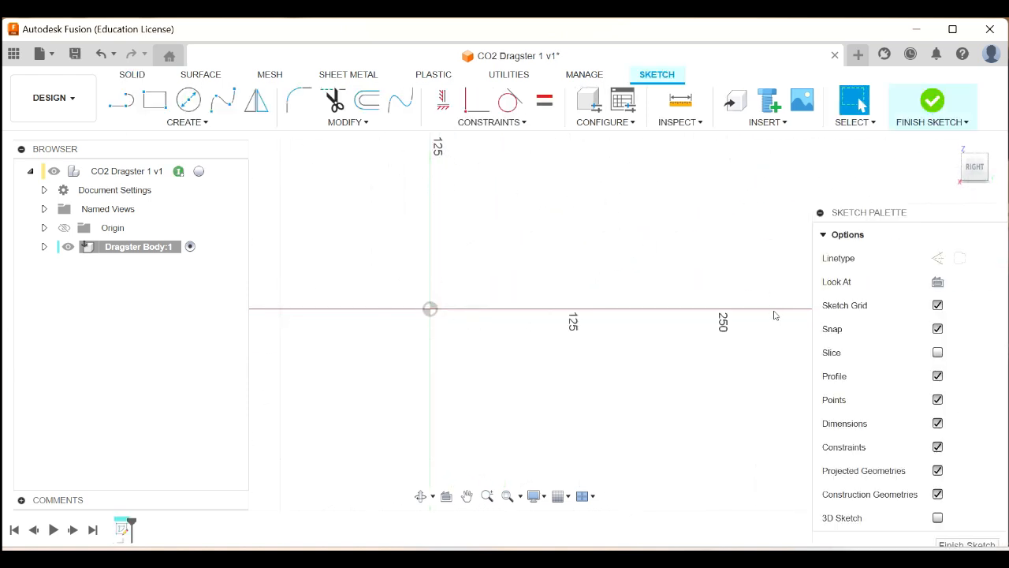
pyautogui.moveTo(518, 231)
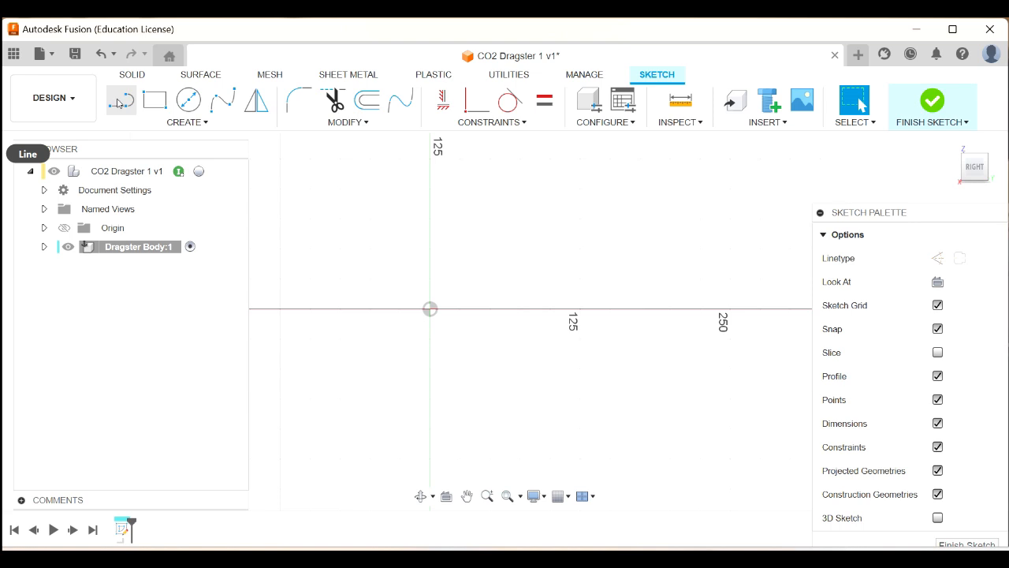
pyautogui.click(187, 121)
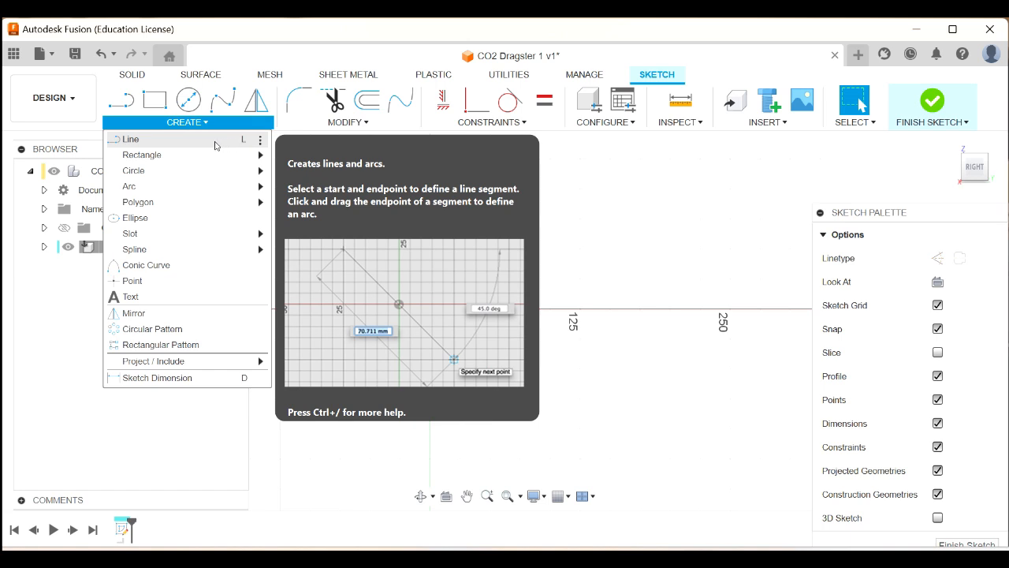
pyautogui.click(130, 139)
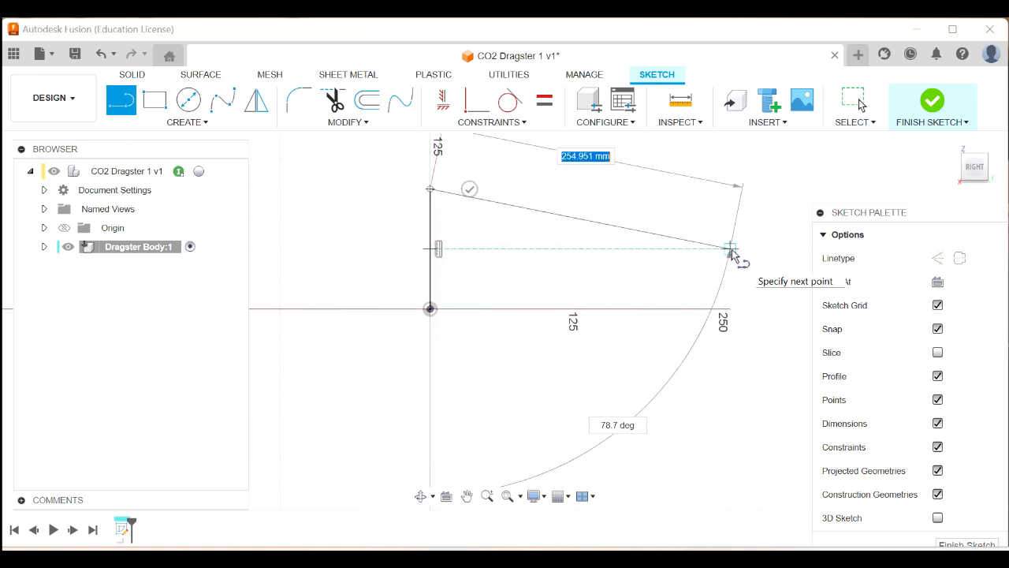
pyautogui.click(729, 250)
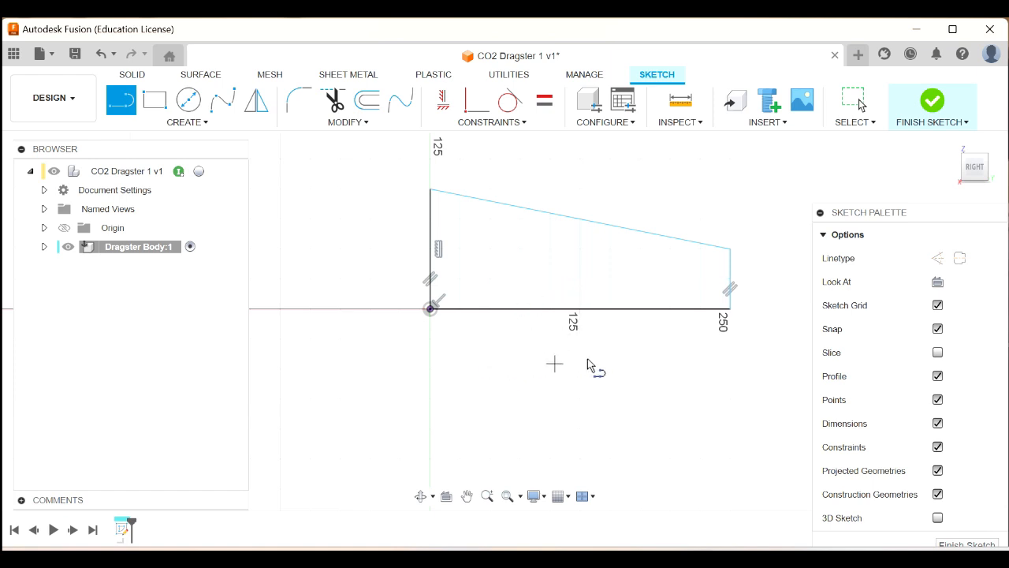
pyautogui.moveTo(606, 402)
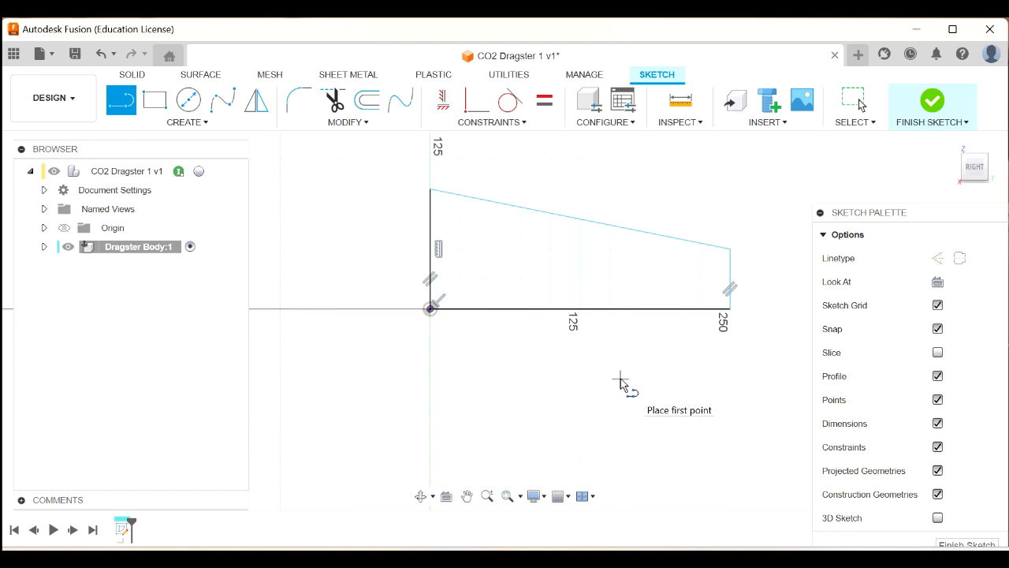
pyautogui.moveTo(481, 390)
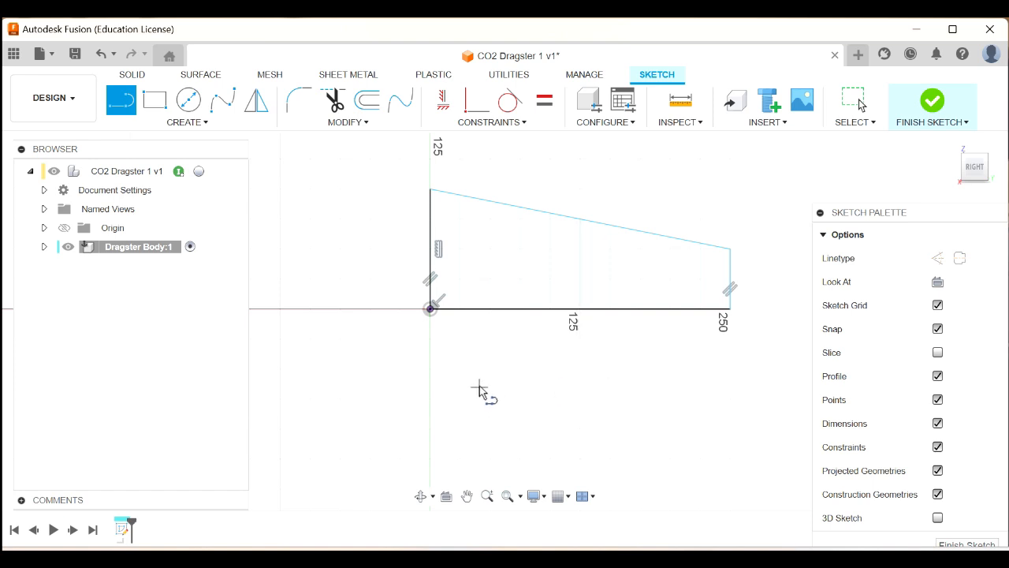
pyautogui.moveTo(357, 372)
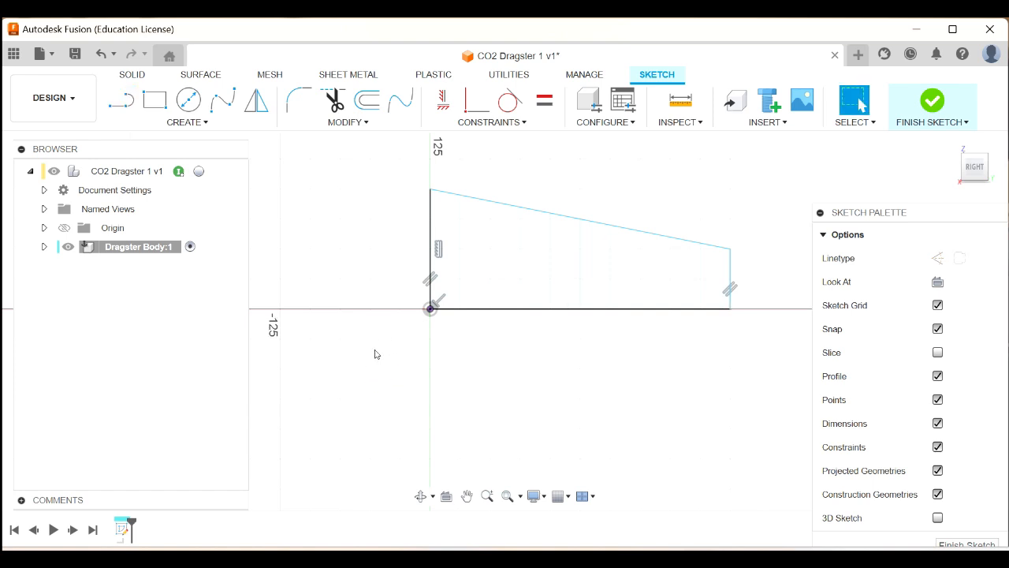
pyautogui.moveTo(362, 288)
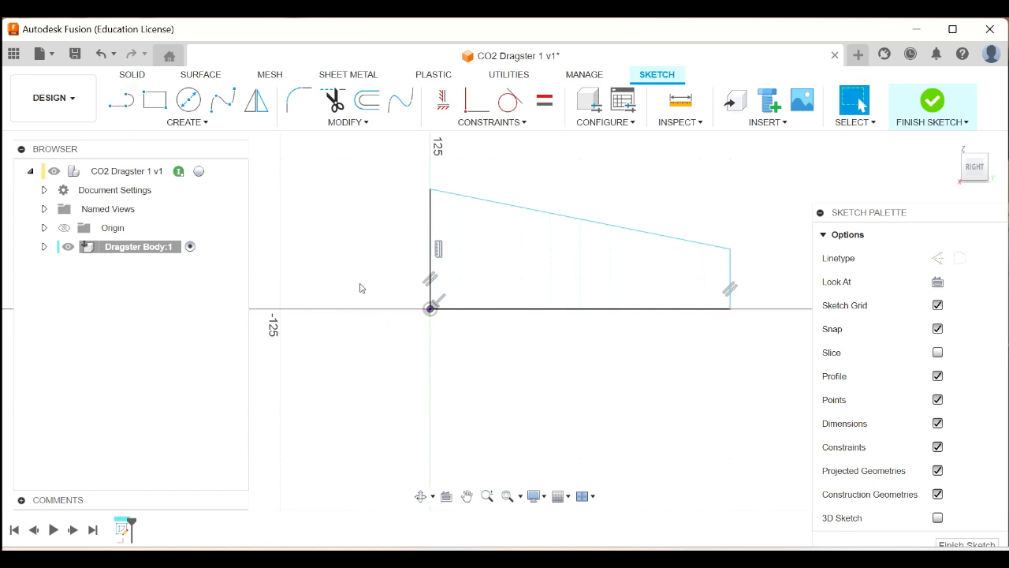
# Dimension the profile's front edge 72 mm, rear edge 20 mm and bottom 305 mm
pyautogui.click(187, 122)
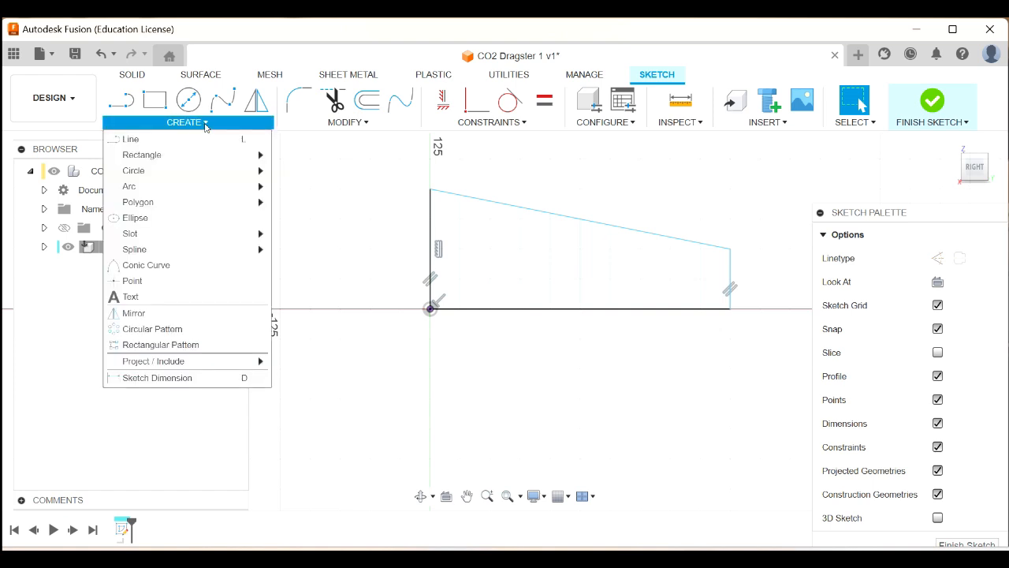
pyautogui.moveTo(157, 378)
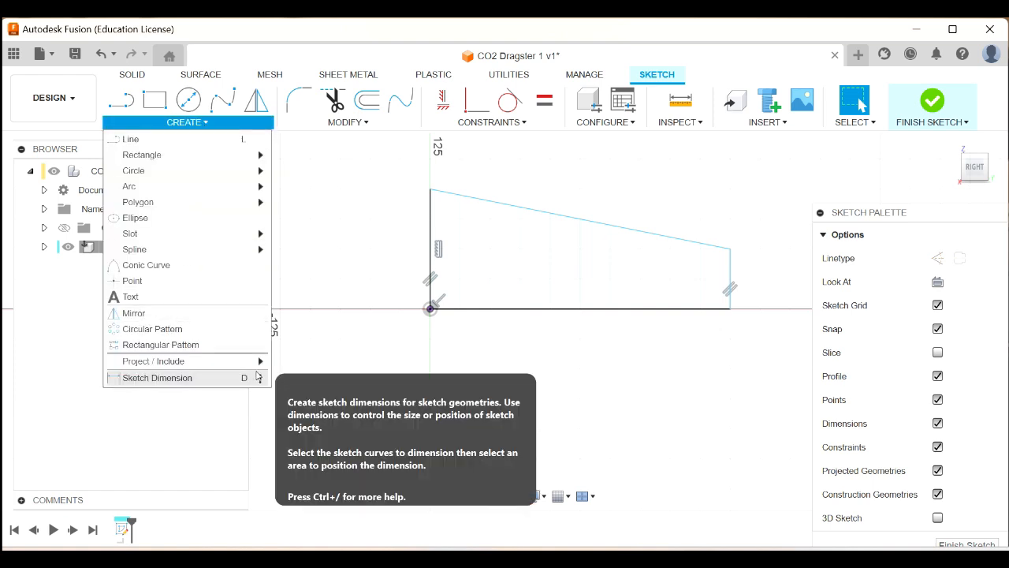
pyautogui.moveTo(424, 405)
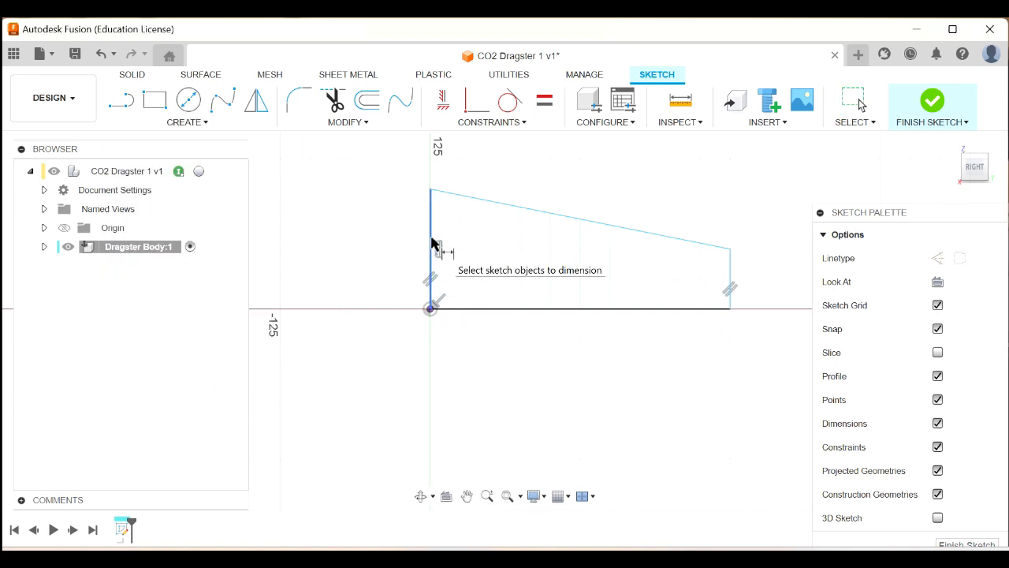
pyautogui.click(430, 249)
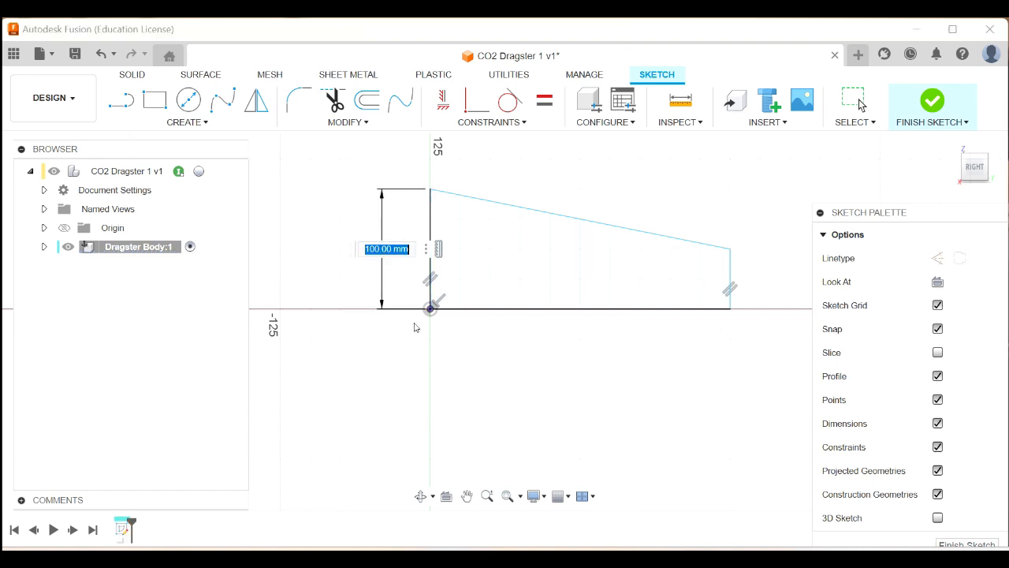
pyautogui.moveTo(426, 388)
pyautogui.write('72')
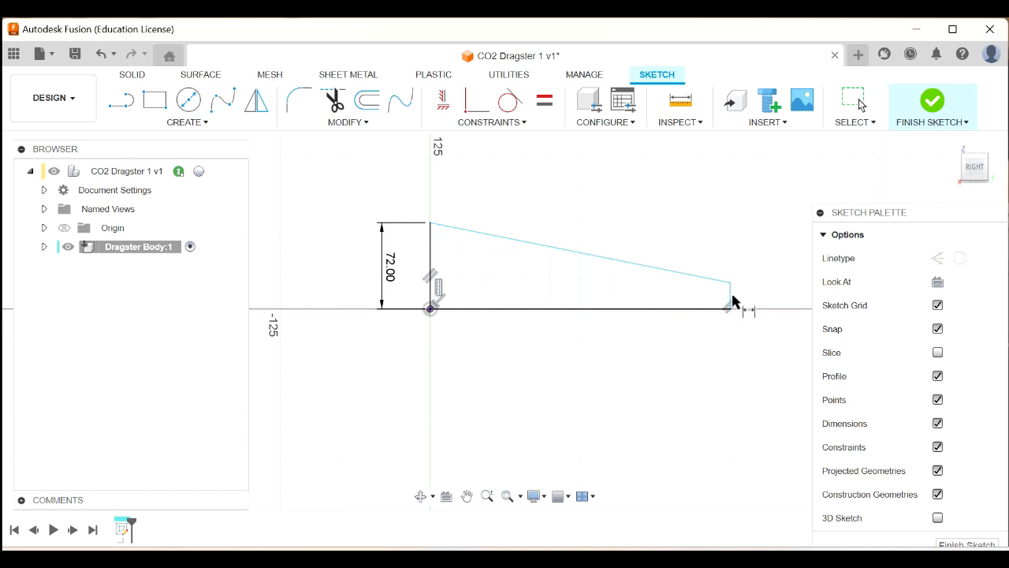
pyautogui.click(728, 295)
pyautogui.write('20')
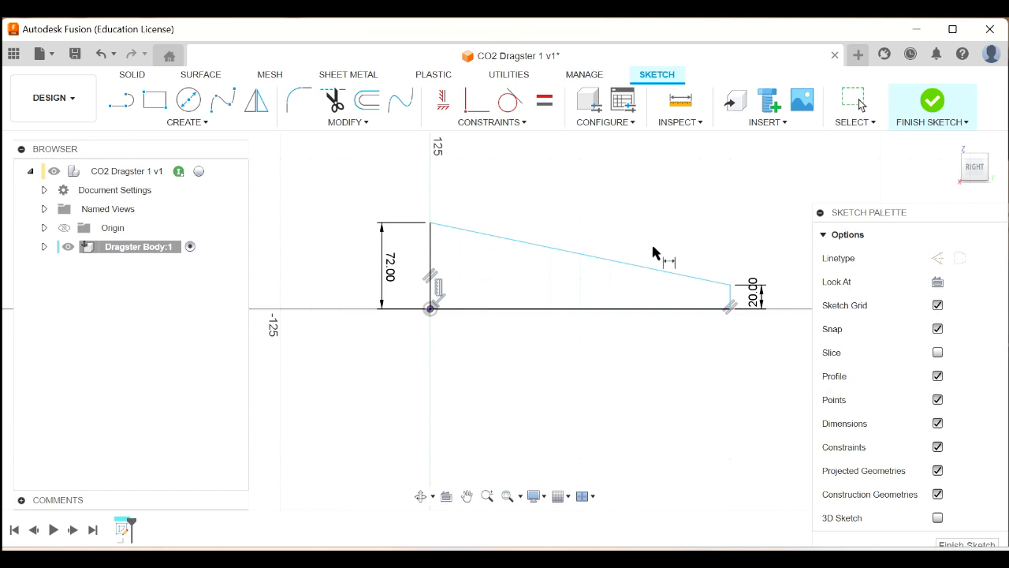
pyautogui.click(580, 308)
pyautogui.write('305')
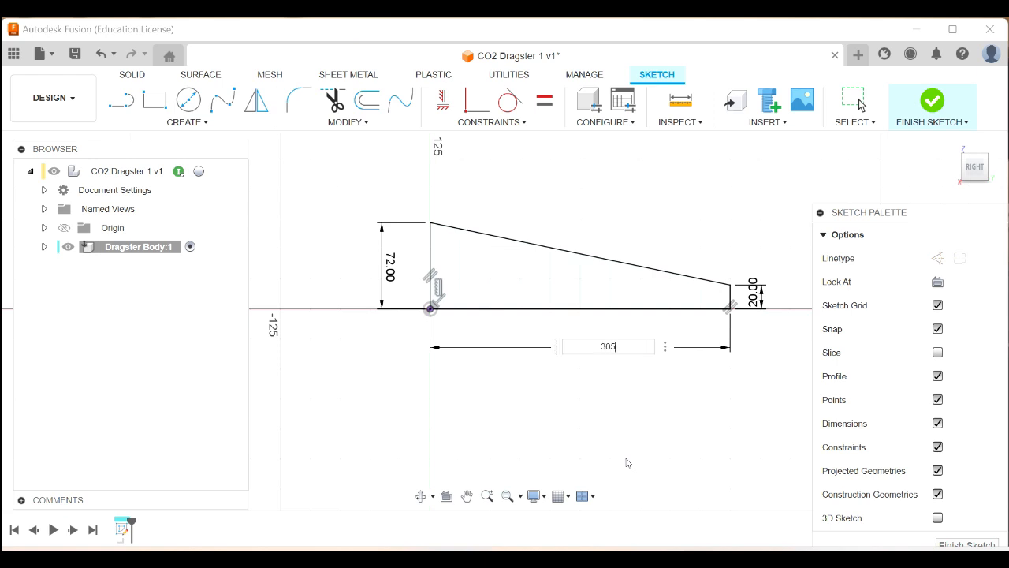
pyautogui.press('Return')
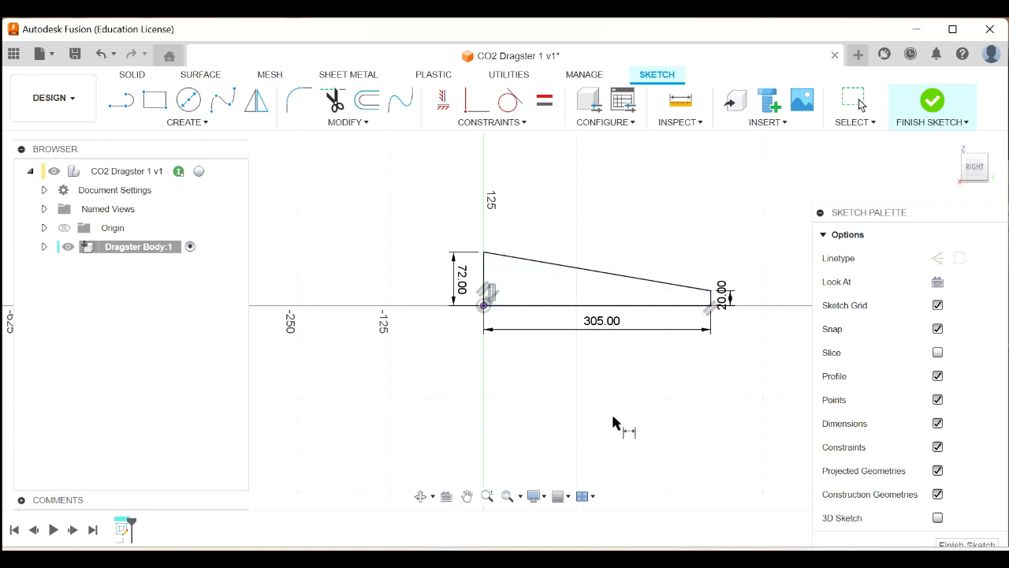
pyautogui.moveTo(1005, 361)
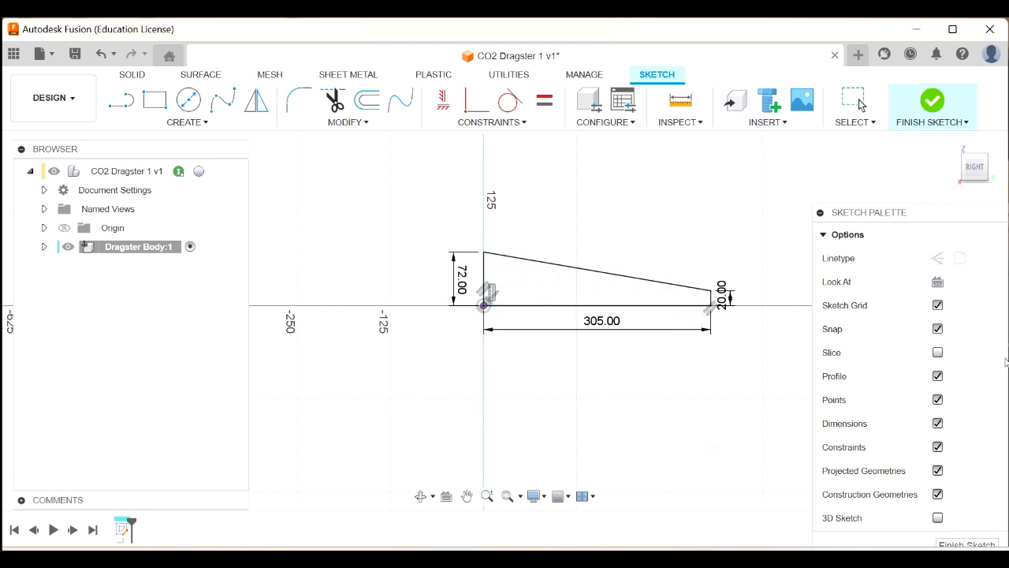
pyautogui.moveTo(745, 241)
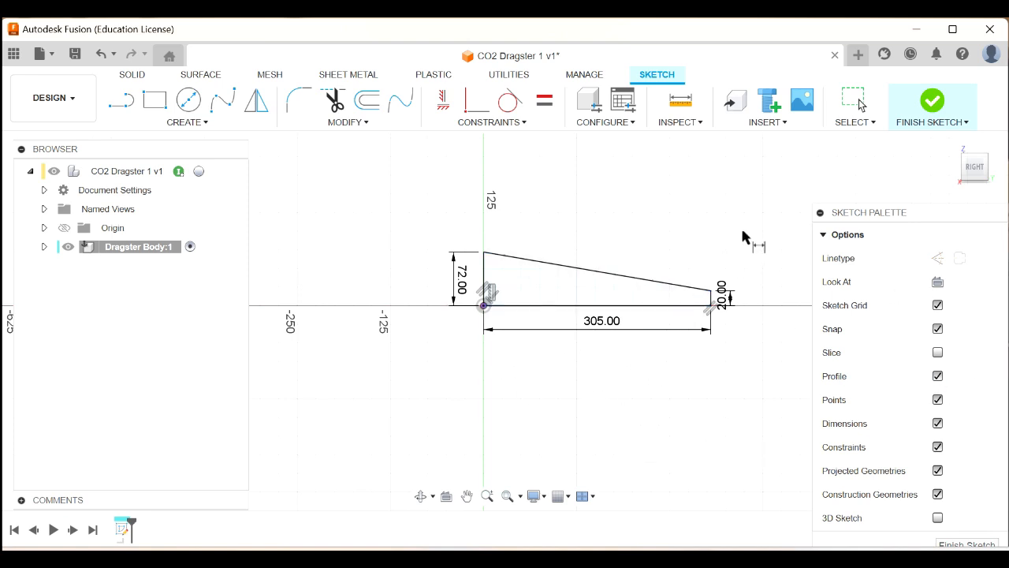
pyautogui.moveTo(932, 102)
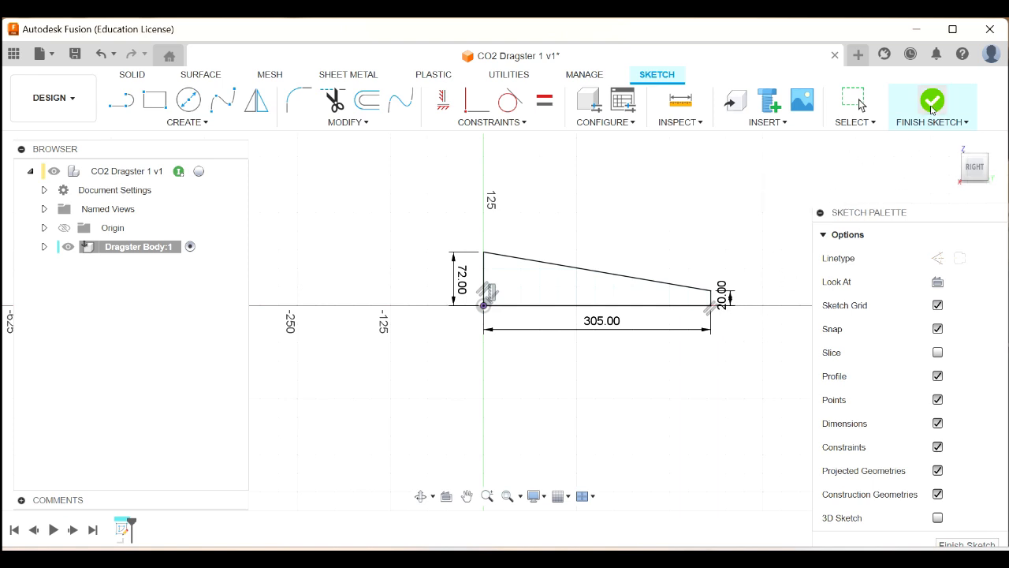
# Finish the sketch and start an Extrude with the tapered profile reselected
pyautogui.click(932, 102)
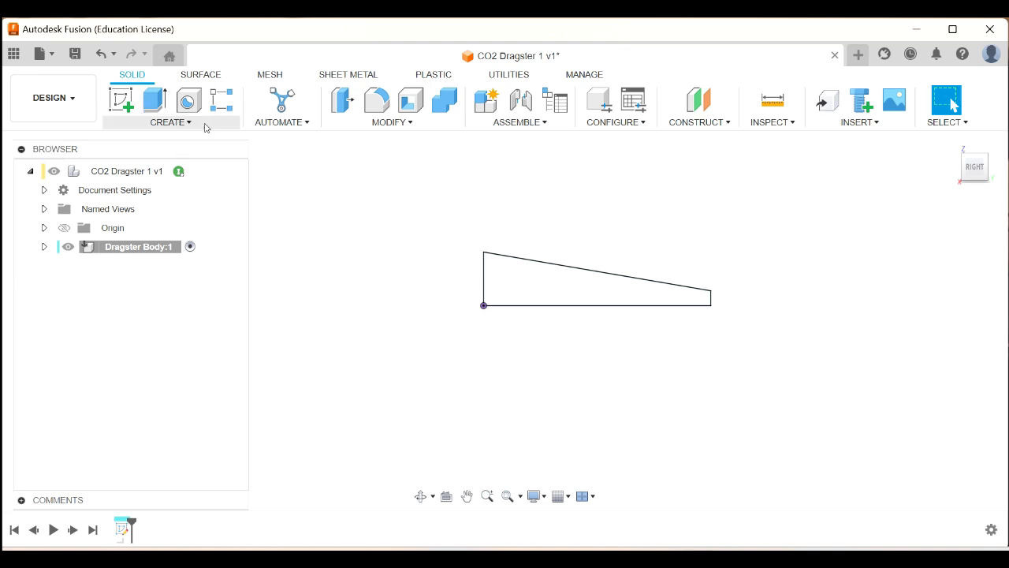
pyautogui.click(170, 122)
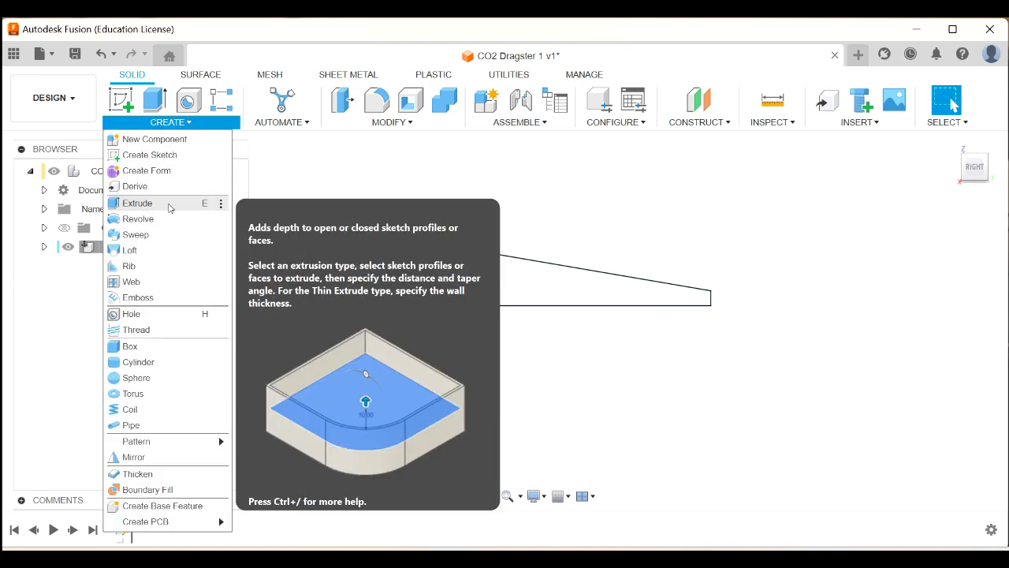
pyautogui.click(137, 203)
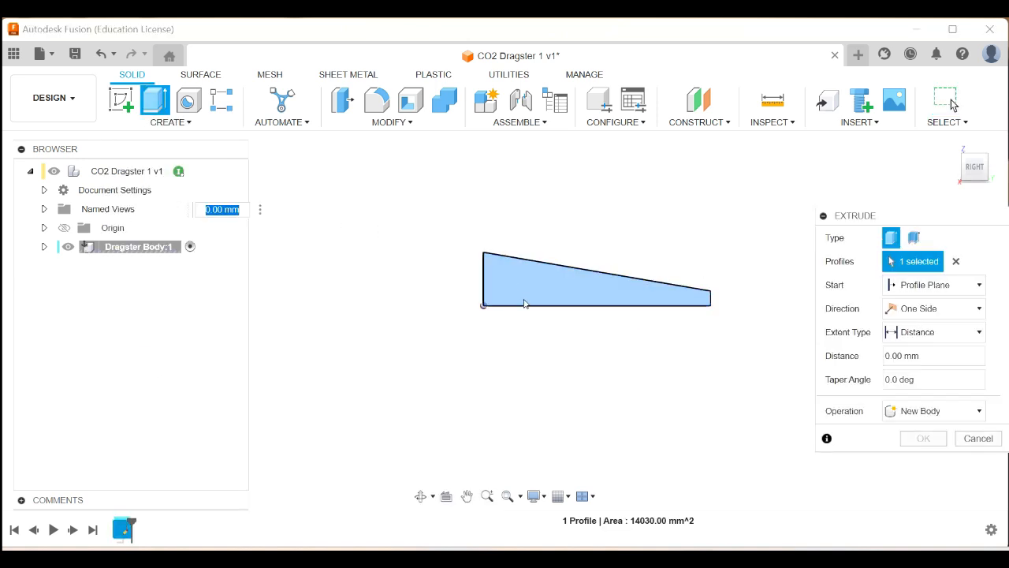
pyautogui.moveTo(802, 292)
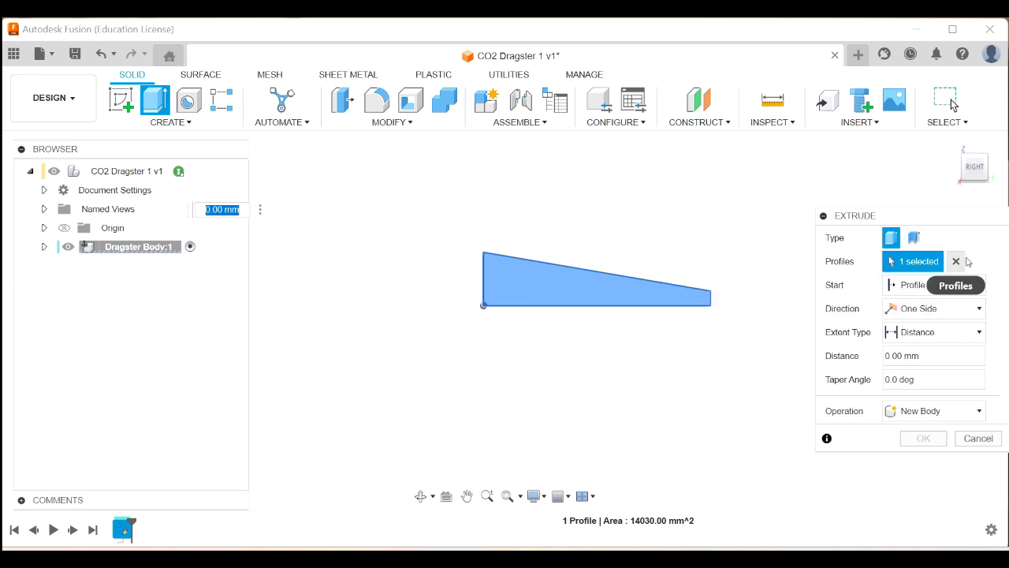
pyautogui.click(956, 261)
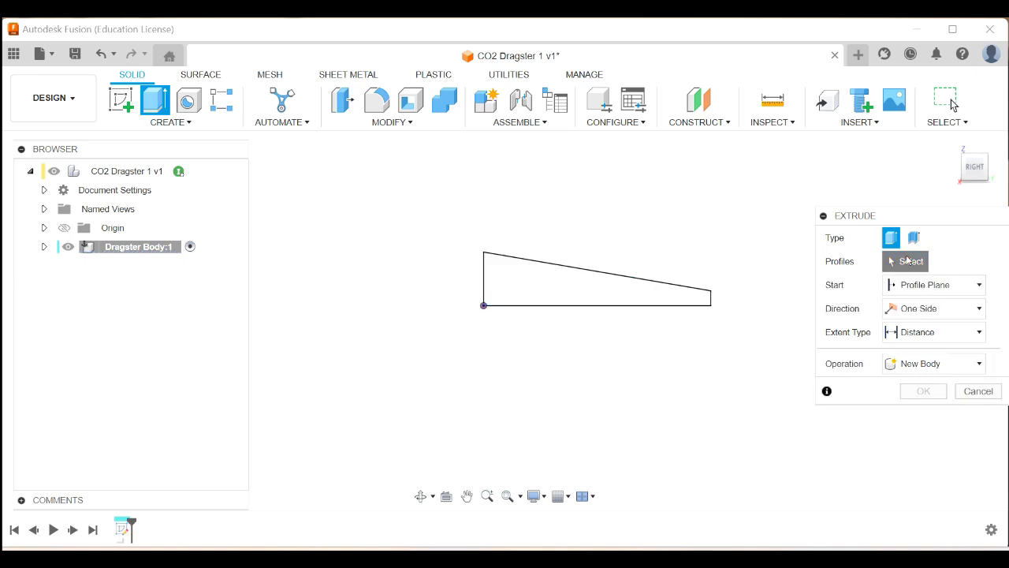
pyautogui.moveTo(591, 278)
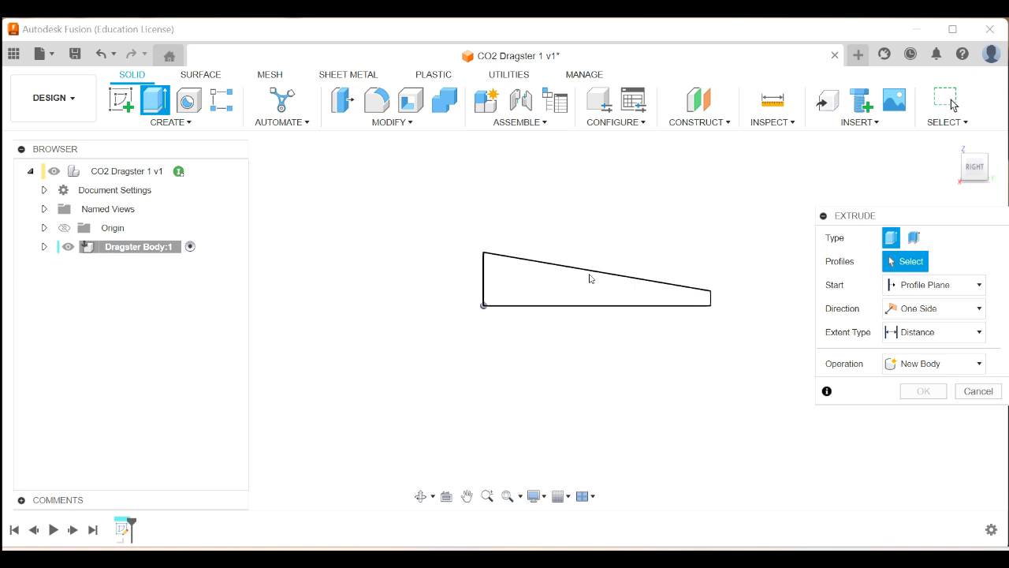
pyautogui.click(591, 278)
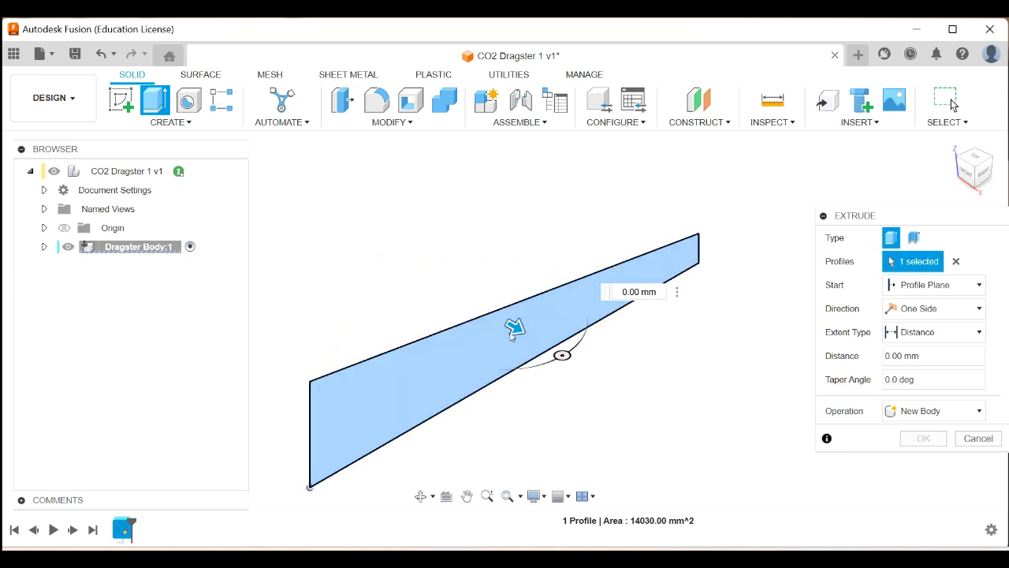
pyautogui.moveTo(513, 323)
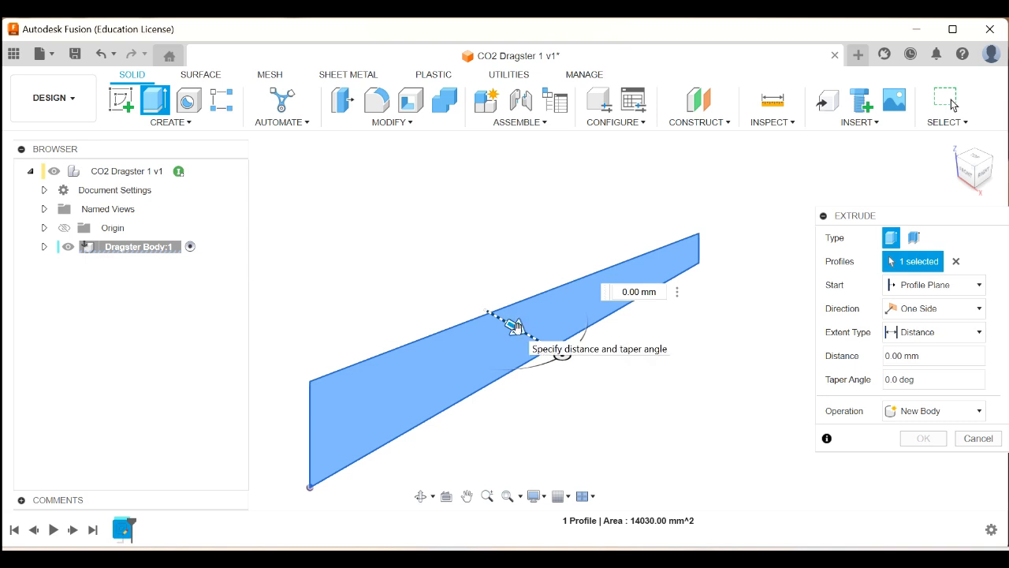
# Extrude the profile symmetrically, whole length 42 mm, into a new body, then orbit
pyautogui.moveTo(516, 325); pyautogui.dragTo(568, 354)
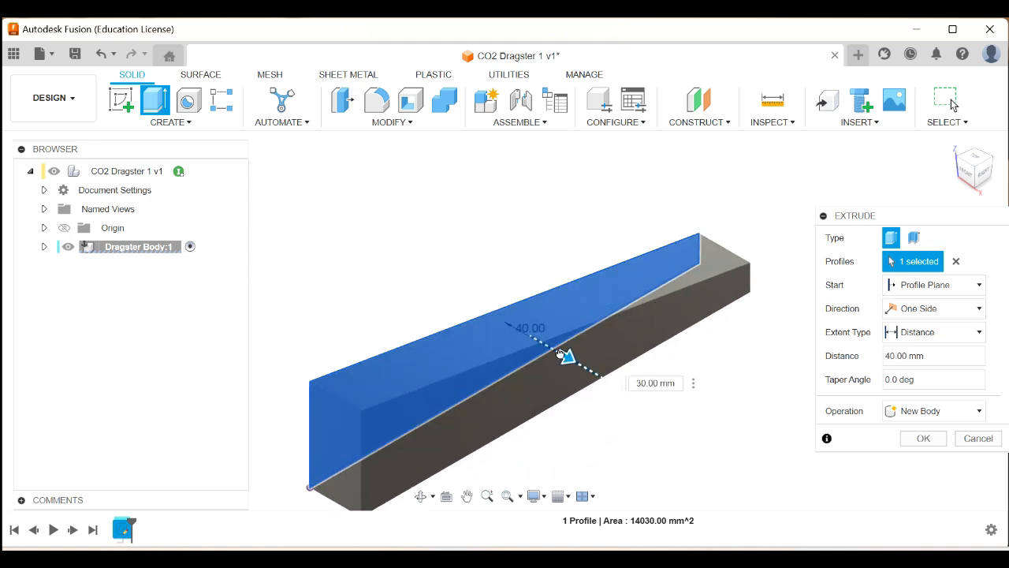
pyautogui.click(934, 308)
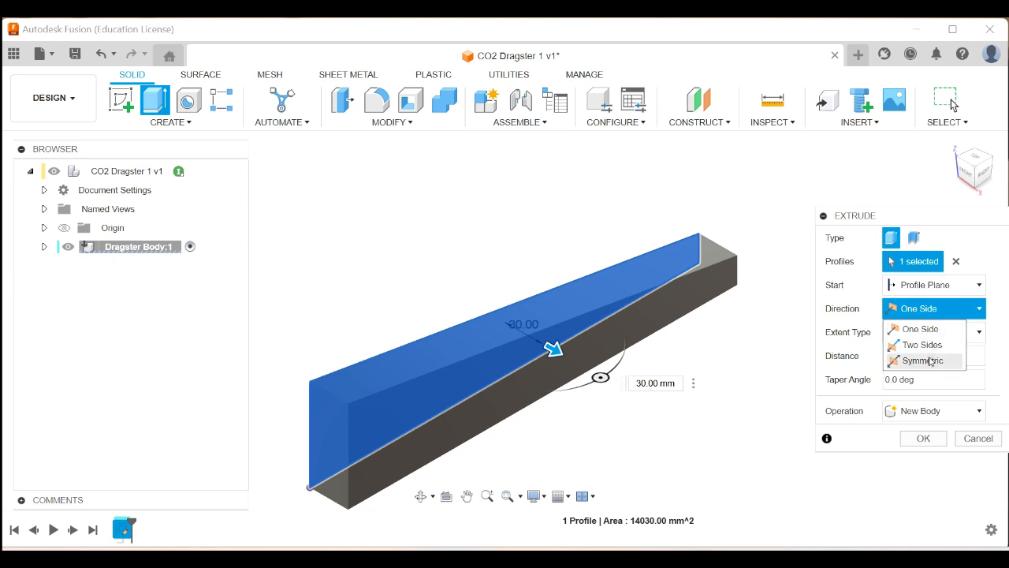
pyautogui.click(929, 361)
pyautogui.write('20')
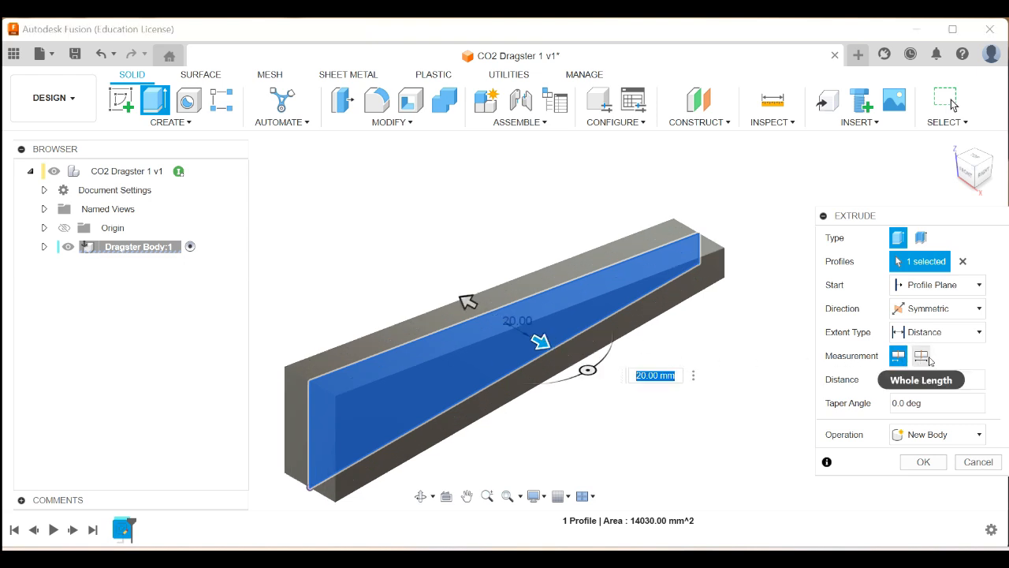
pyautogui.click(922, 356)
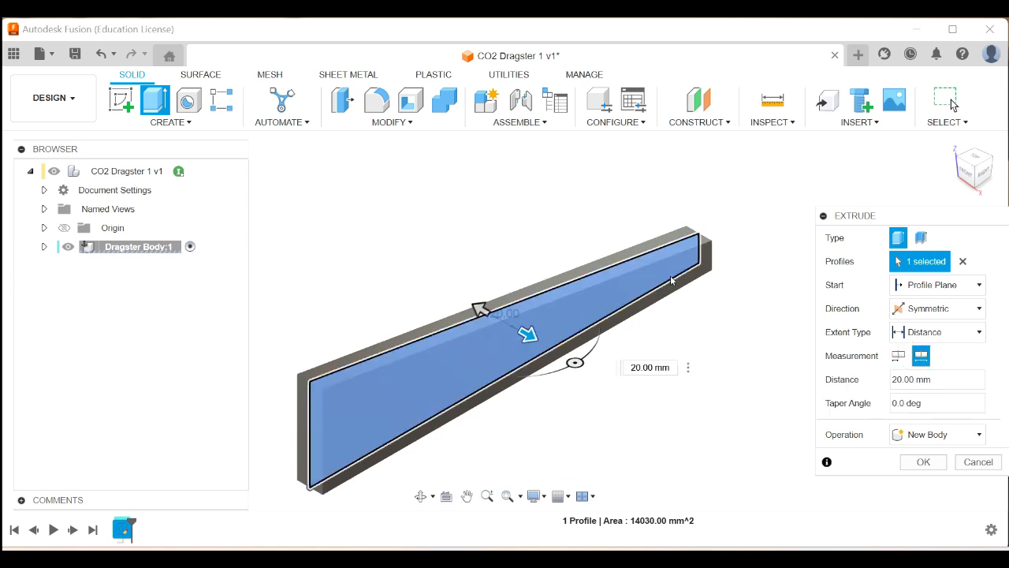
pyautogui.moveTo(542, 310)
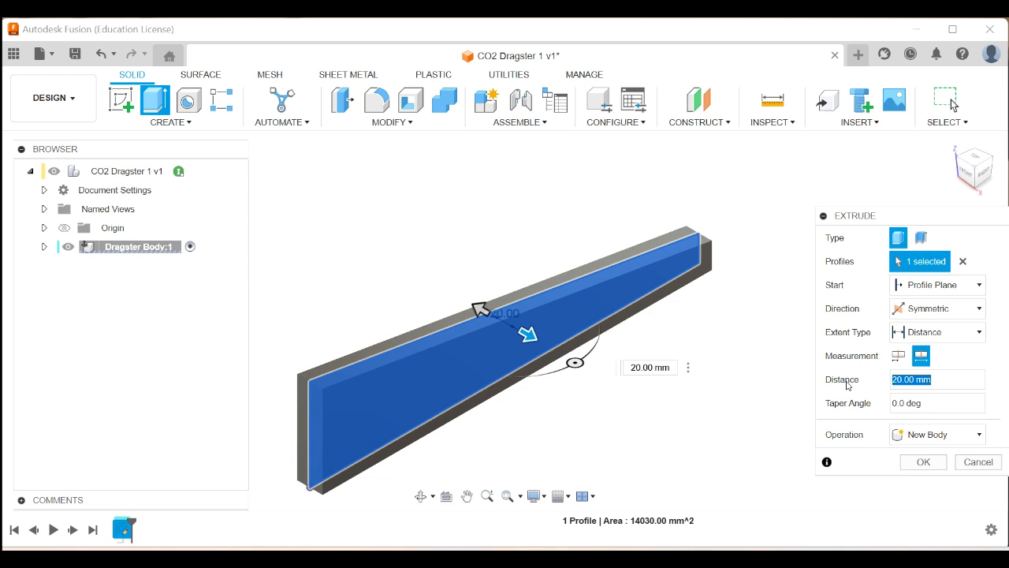
pyautogui.write('42')
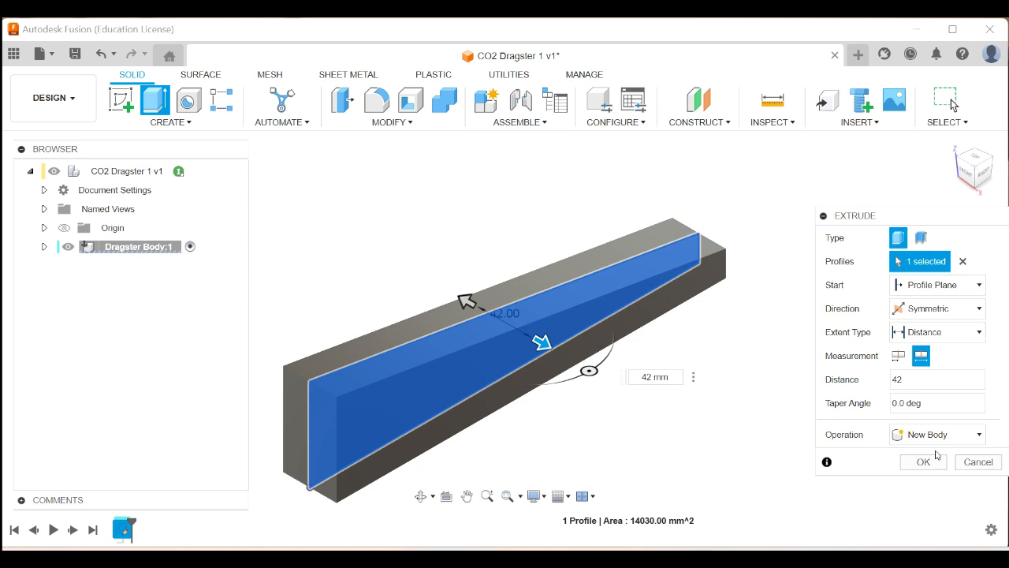
pyautogui.click(923, 462)
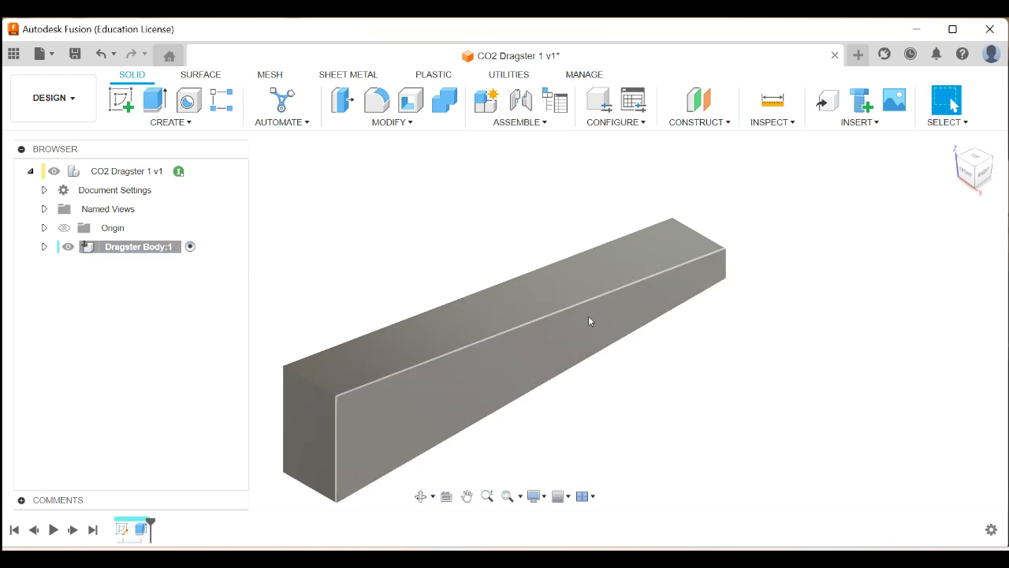
pyautogui.moveTo(590, 321); pyautogui.dragTo(316, 455)
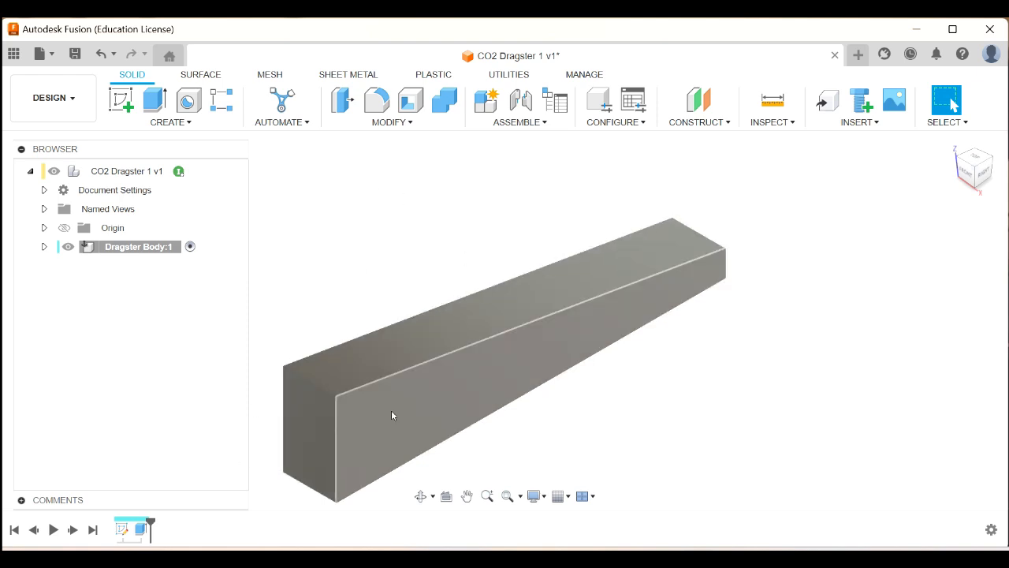
pyautogui.moveTo(351, 194)
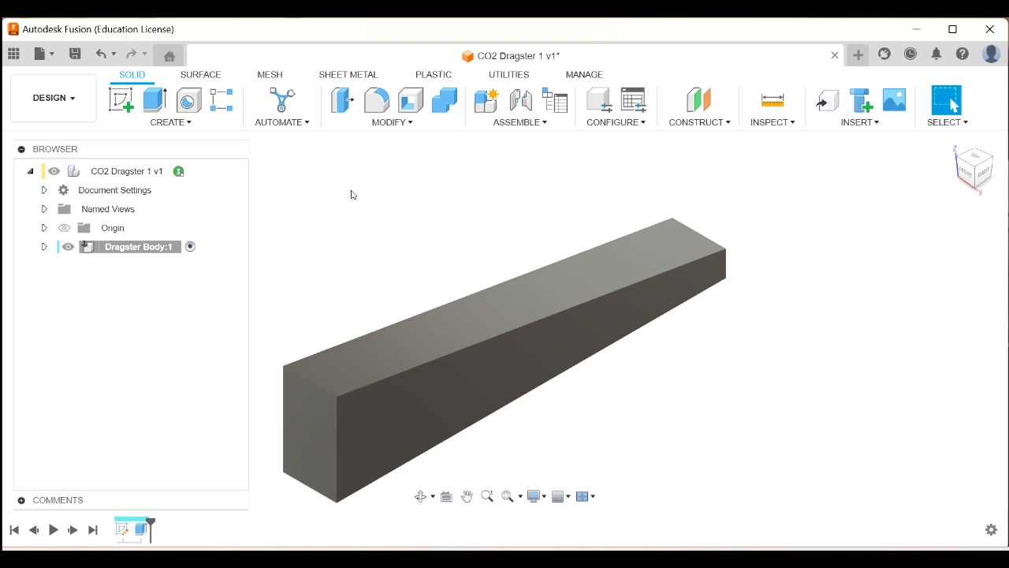
pyautogui.moveTo(121, 100)
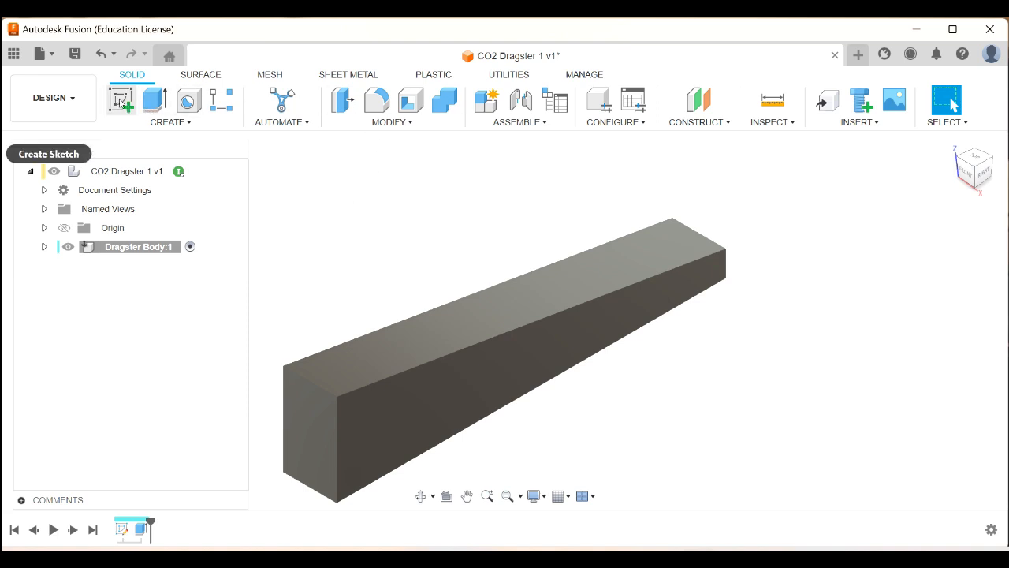
# Sketch a center-diameter circle of 3/4 in on the blank's end face
pyautogui.click(121, 100)
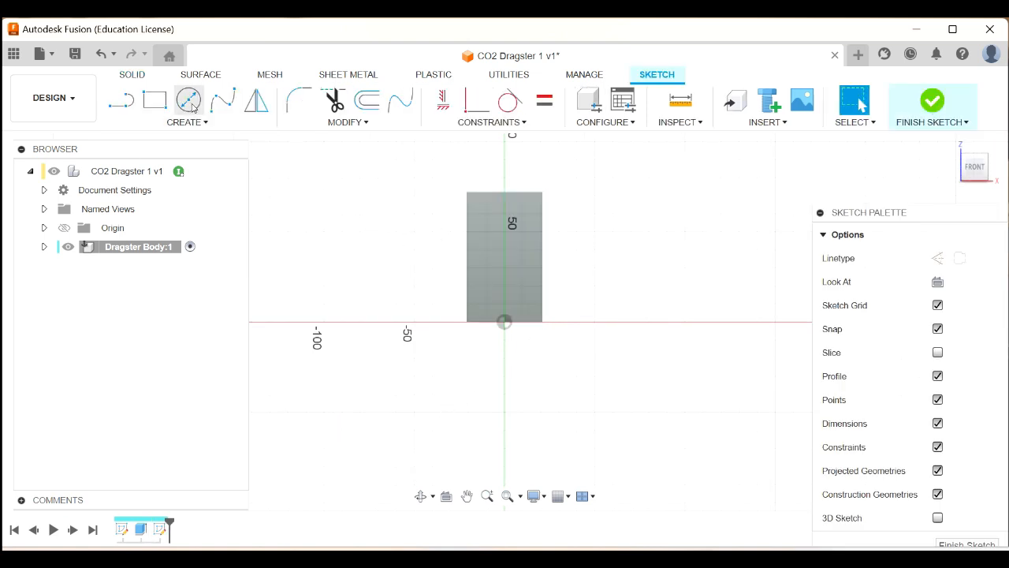
pyautogui.click(187, 110)
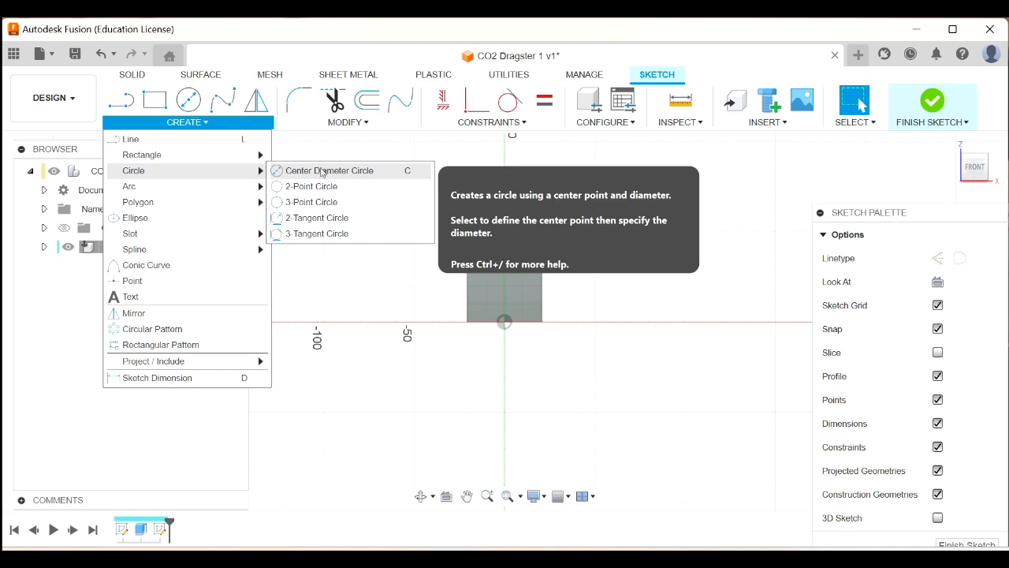
pyautogui.moveTo(323, 175)
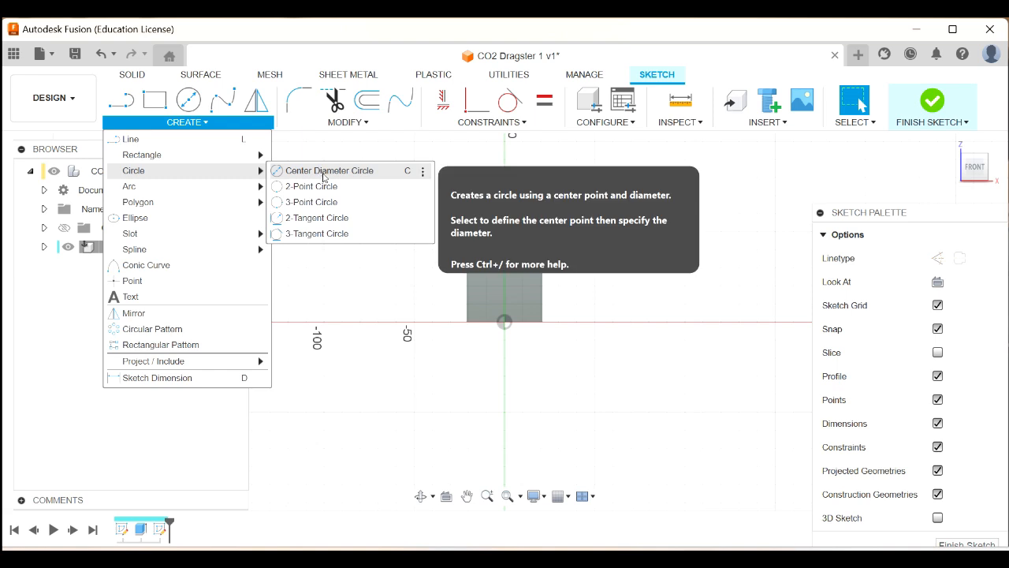
pyautogui.moveTo(366, 177)
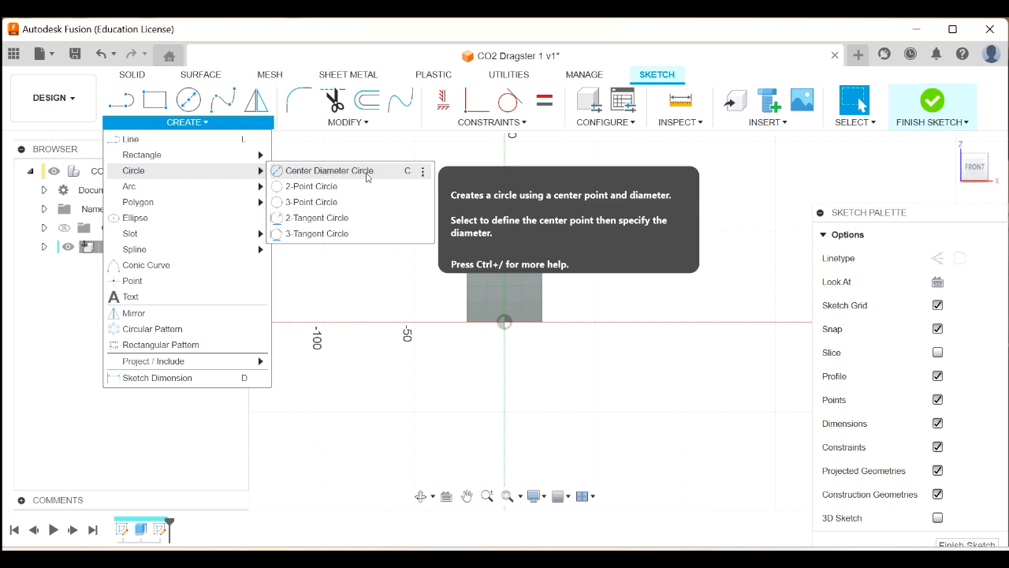
pyautogui.click(329, 171)
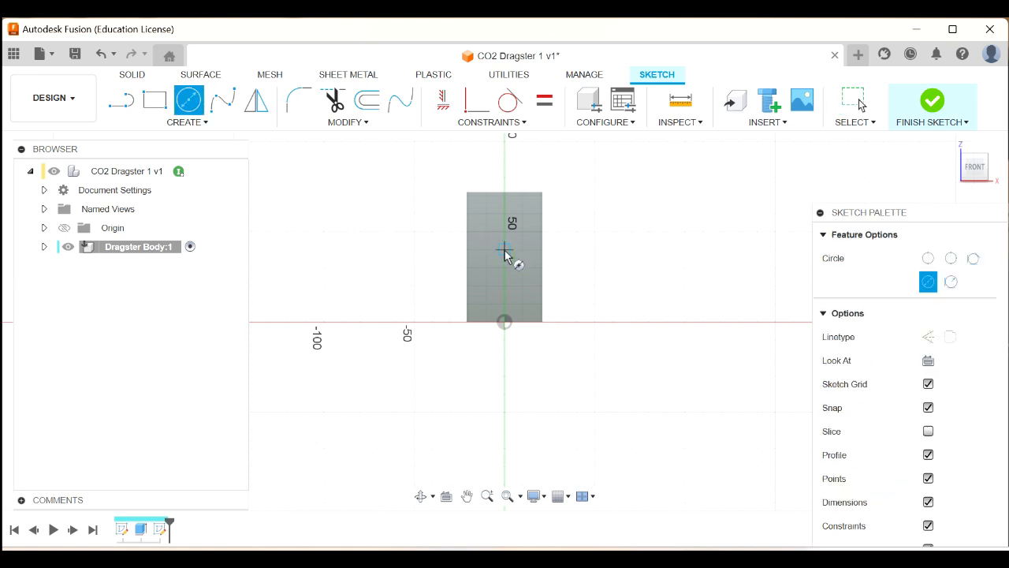
pyautogui.click(505, 250)
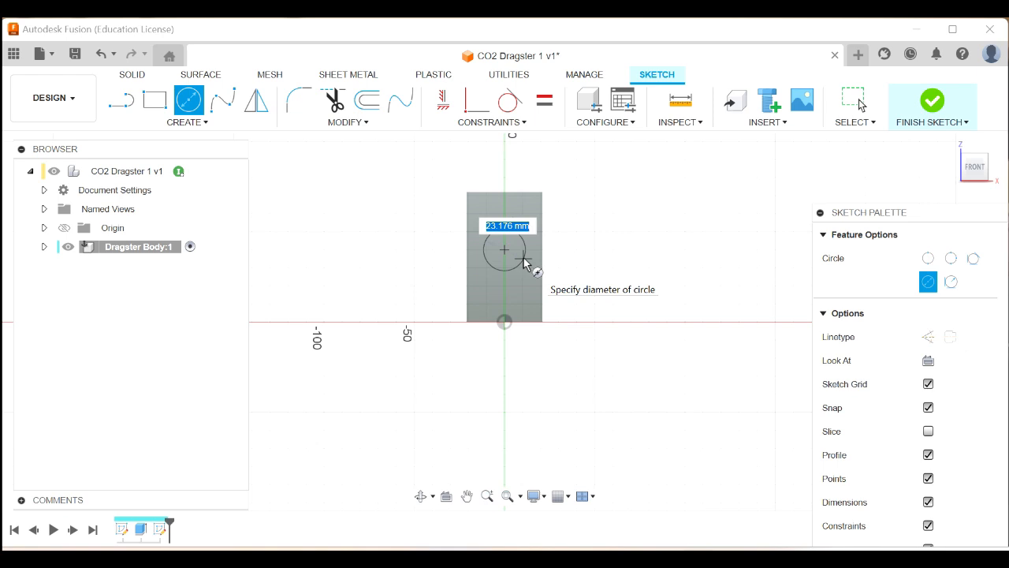
pyautogui.write('3/4')
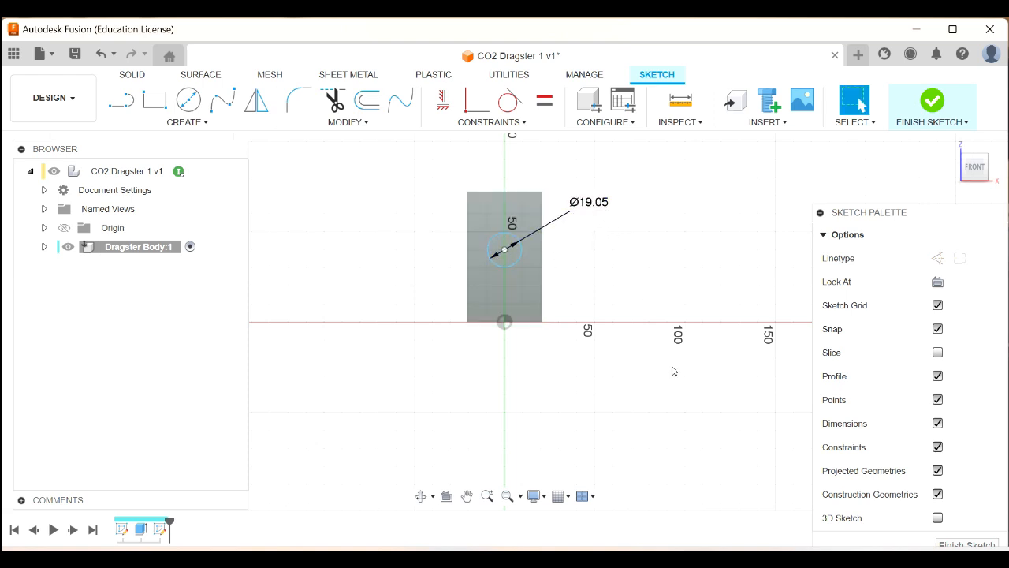
pyautogui.moveTo(623, 384)
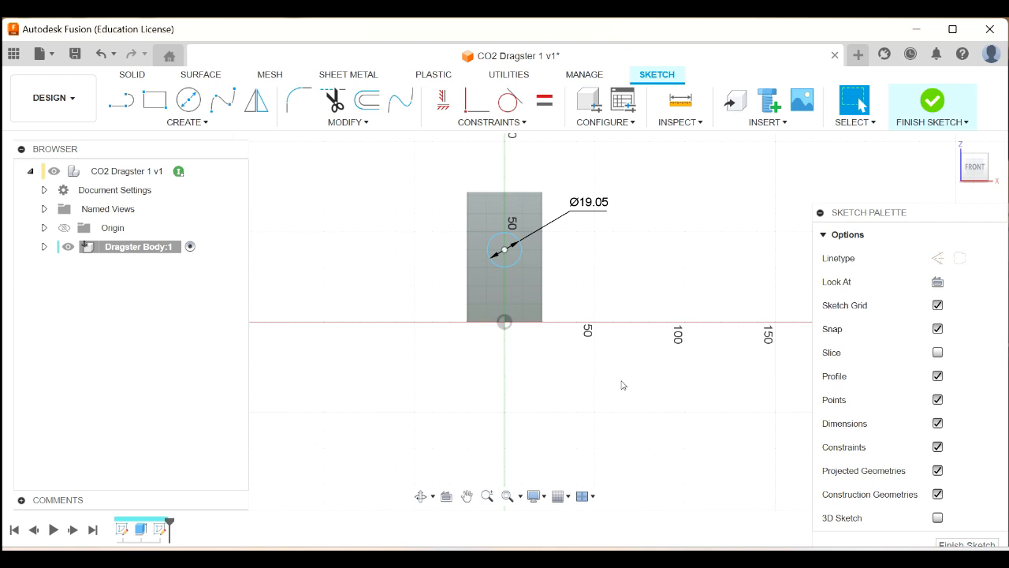
# Apply a vertical constraint between the canister circle's centre and the sketch origin
pyautogui.click(504, 251)
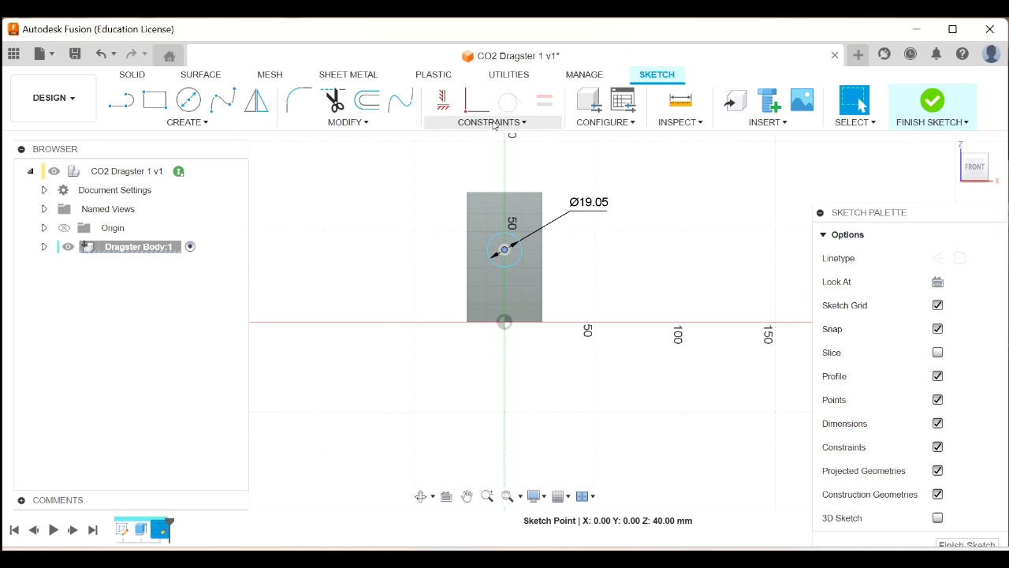
pyautogui.moveTo(443, 101)
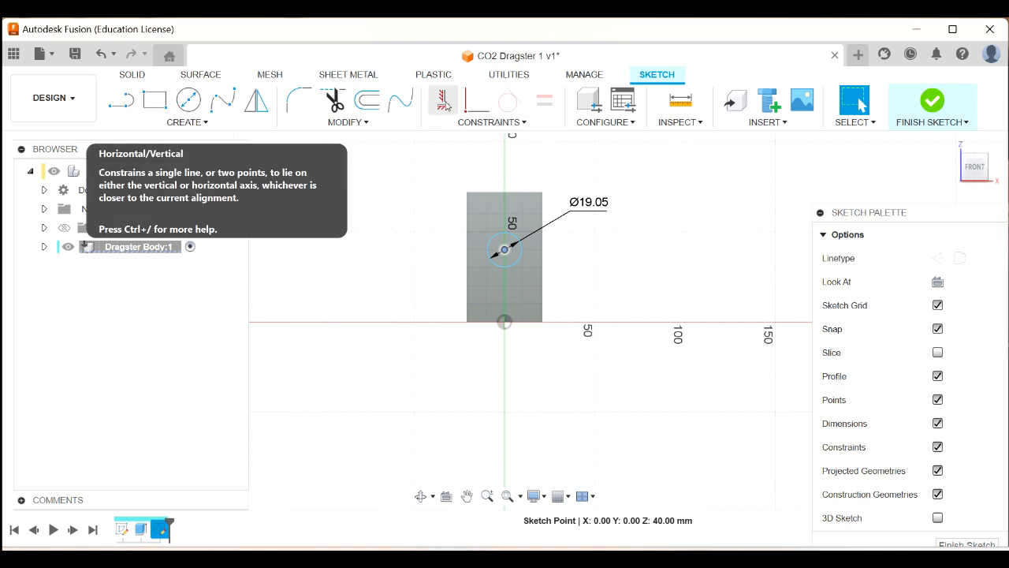
pyautogui.click(491, 122)
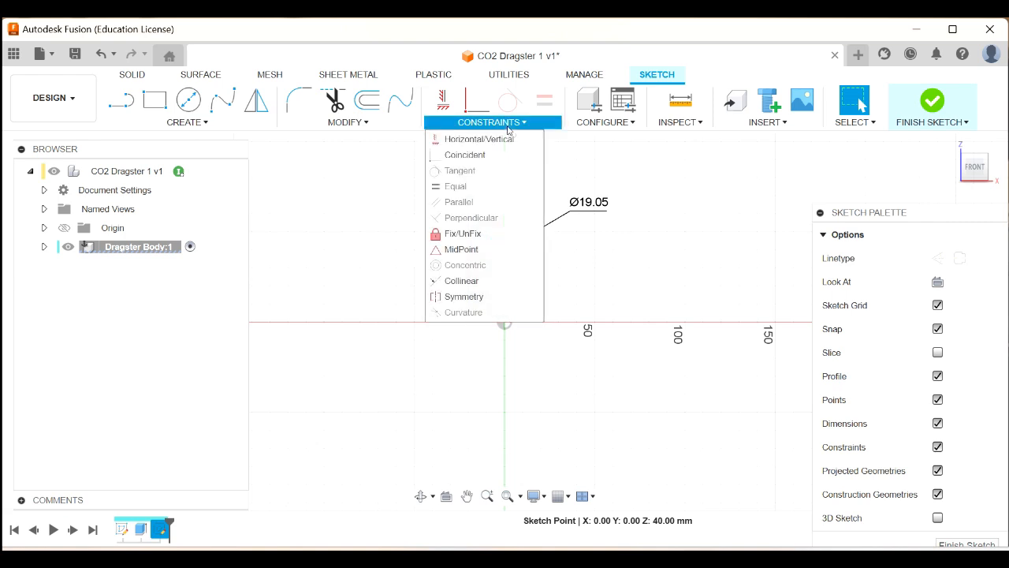
pyautogui.moveTo(479, 139)
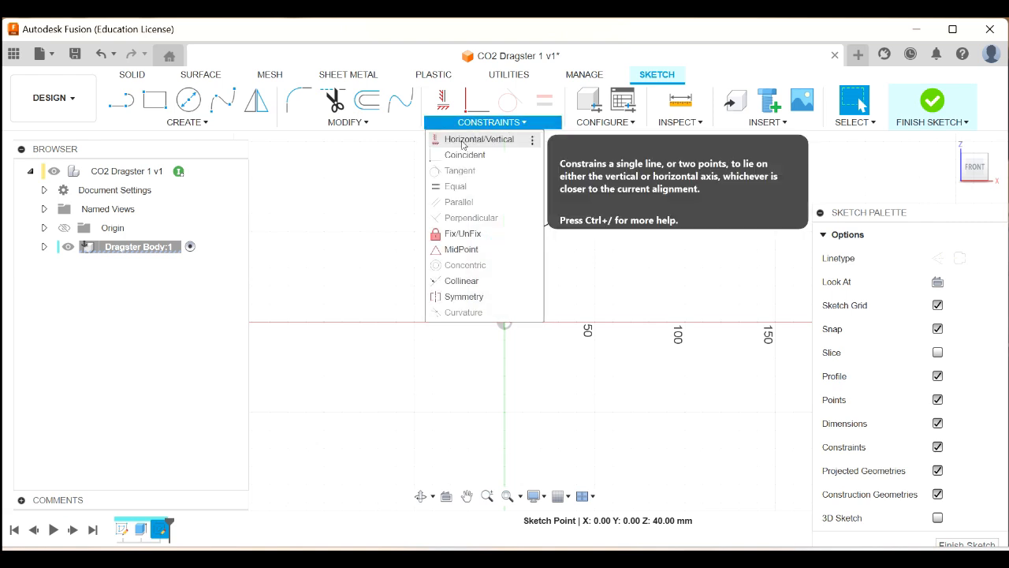
pyautogui.click(478, 139)
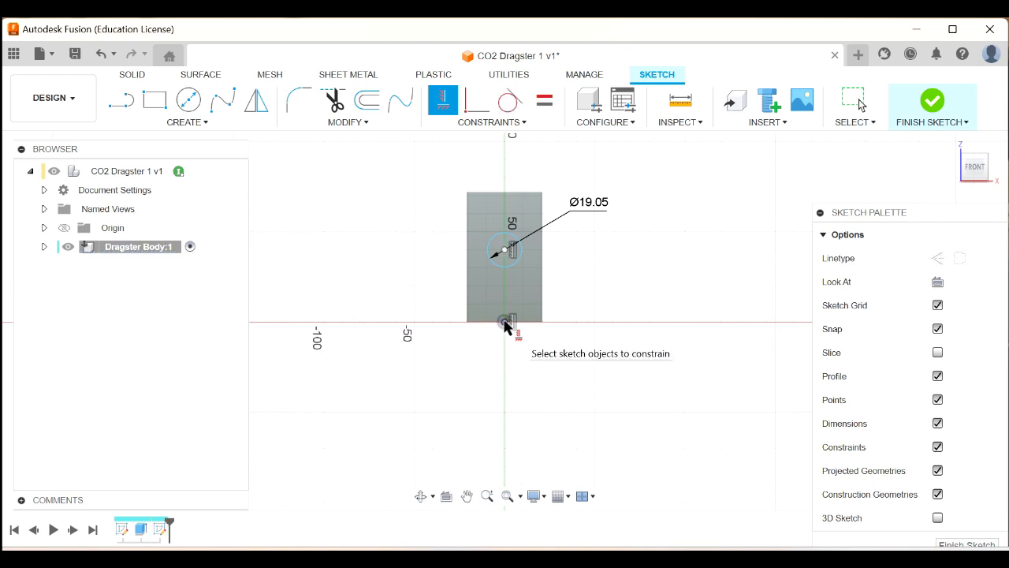
pyautogui.moveTo(564, 286)
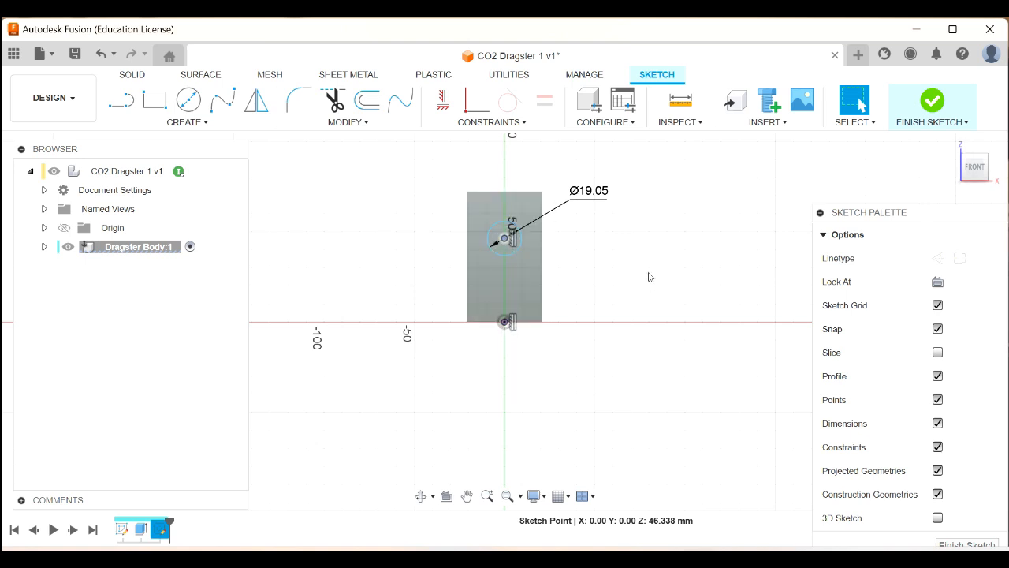
# Dimension the circle centre 32 mm above the sketch origin
pyautogui.click(505, 238)
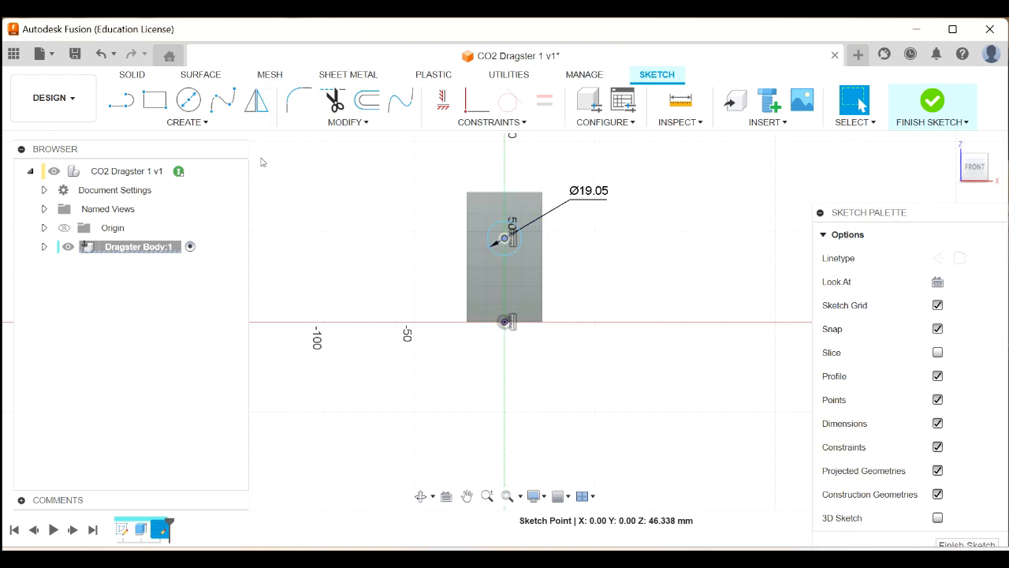
pyautogui.moveTo(287, 217)
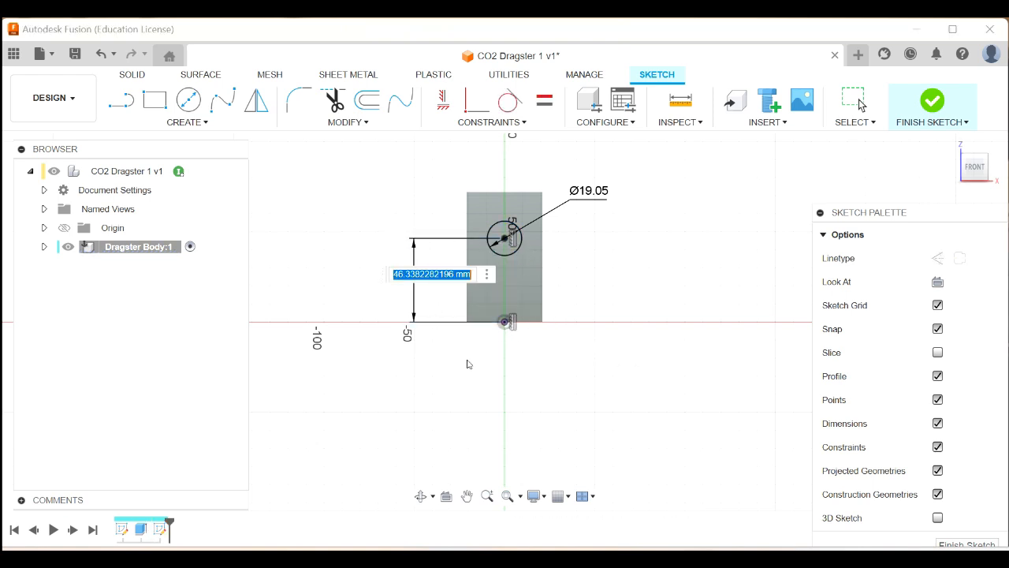
pyautogui.write('32')
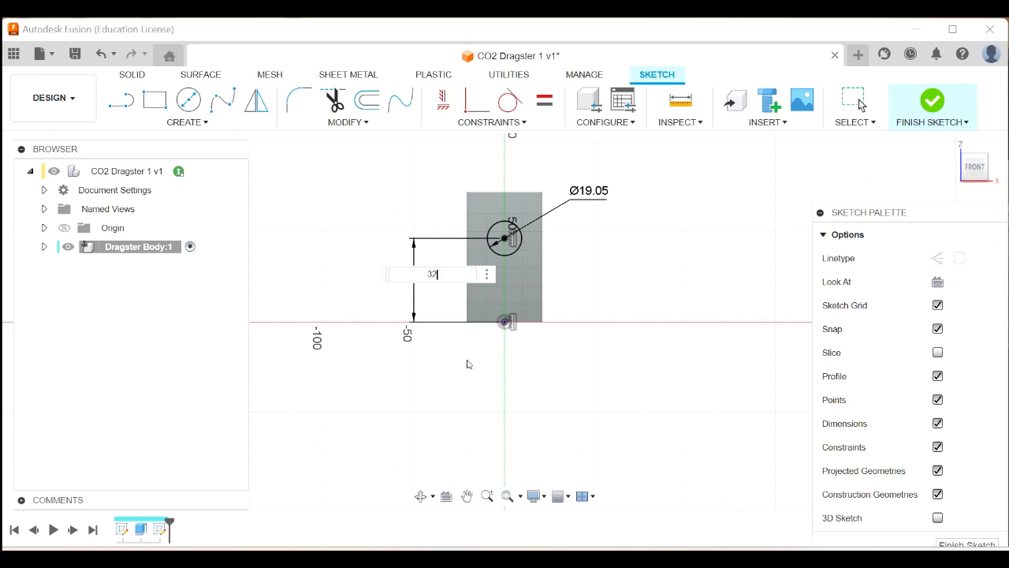
pyautogui.press('Return')
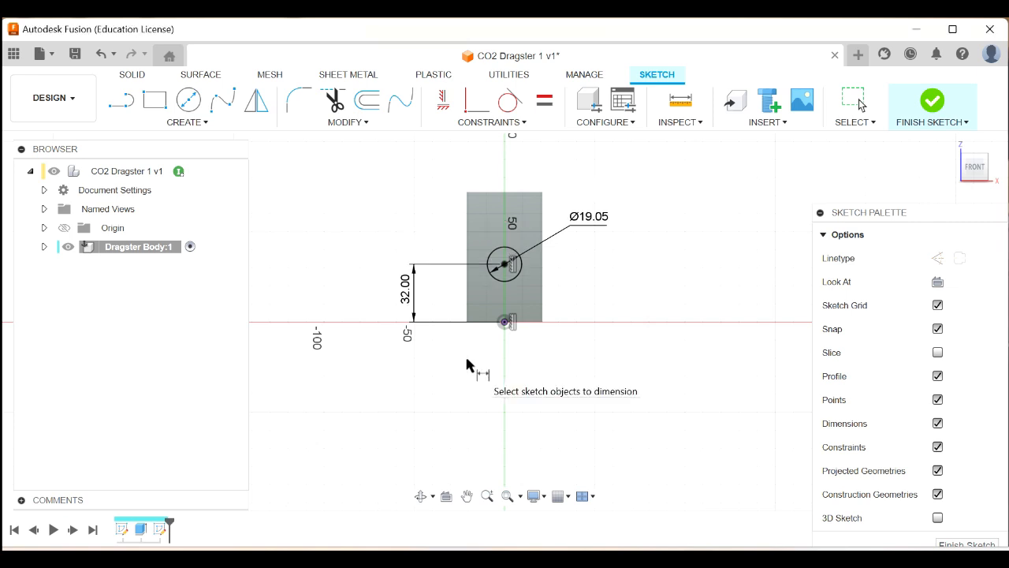
pyautogui.moveTo(600, 300)
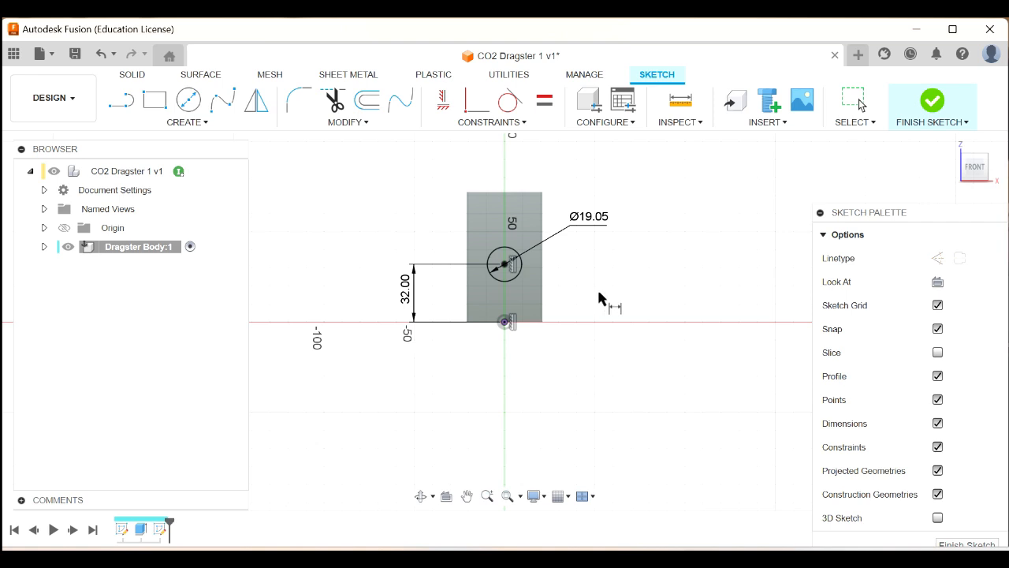
pyautogui.moveTo(601, 305)
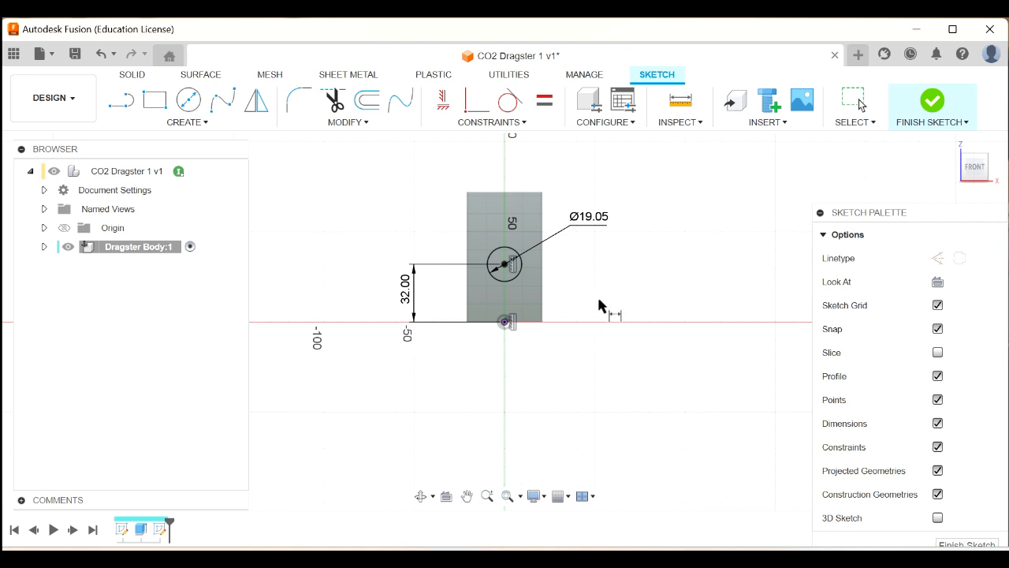
pyautogui.moveTo(617, 292)
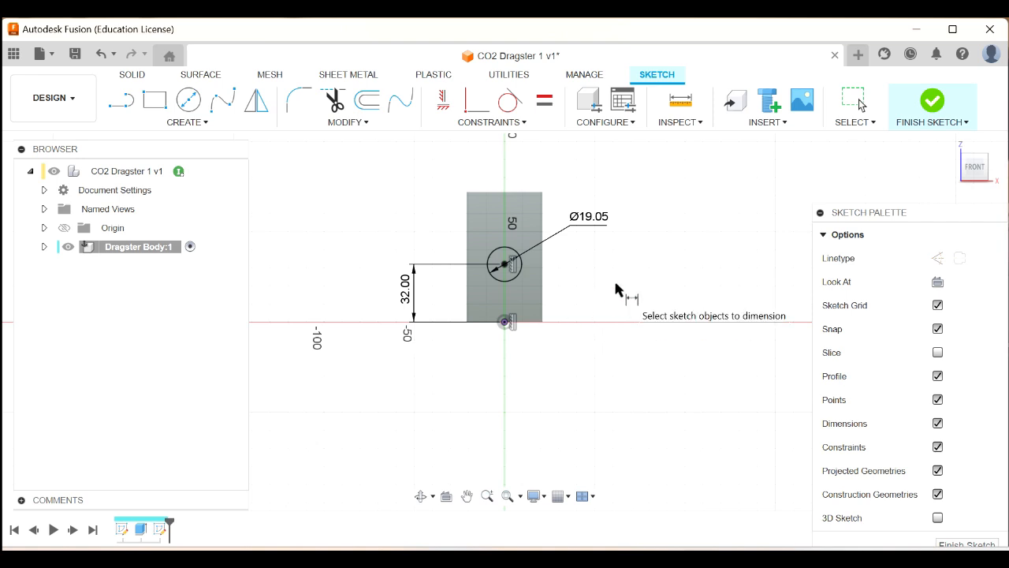
# Extrude the canister circle profile, committing a cylinder at the body's front end
pyautogui.click(932, 100)
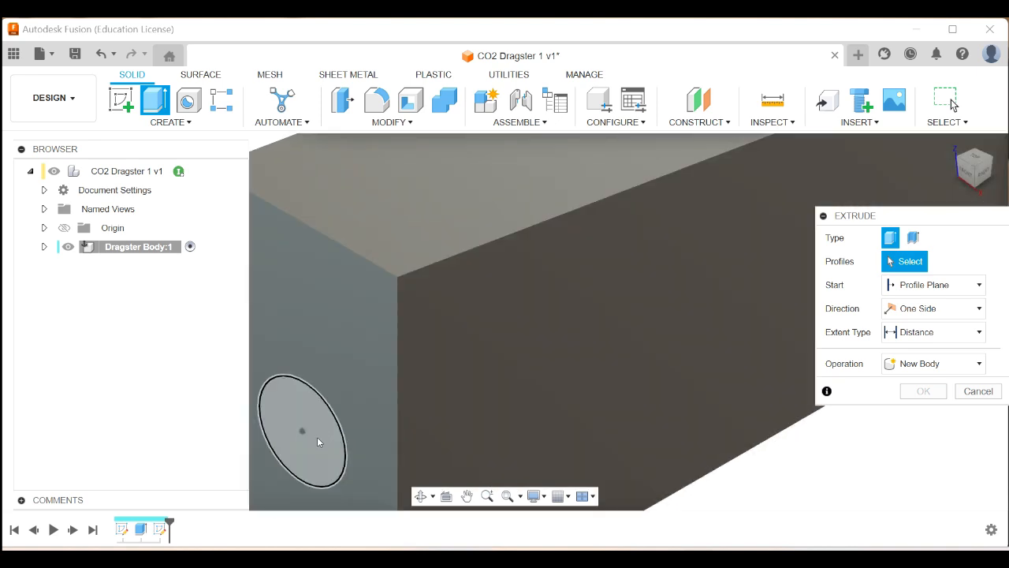
pyautogui.moveTo(319, 420)
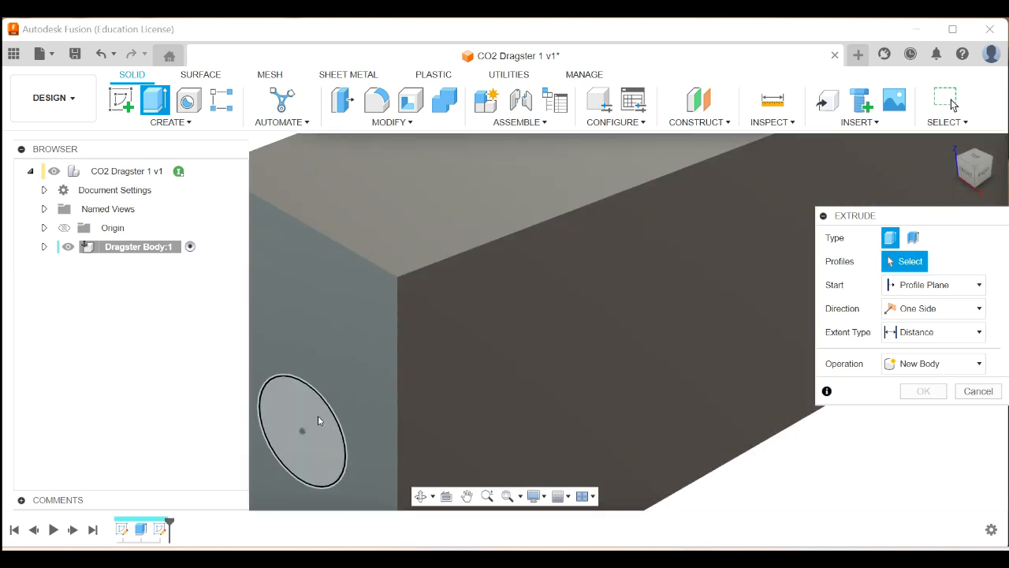
pyautogui.moveTo(314, 418)
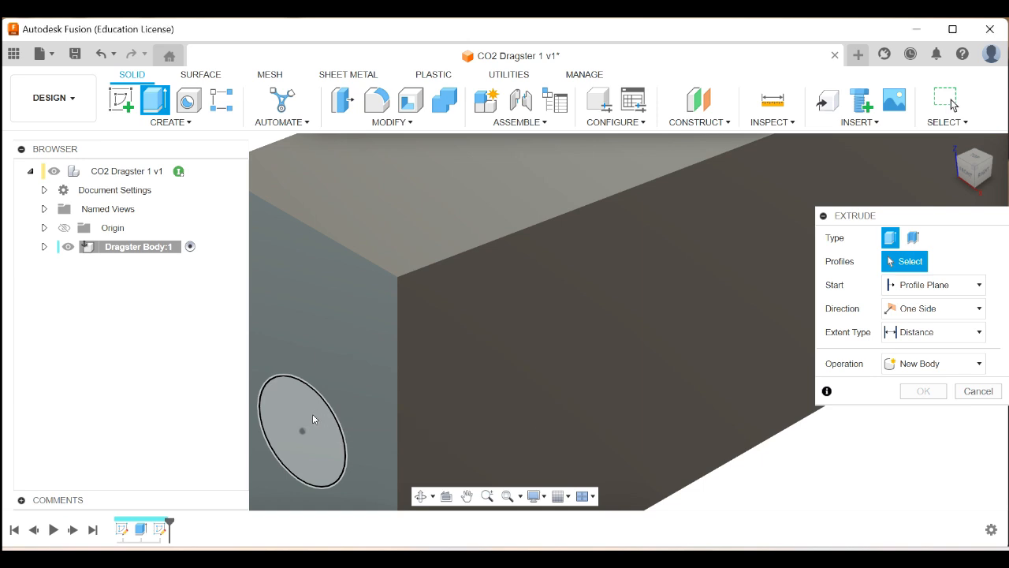
pyautogui.click(302, 431)
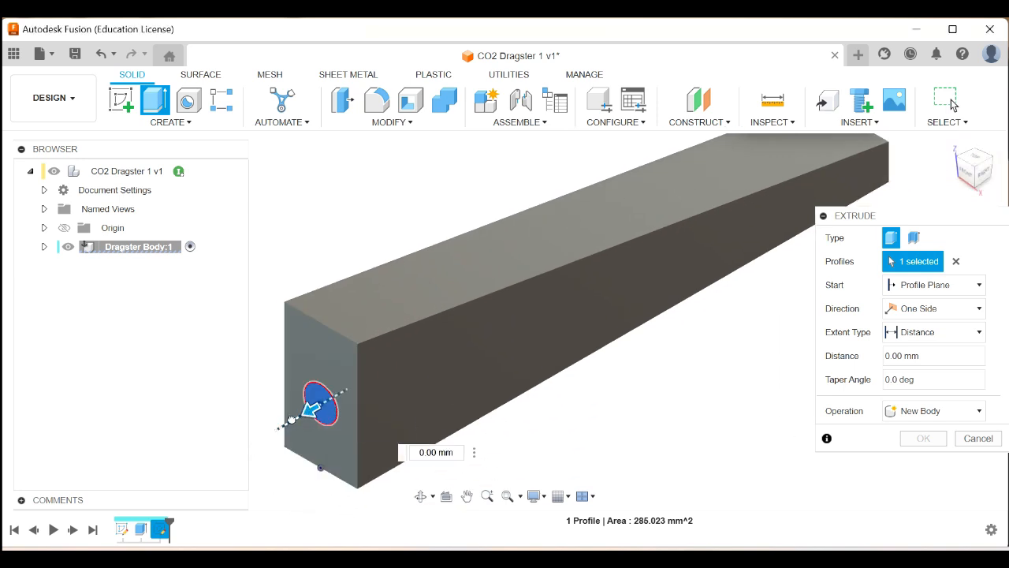
pyautogui.moveTo(292, 421); pyautogui.dragTo(260, 441)
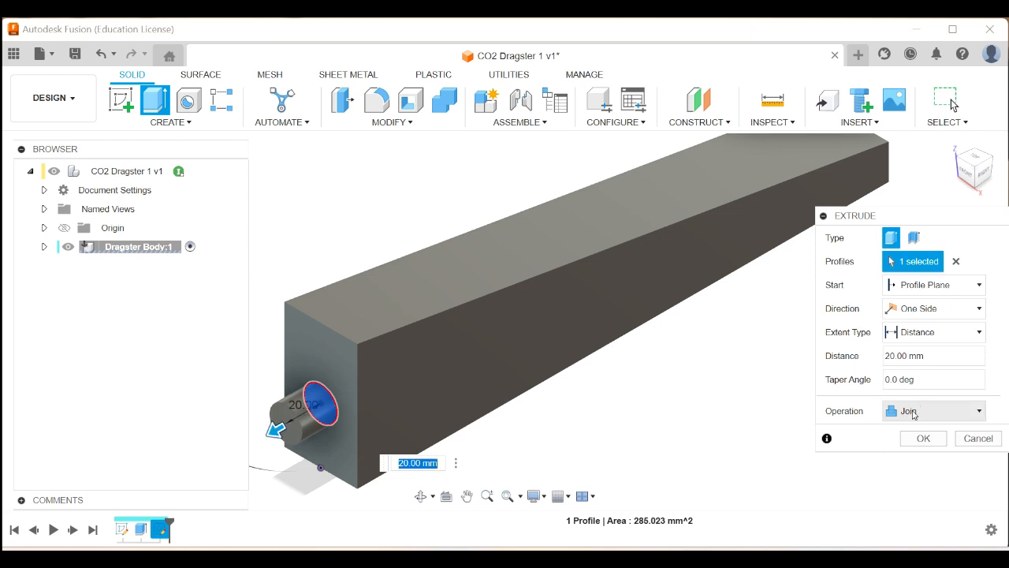
pyautogui.moveTo(923, 418)
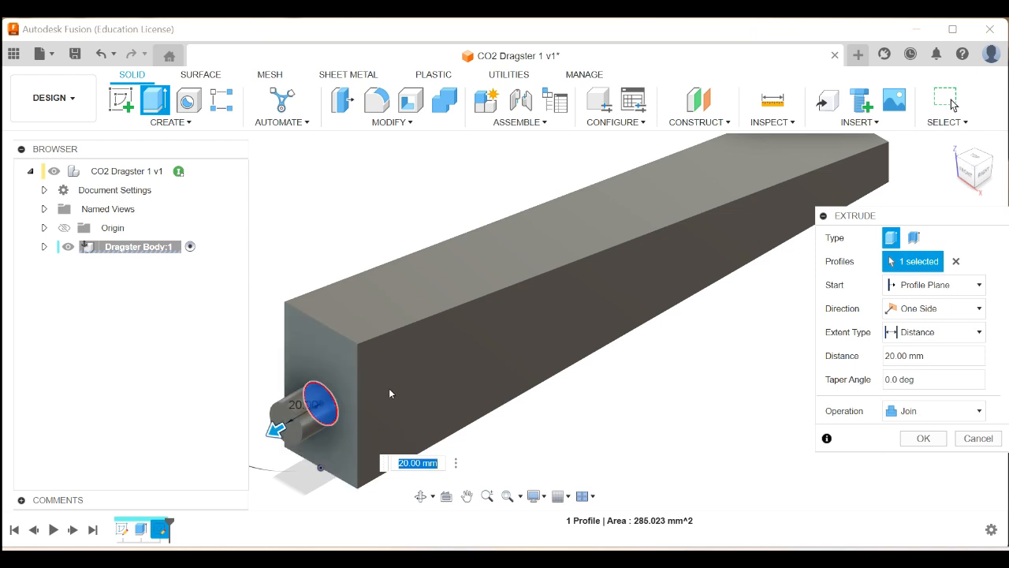
pyautogui.moveTo(241, 423)
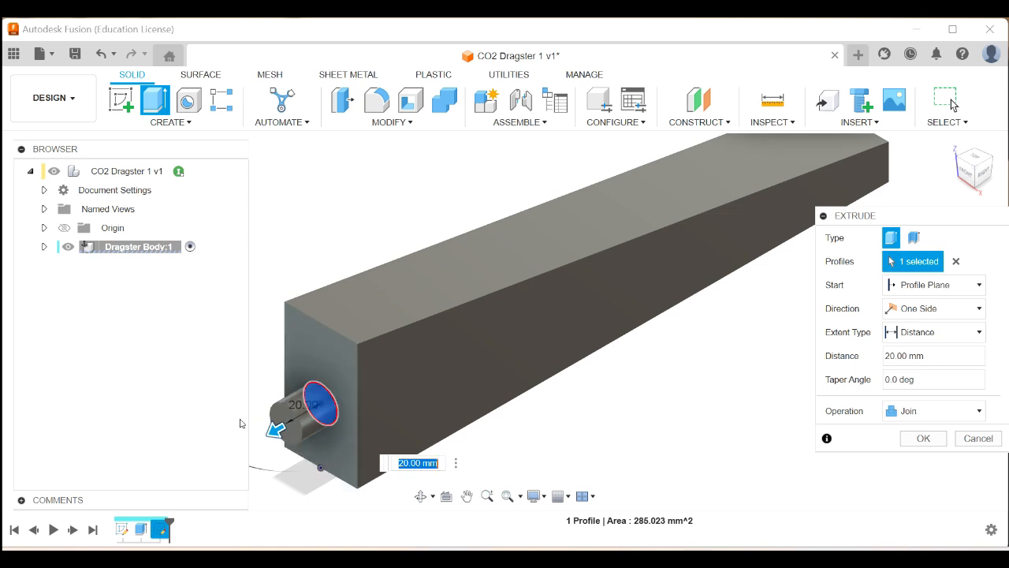
pyautogui.moveTo(276, 429); pyautogui.dragTo(418, 347)
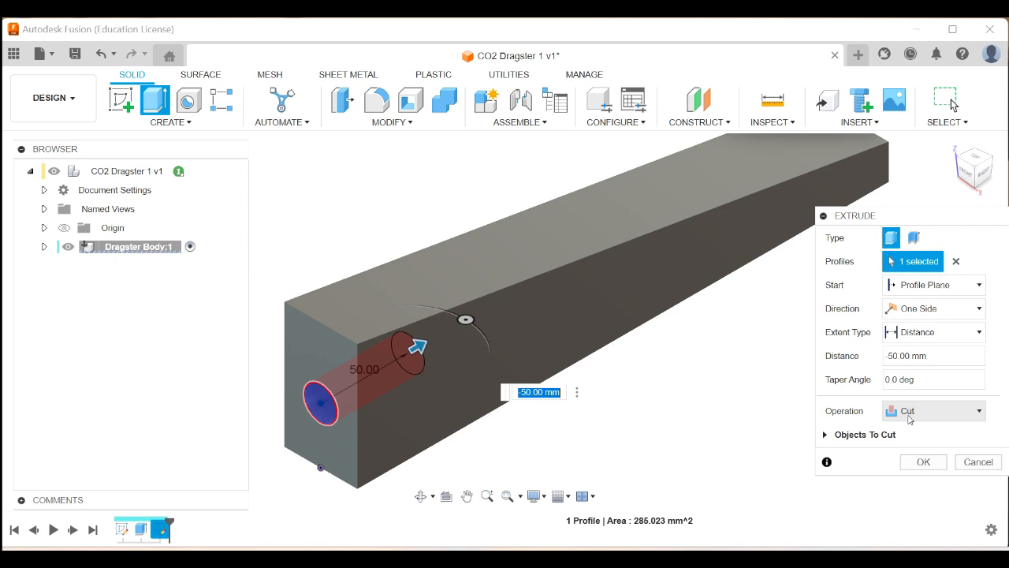
pyautogui.moveTo(420, 361)
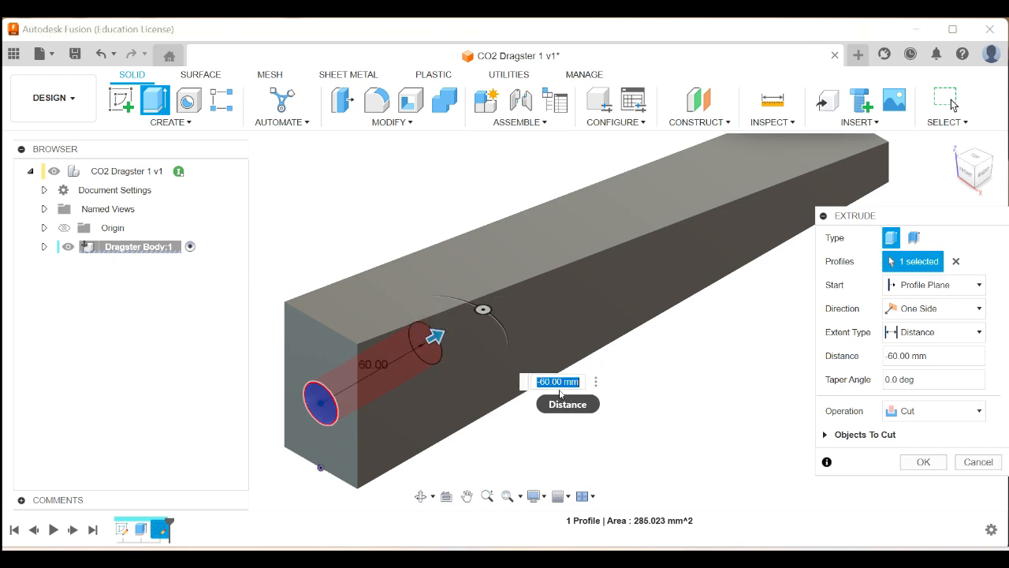
pyautogui.moveTo(558, 432)
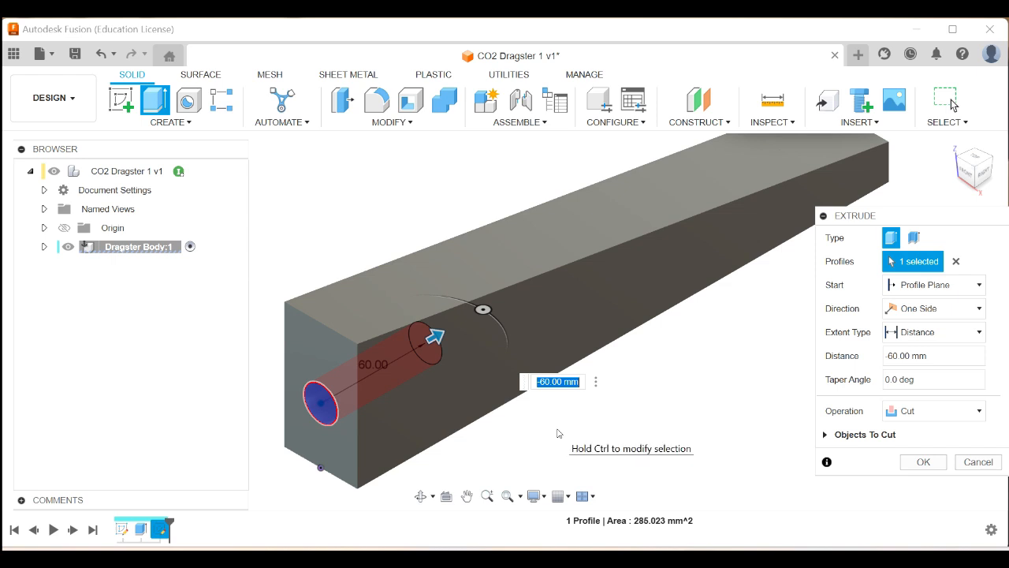
pyautogui.click(922, 461)
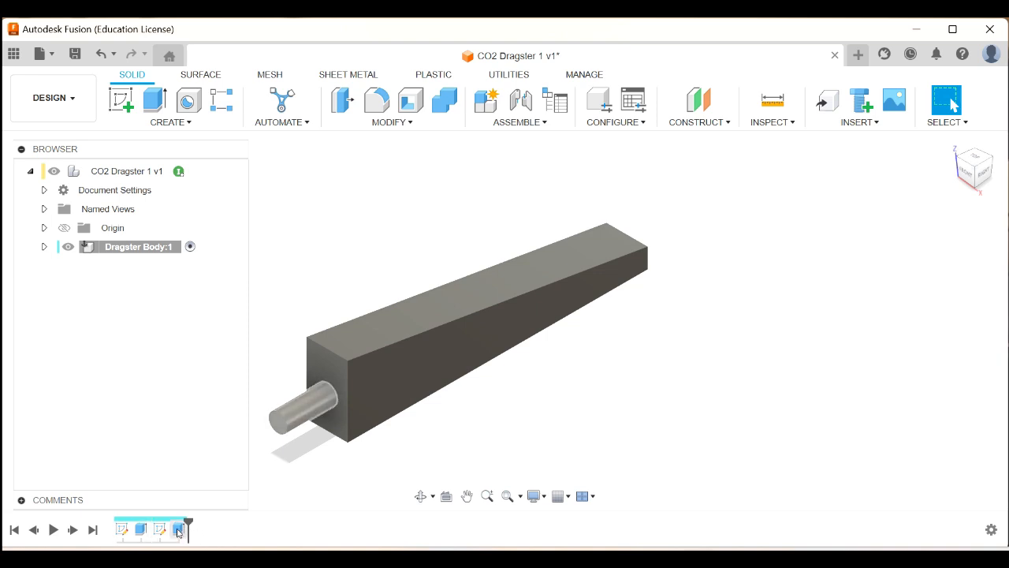
# Edit the canister extrude into a 50 mm deep Cut operation
pyautogui.click(303, 406)
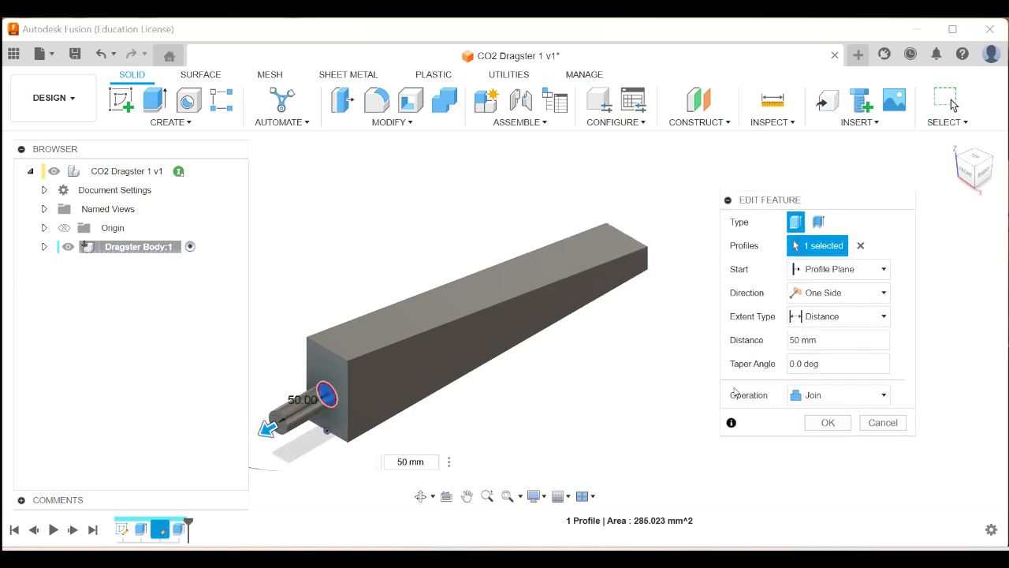
pyautogui.moveTo(410, 462)
pyautogui.write('-50')
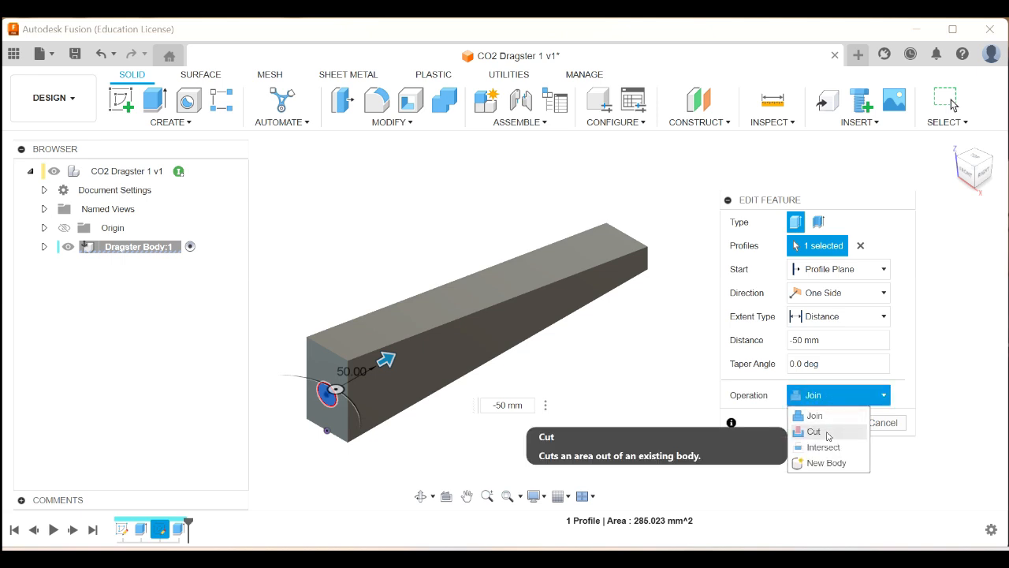
pyautogui.click(813, 431)
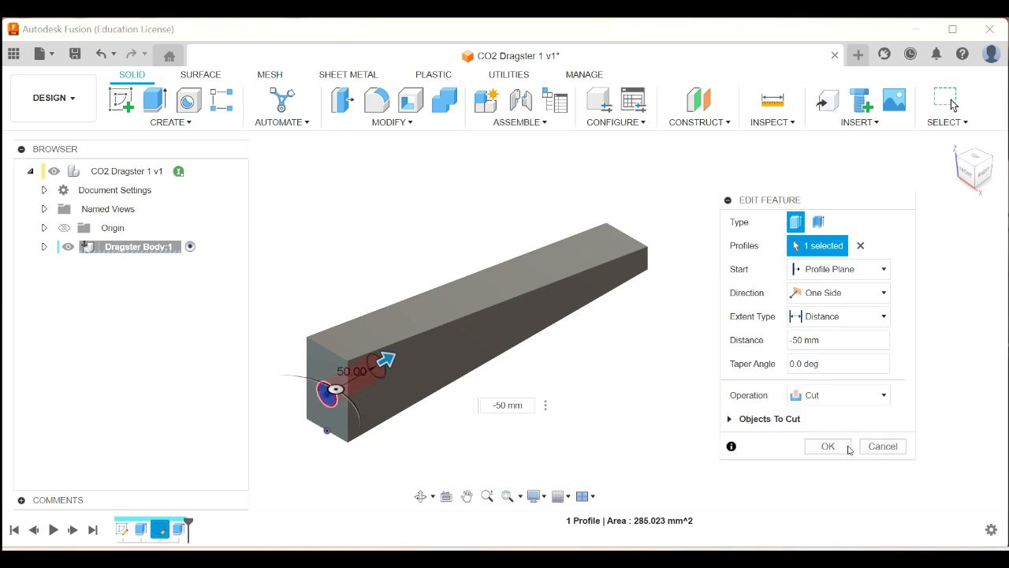
pyautogui.click(827, 445)
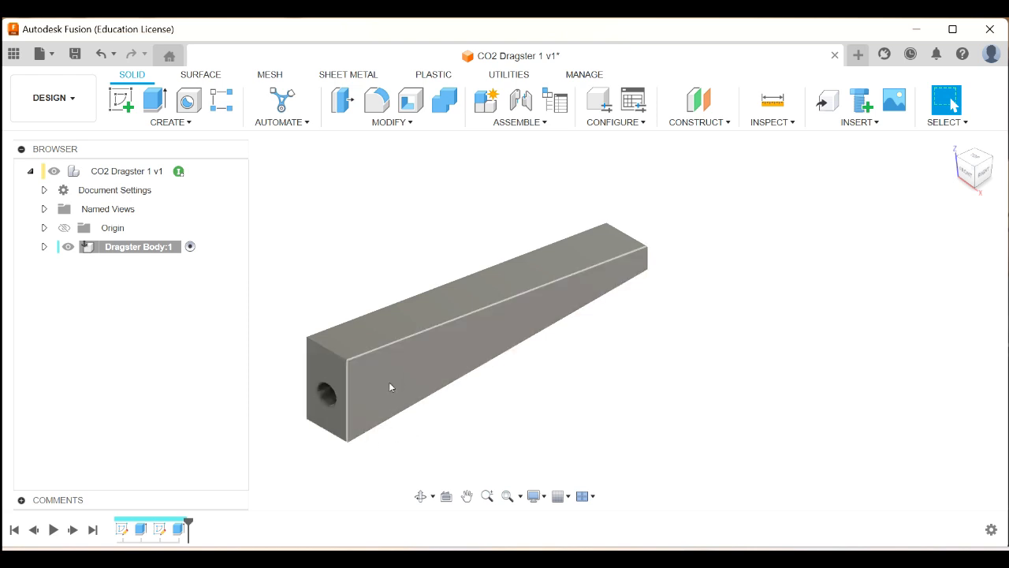
# Switch the visual style to Shaded with Hidden Edges
pyautogui.click(535, 496)
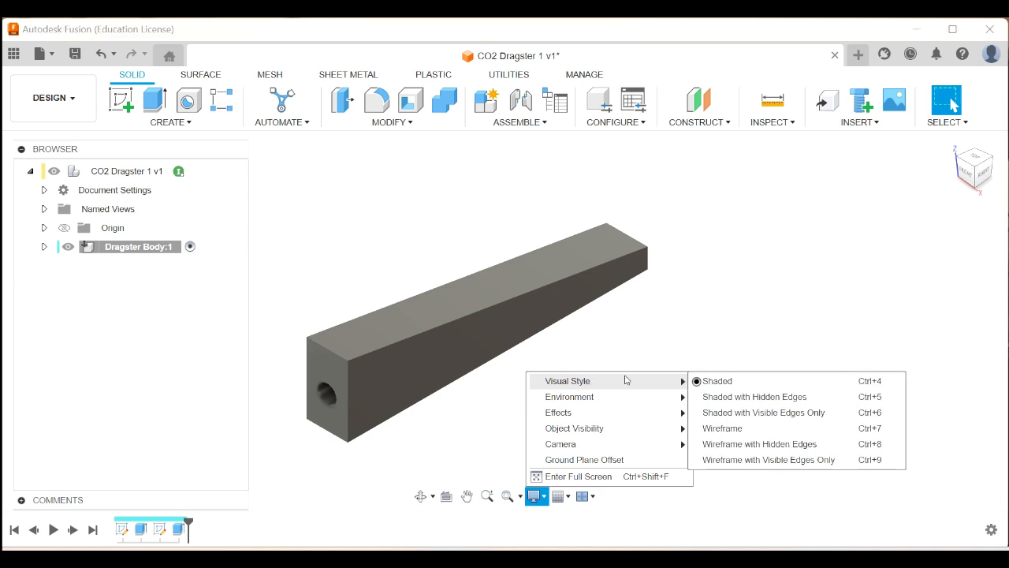
pyautogui.moveTo(741, 413)
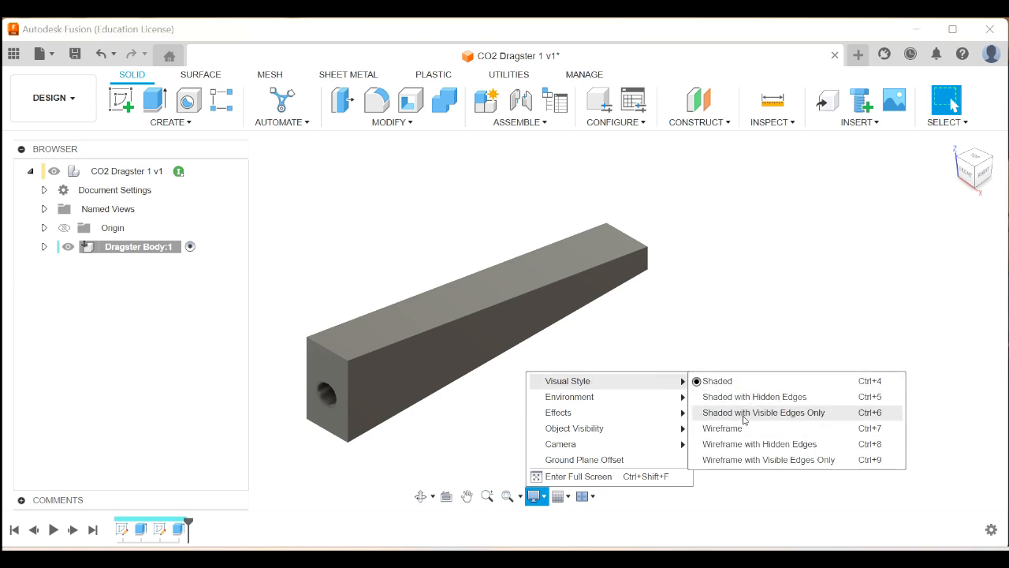
pyautogui.moveTo(753, 397)
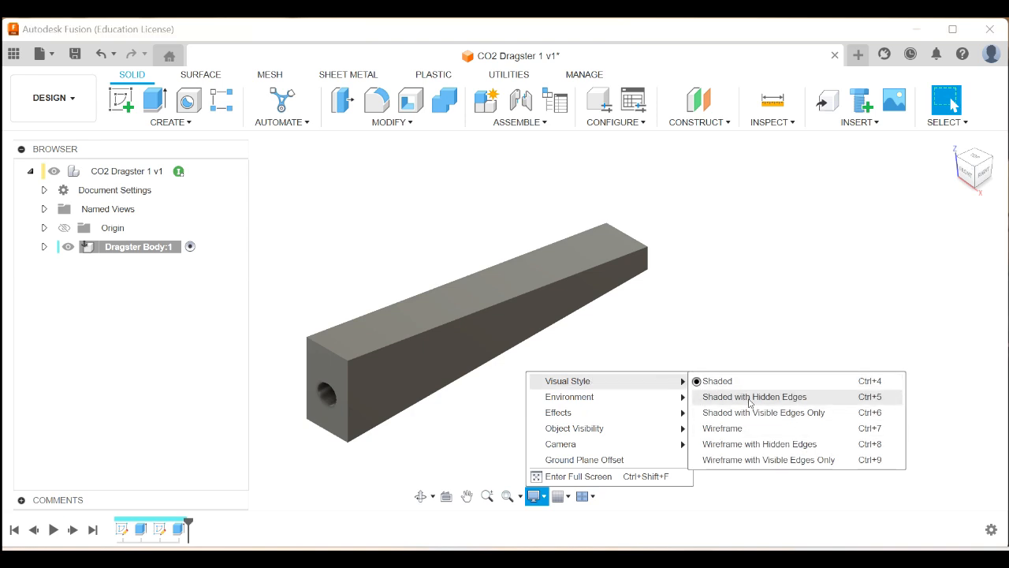
pyautogui.click(753, 397)
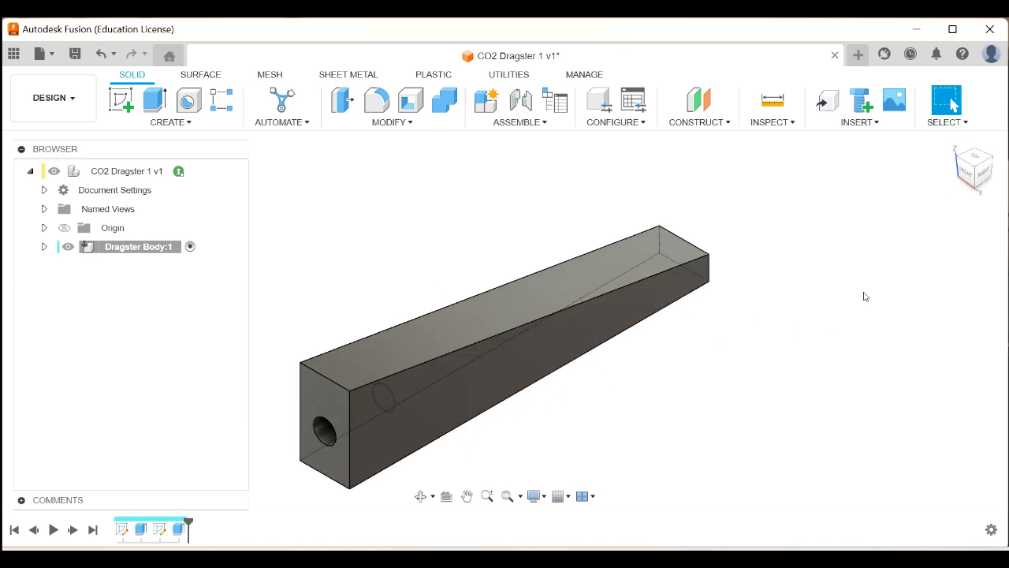
pyautogui.moveTo(748, 282)
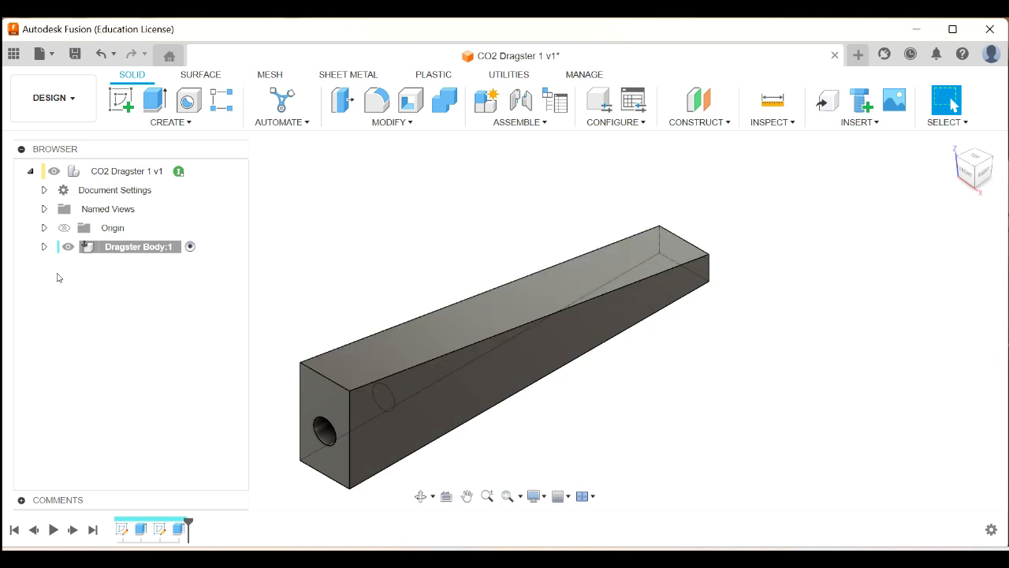
# Expand the Dragster Body:1 component to show its bodies and sketches
pyautogui.click(44, 247)
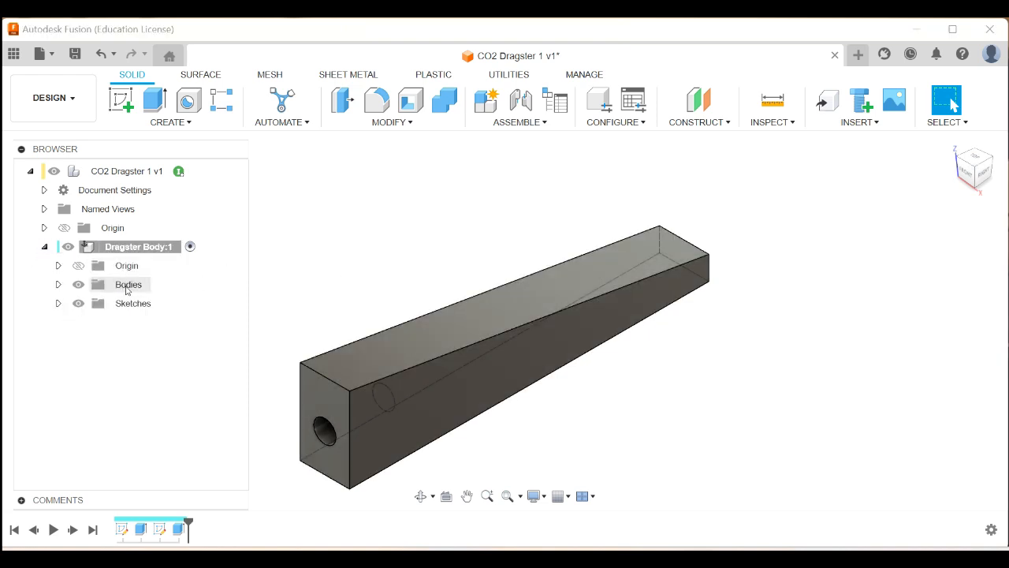
pyautogui.click(57, 284)
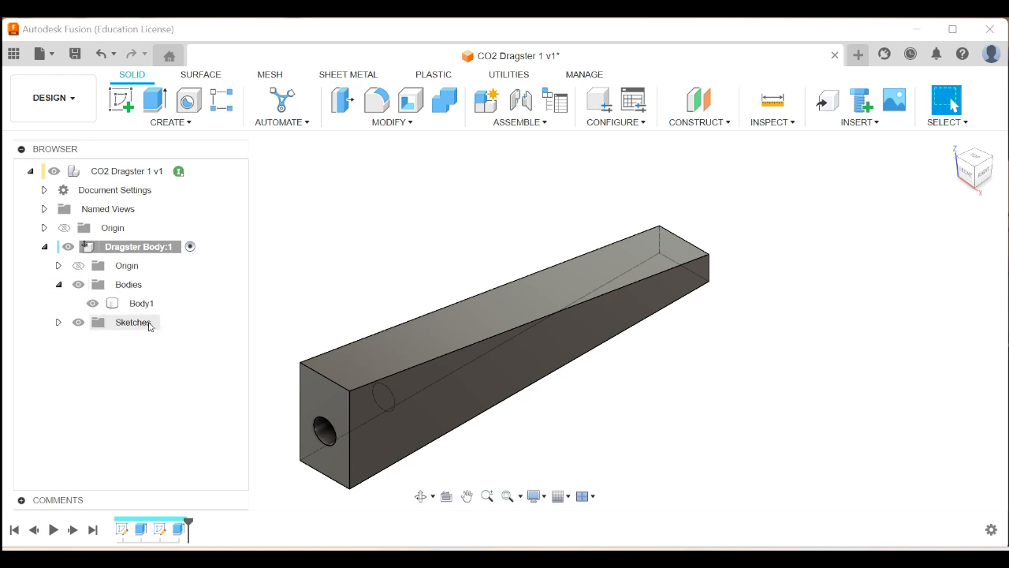
pyautogui.click(142, 302)
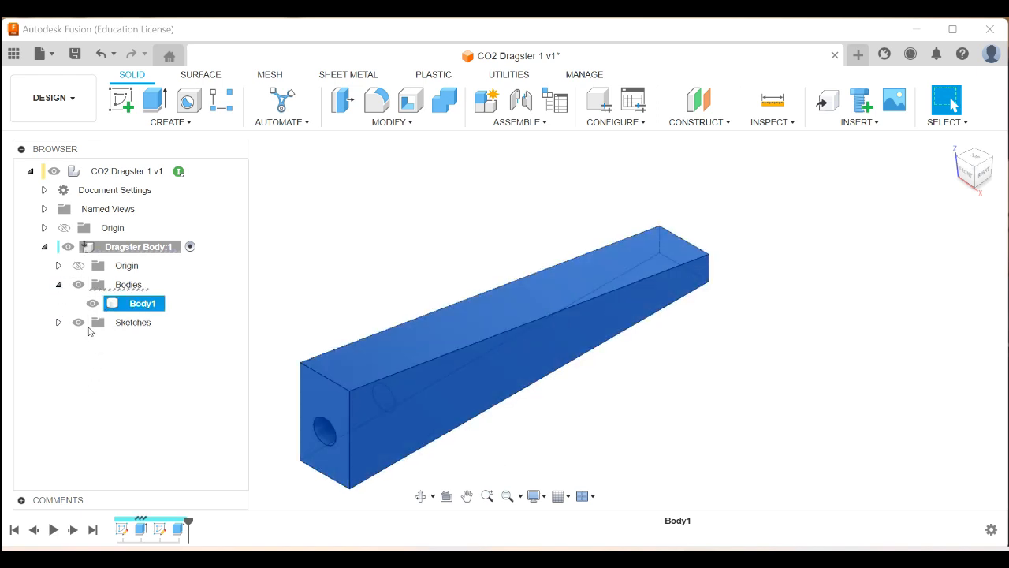
pyautogui.click(58, 322)
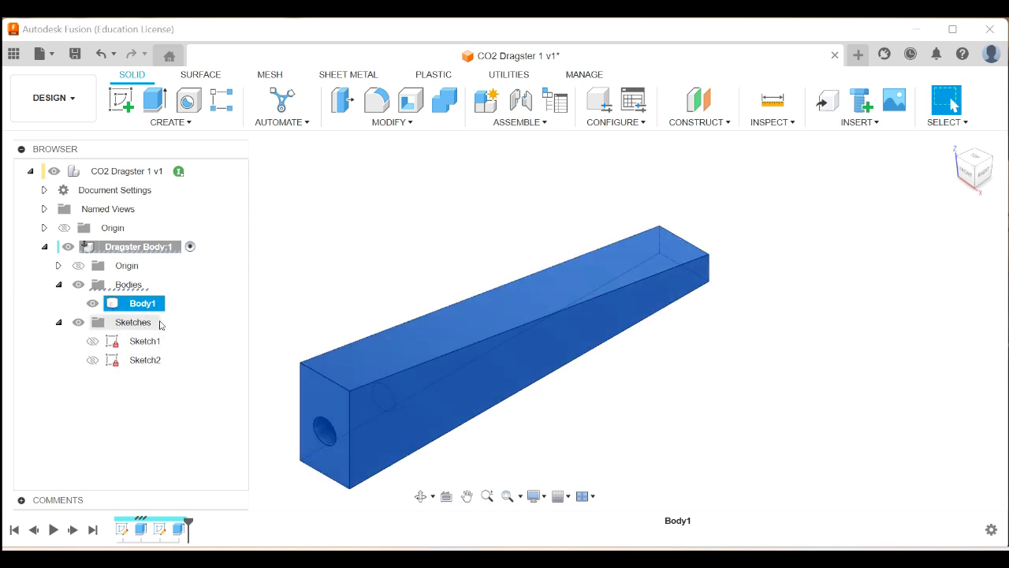
pyautogui.moveTo(173, 385)
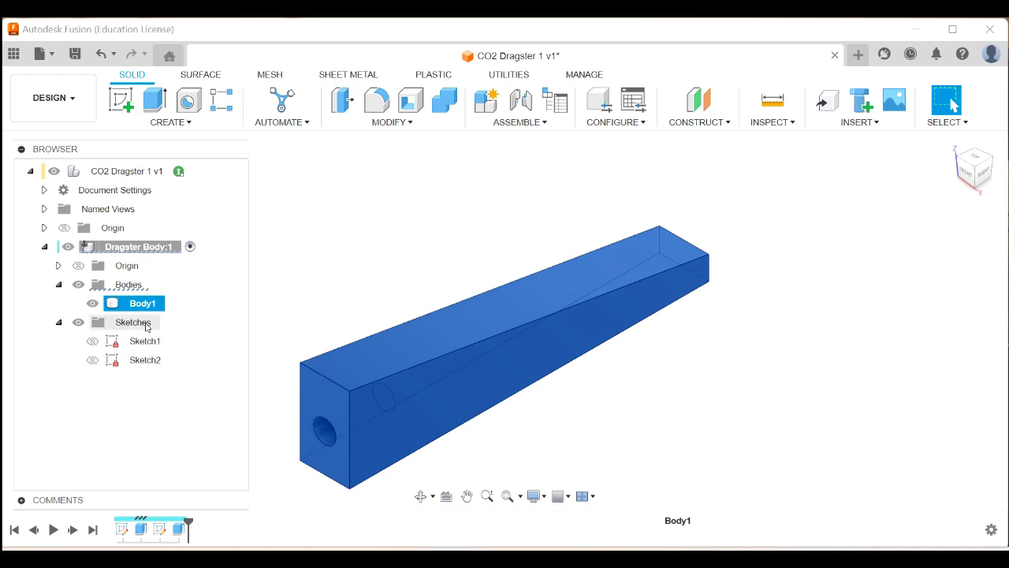
# Rename Body1 to 'Dragster Body'
pyautogui.doubleClick(143, 302)
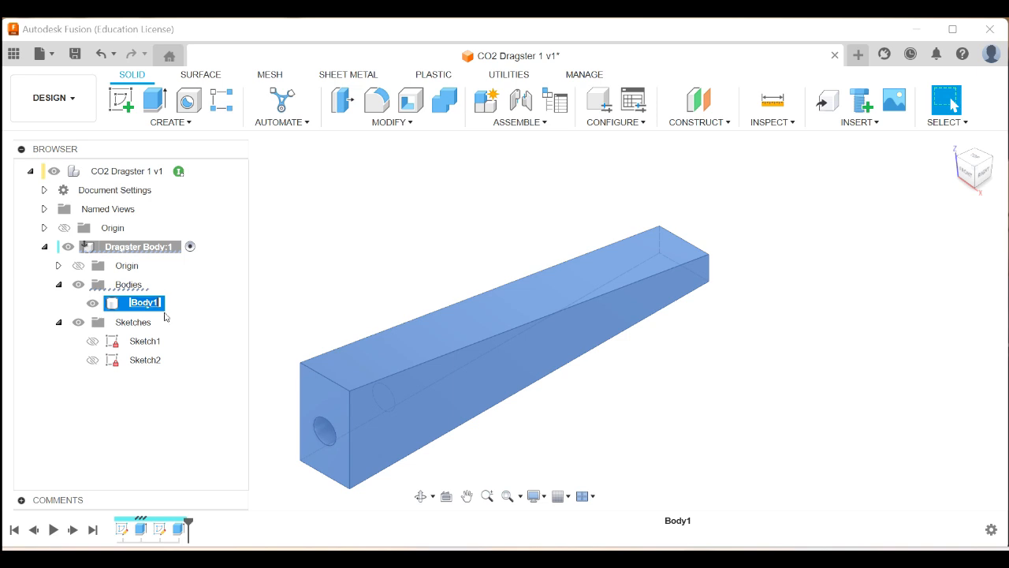
pyautogui.click(141, 303)
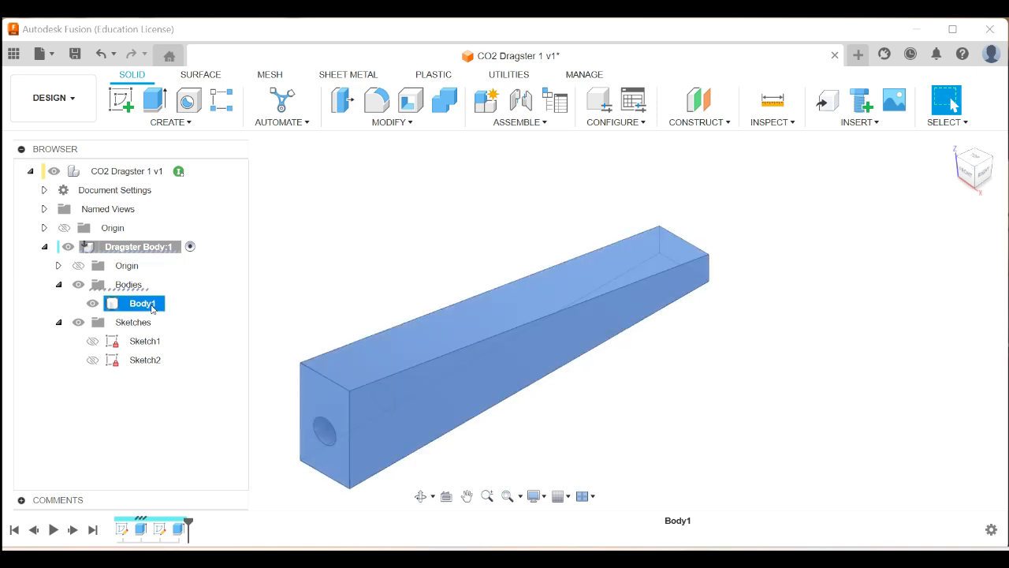
pyautogui.doubleClick(142, 303)
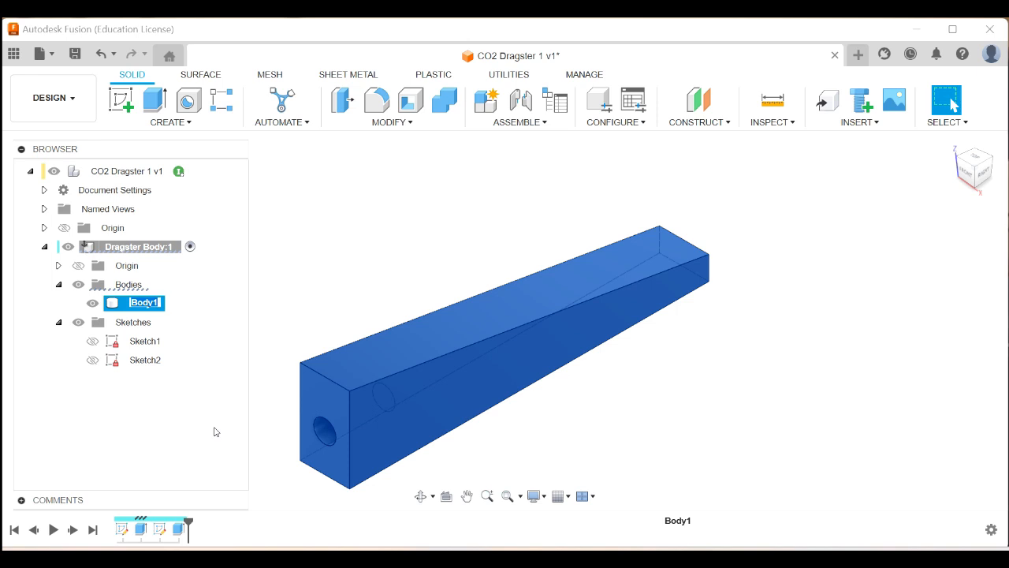
pyautogui.write('Drab')
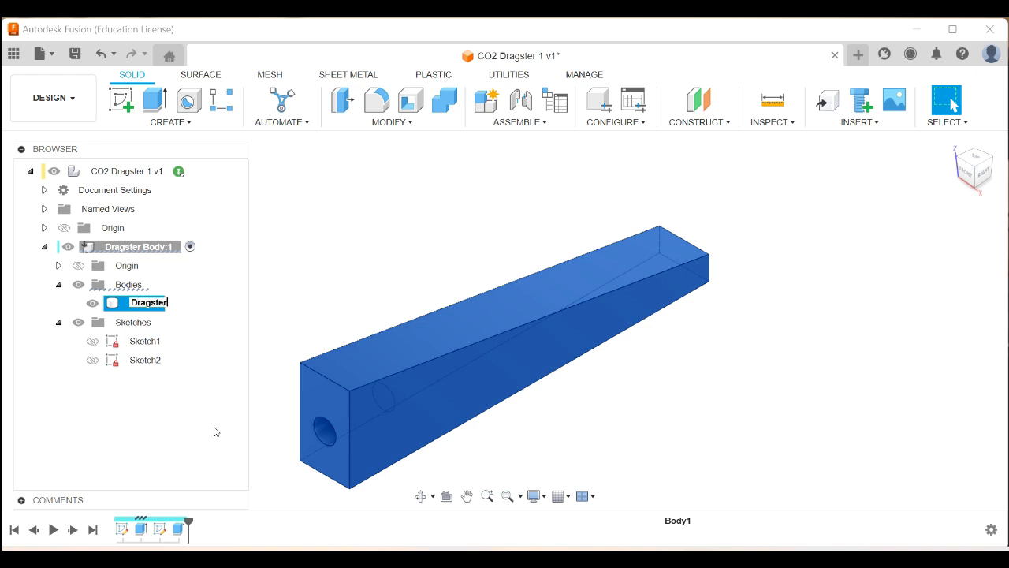
pyautogui.write('Body')
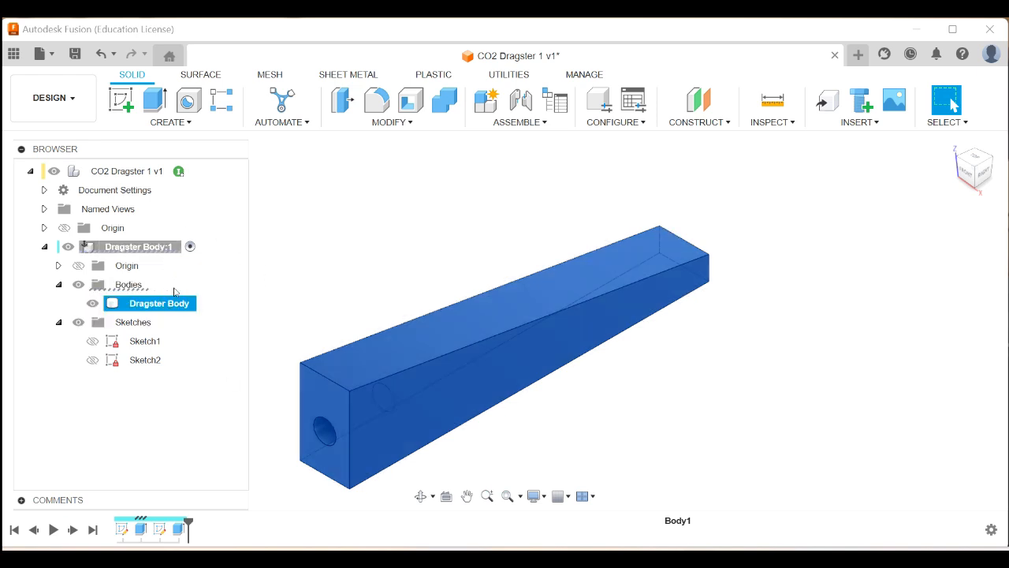
pyautogui.moveTo(169, 251)
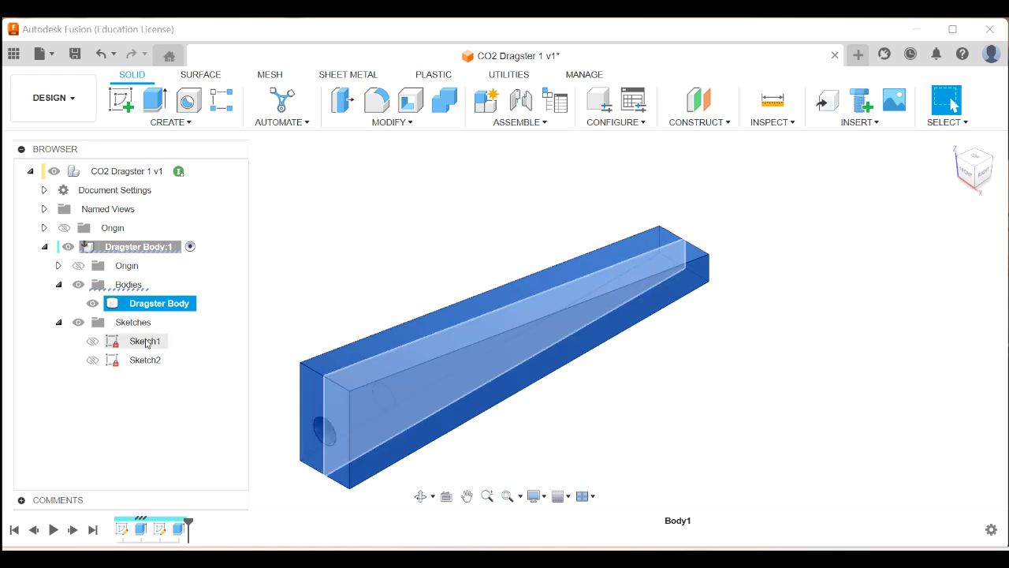
# Rename Sketch1 to 'Balsa Blank Elevation' and Sketch2 to 'Canister Hole'
pyautogui.click(145, 341)
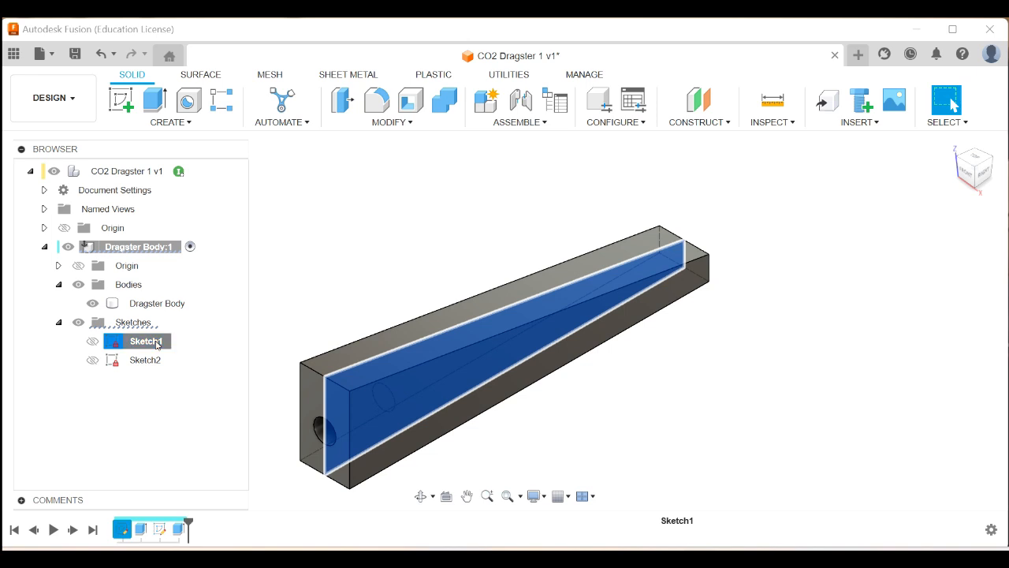
pyautogui.doubleClick(145, 341)
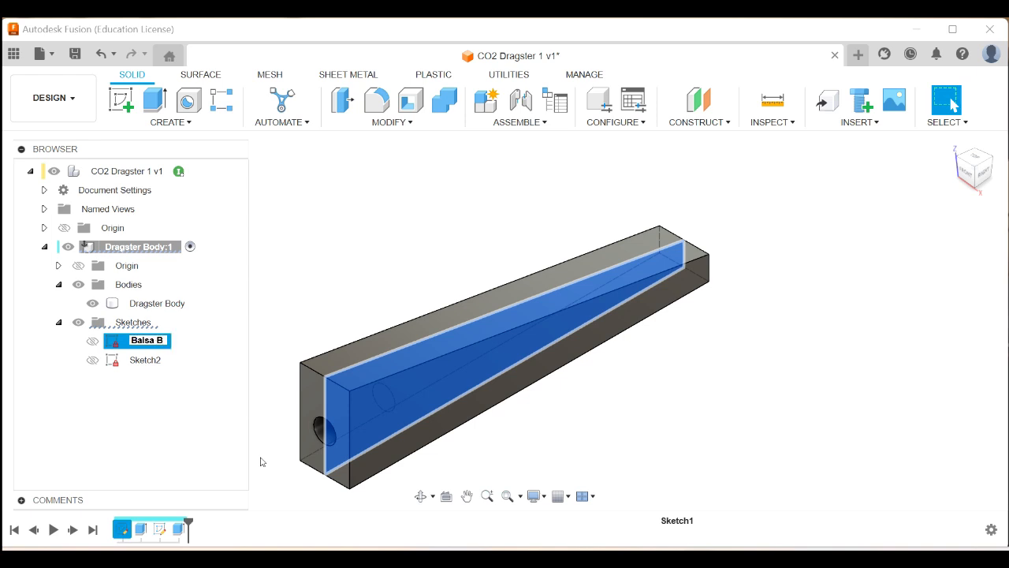
pyautogui.write('Balsa Blank Elevation')
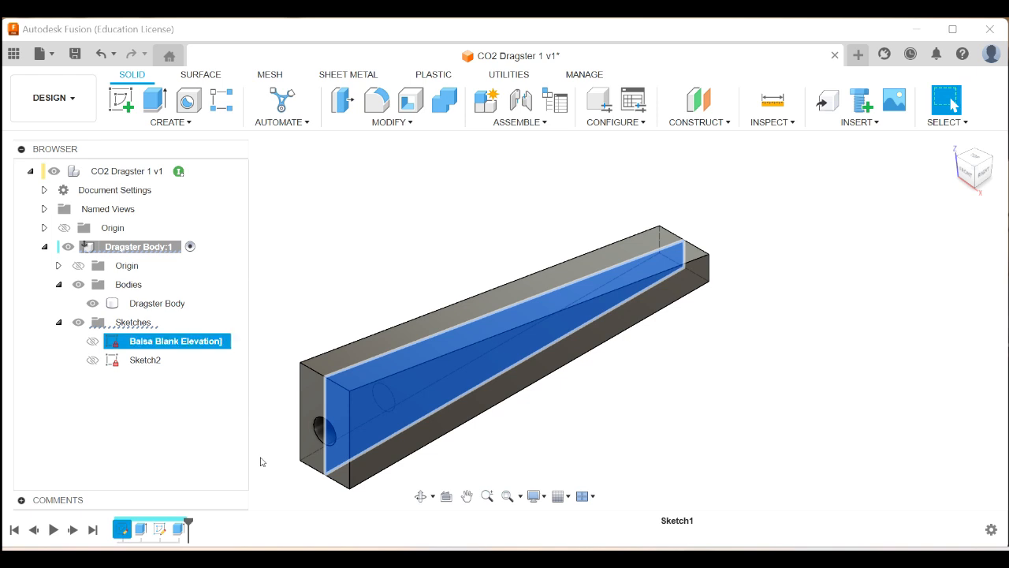
pyautogui.moveTo(741, 277)
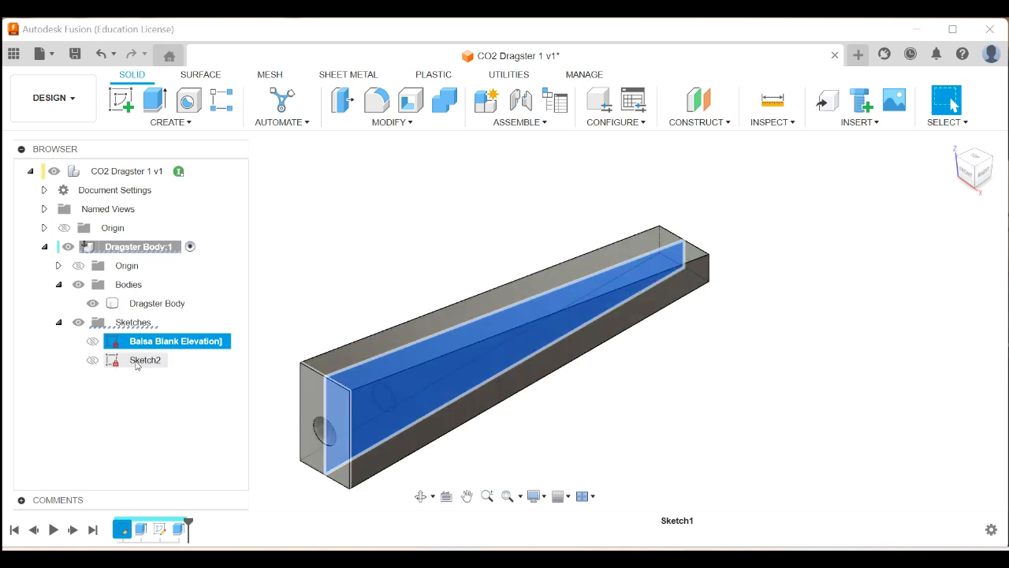
pyautogui.click(145, 359)
pyautogui.write('C')
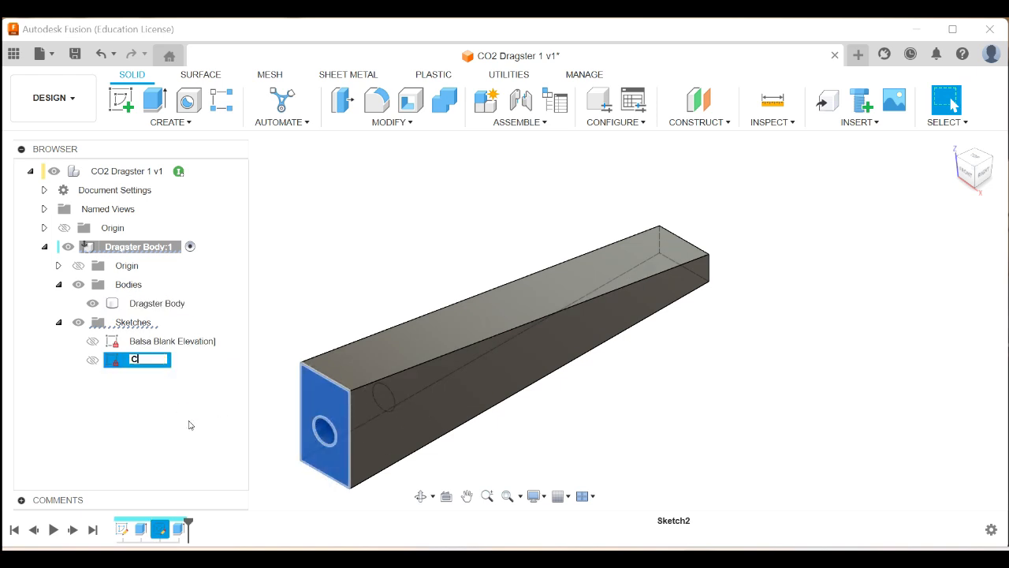
pyautogui.write('anister Hole')
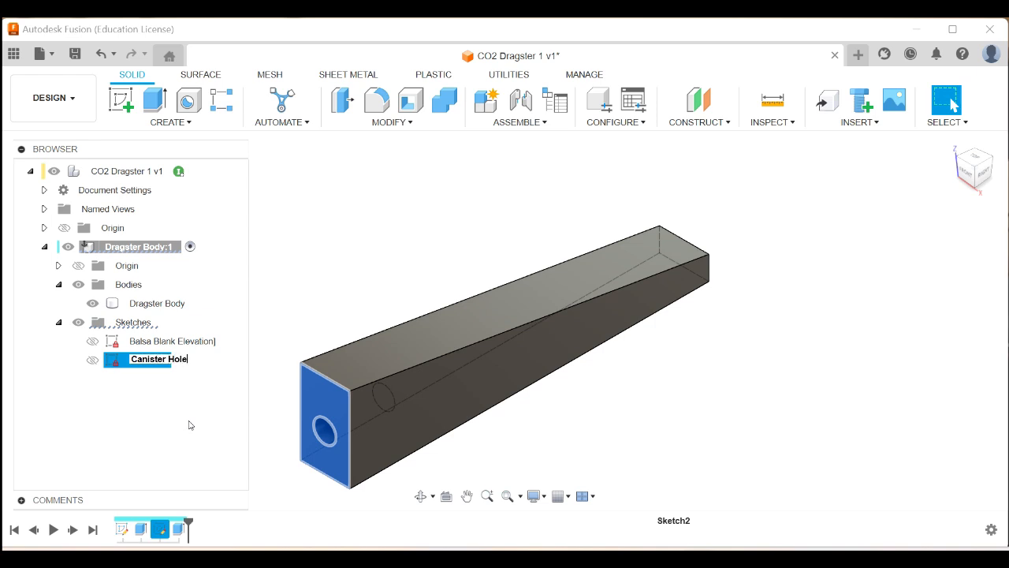
pyautogui.press('Return')
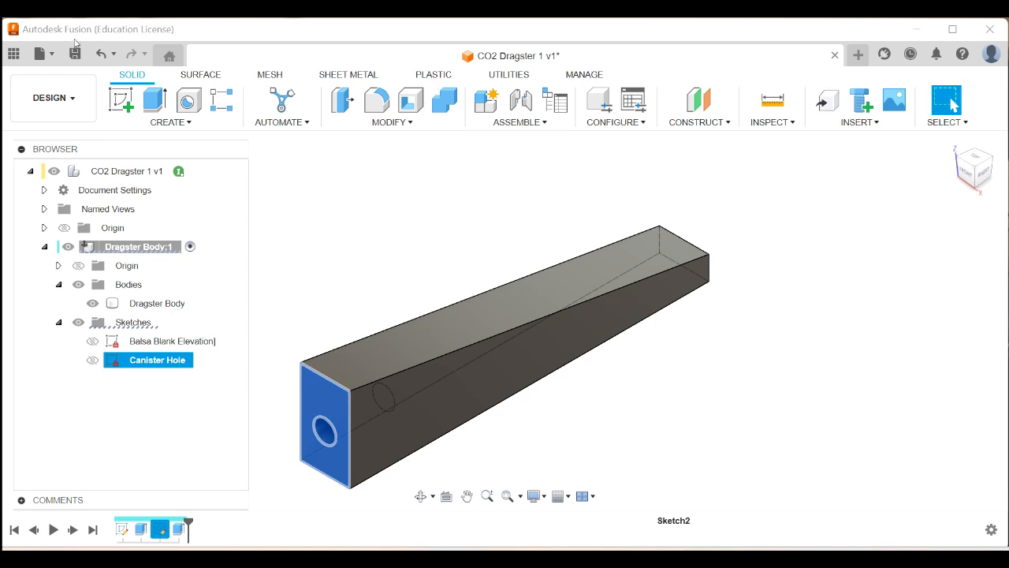
pyautogui.moveTo(203, 251)
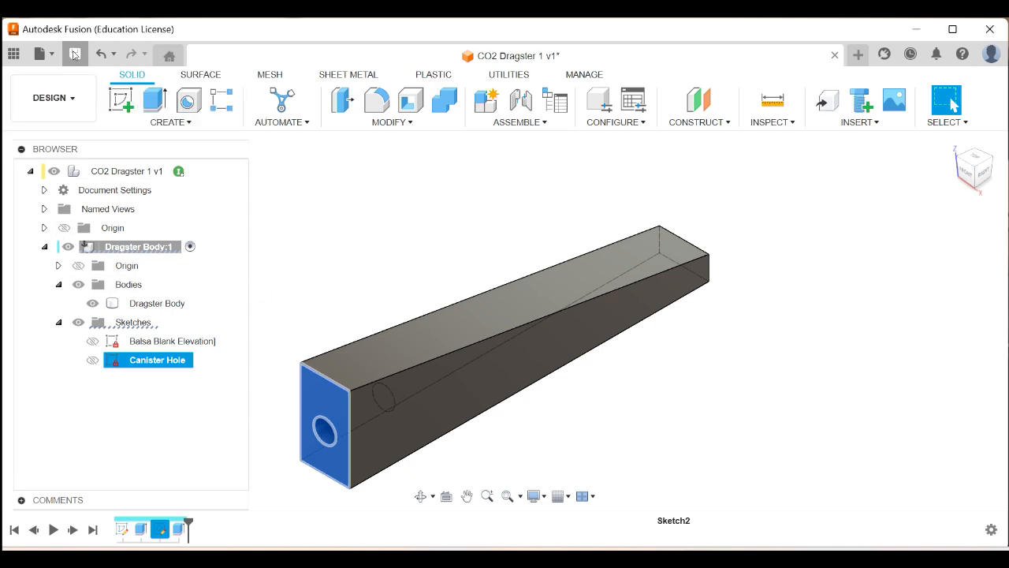
# Save the design as a new version described 'Blank Finished'
pyautogui.click(74, 54)
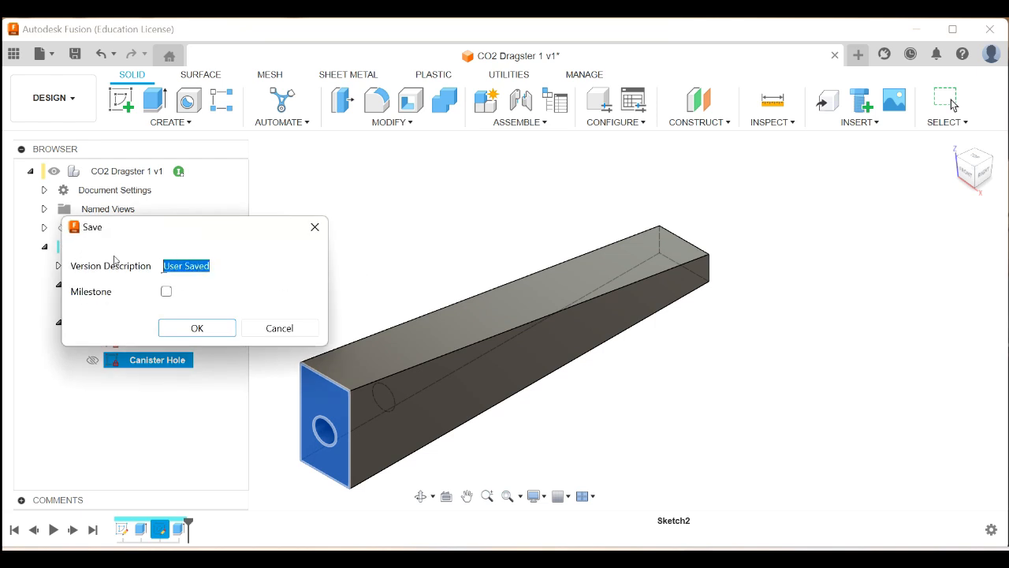
pyautogui.write('BLa')
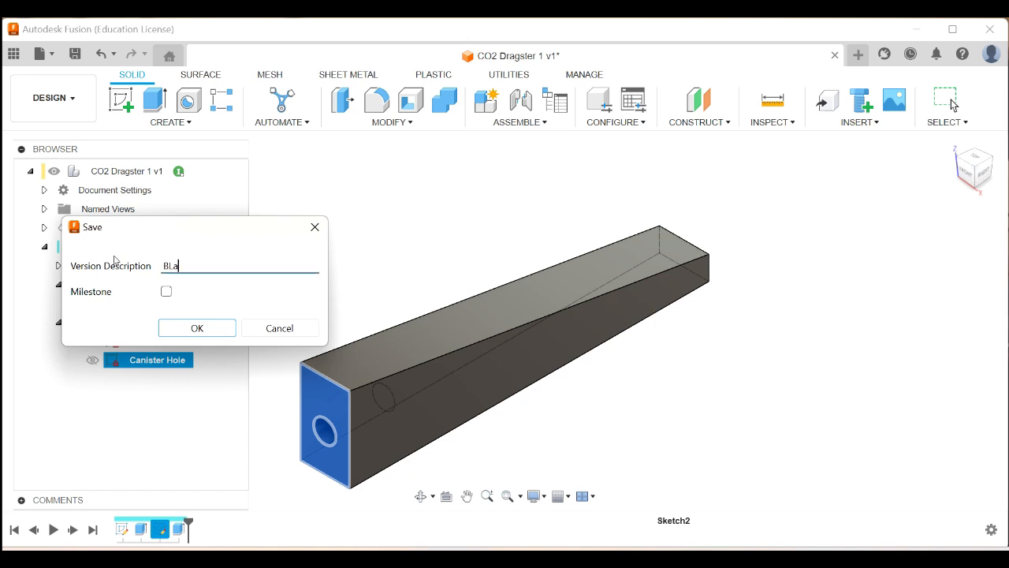
pyautogui.press('Backspace')
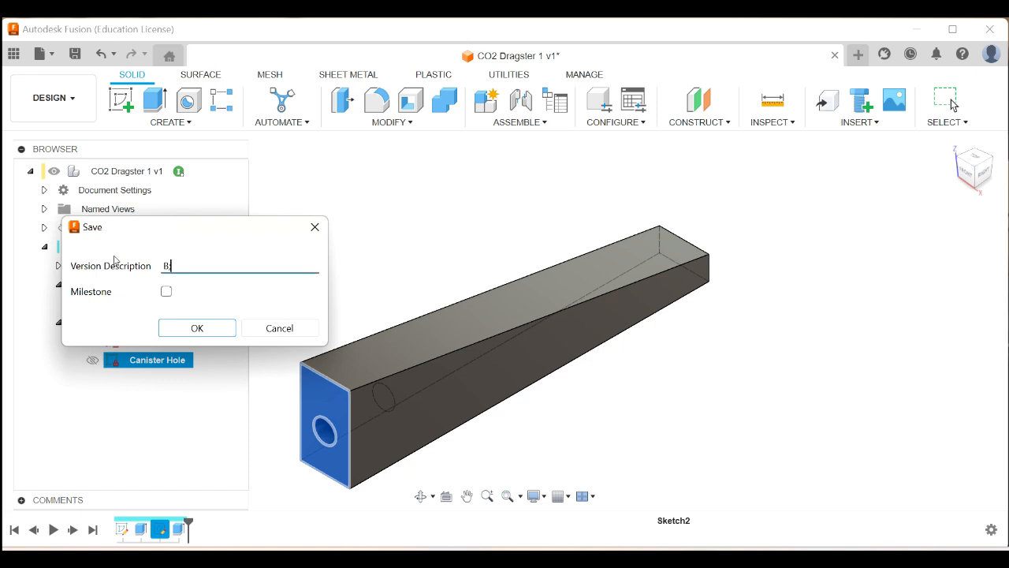
pyautogui.write('lank')
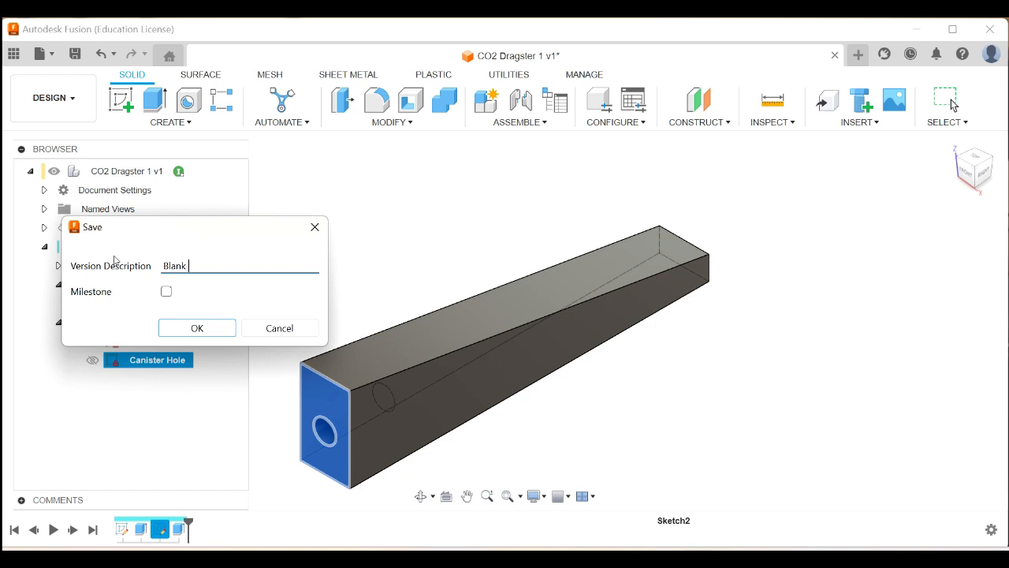
pyautogui.write('Finished')
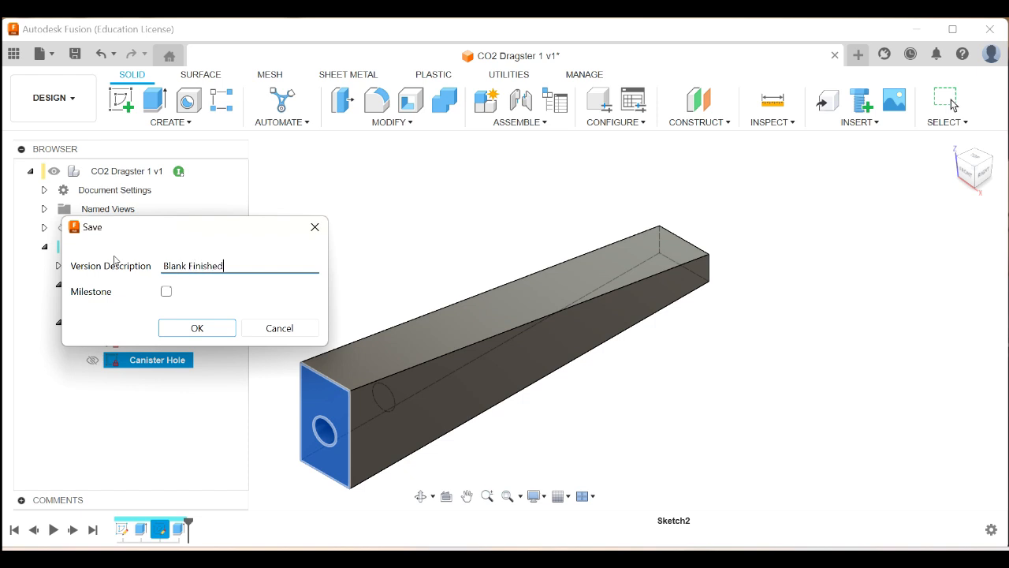
pyautogui.click(197, 328)
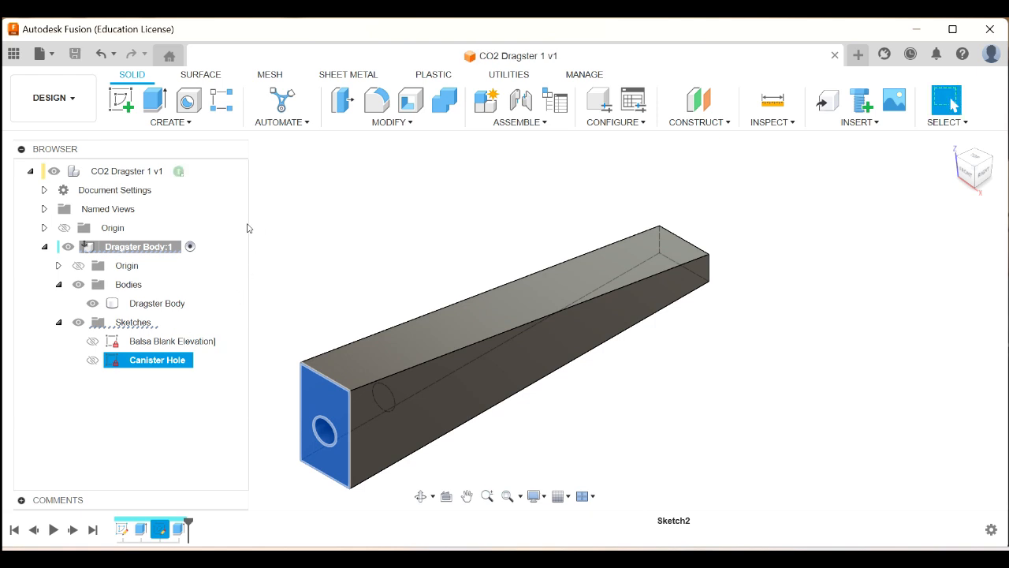
pyautogui.moveTo(13, 53)
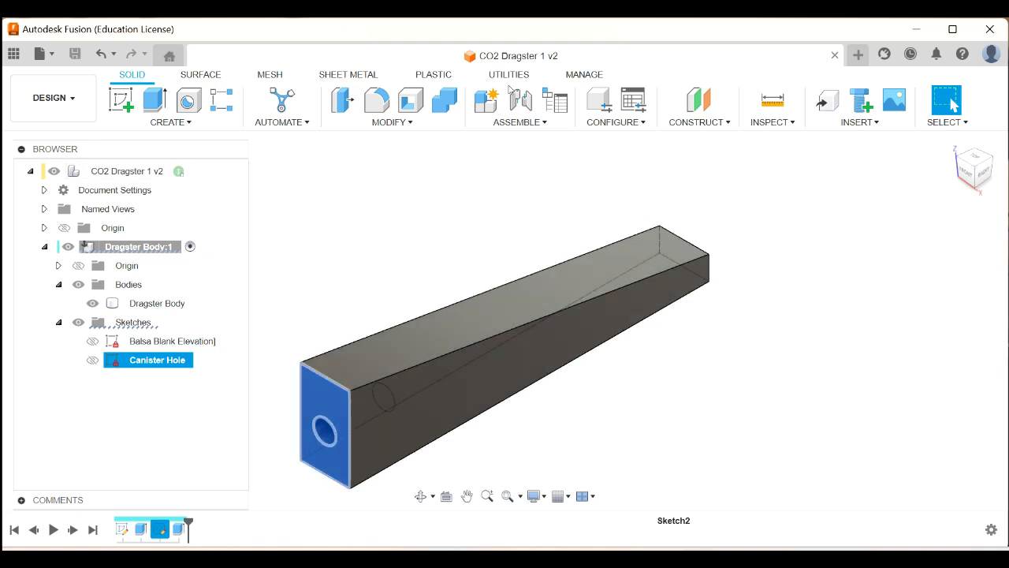
pyautogui.moveTo(204, 201)
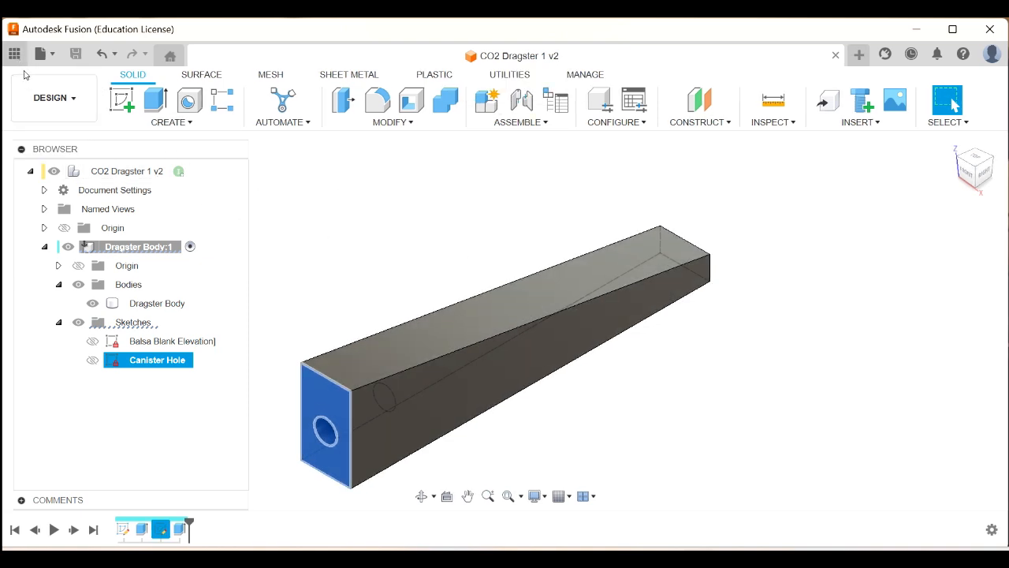
# Show the Data Panel with CO2 Dragster 1's version history
pyautogui.click(15, 54)
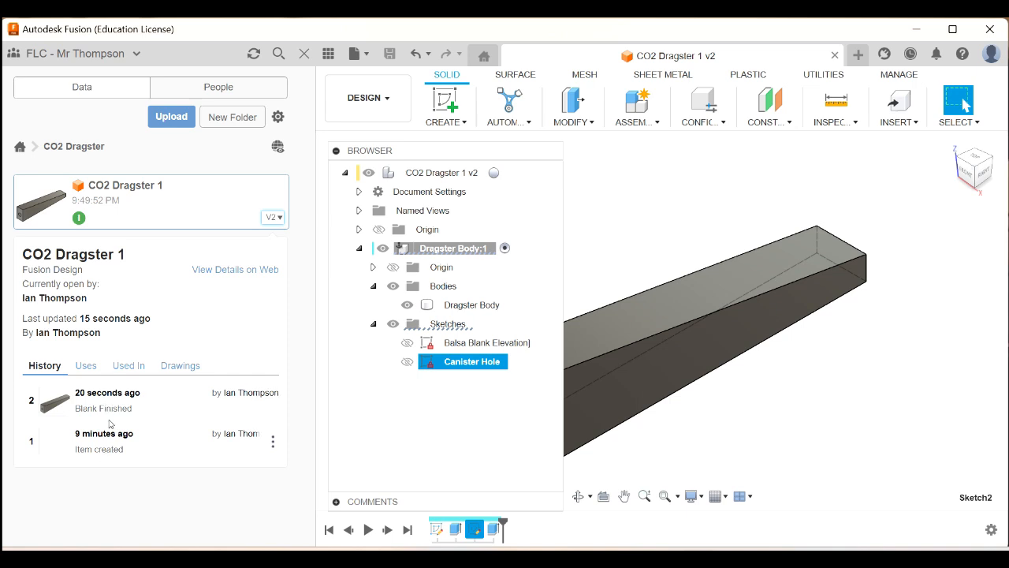
pyautogui.moveTo(88, 464)
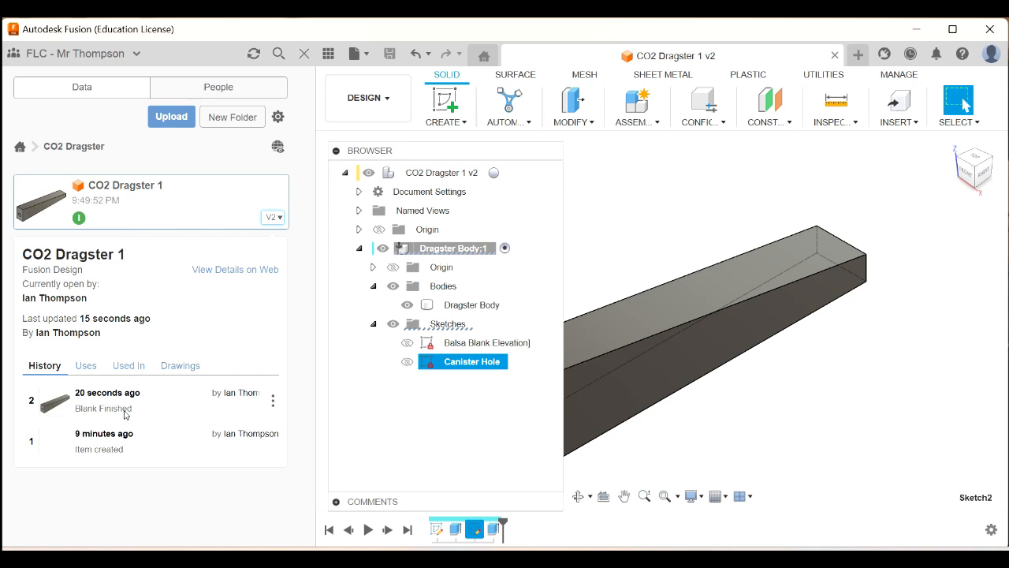
pyautogui.moveTo(114, 416)
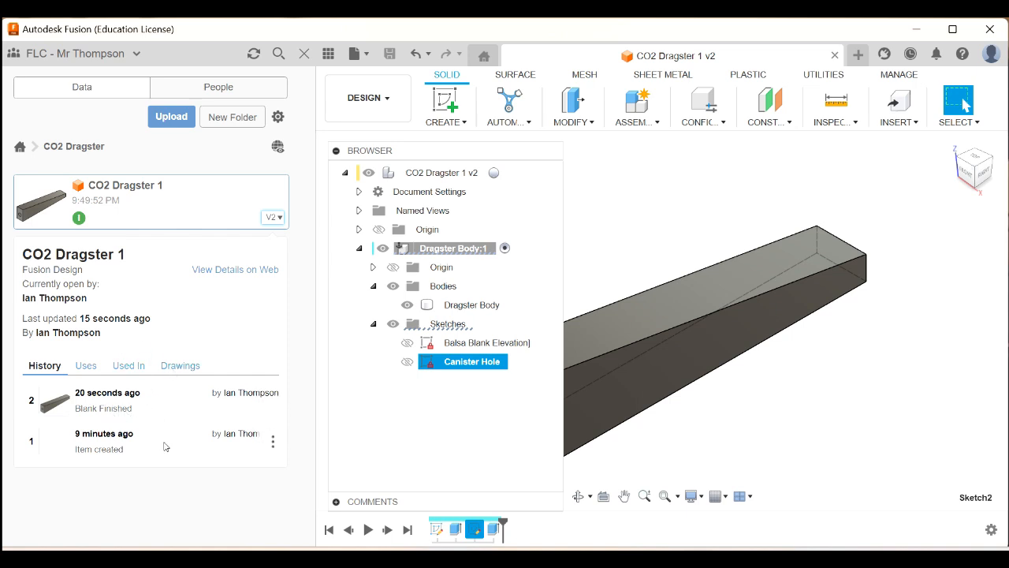
pyautogui.moveTo(170, 456)
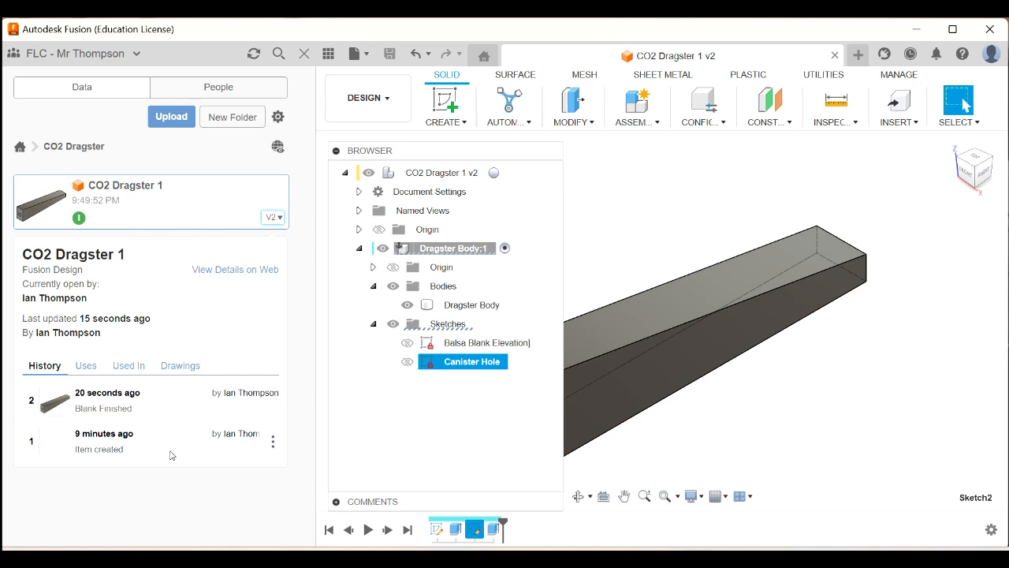
pyautogui.moveTo(165, 404)
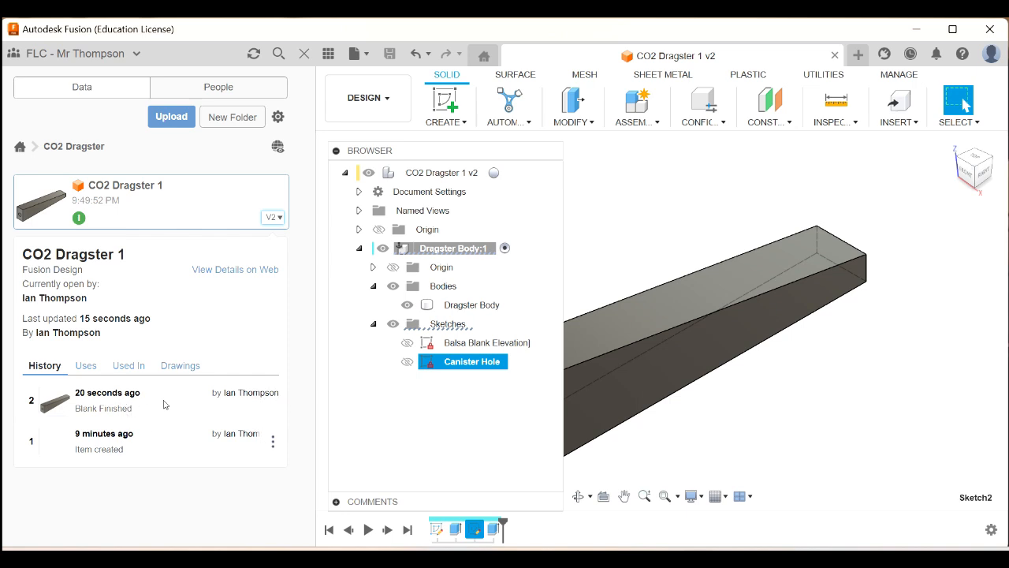